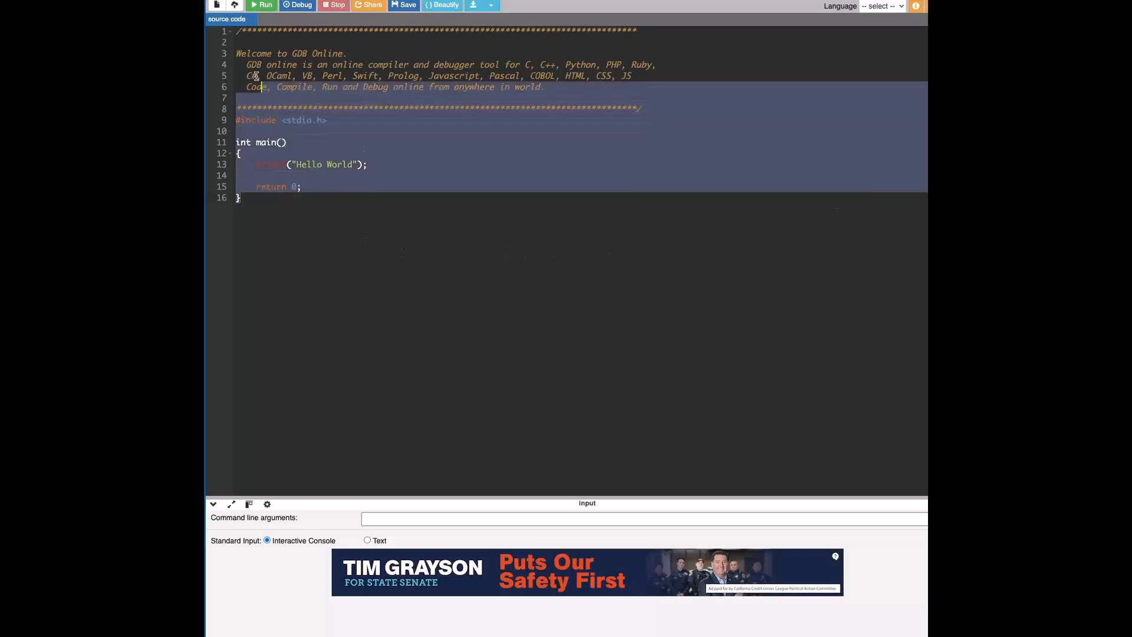
- Write #include <bits/stdc++.h>, using namespace std; and the stubs for void DFS() and main
text(#includ)
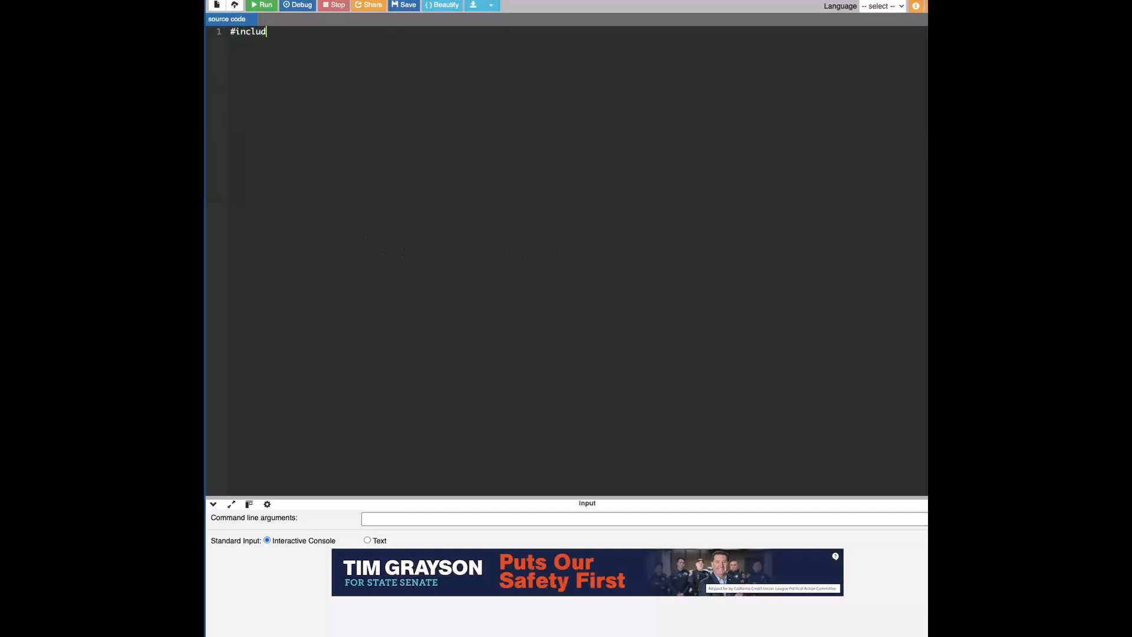
text(e <bits/)
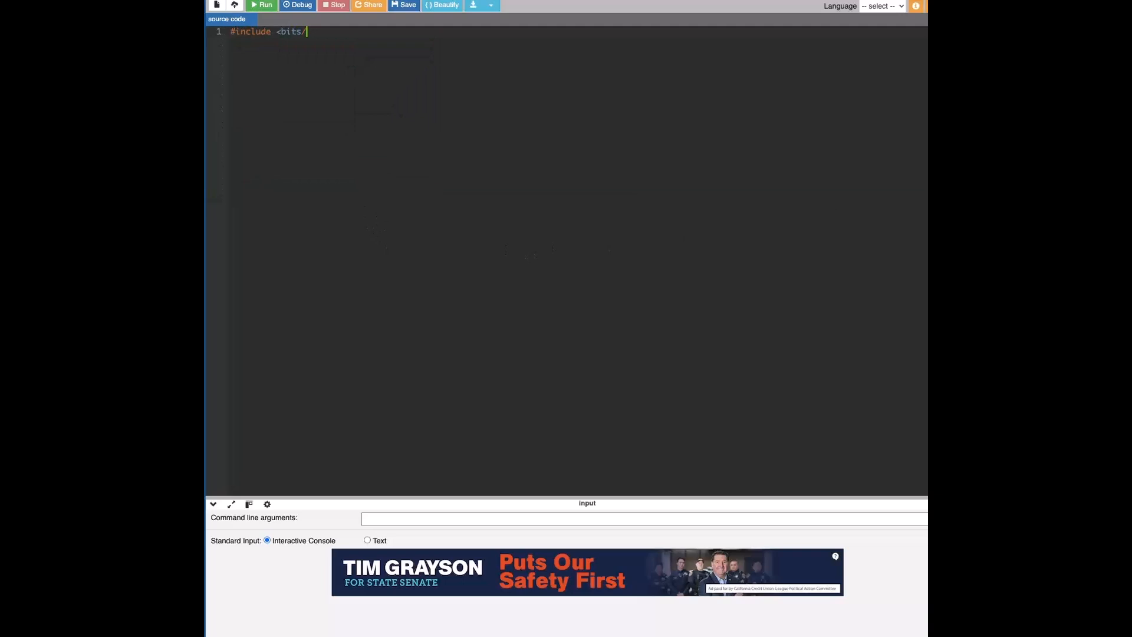
text(stdc++.h>)
text(using namesp)
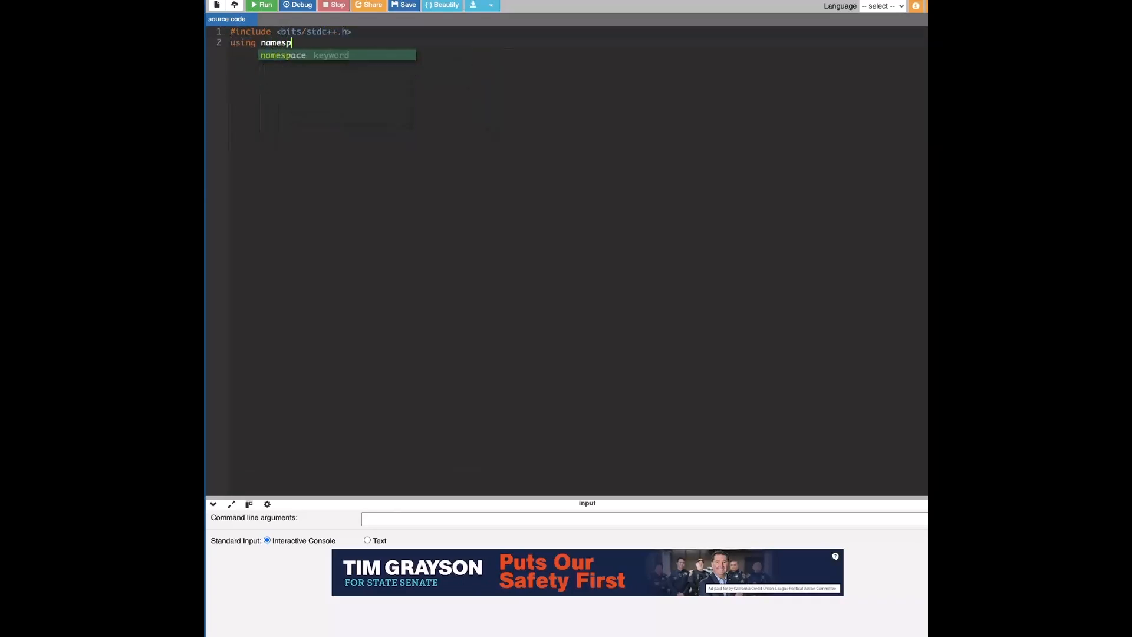
text(ace std;)
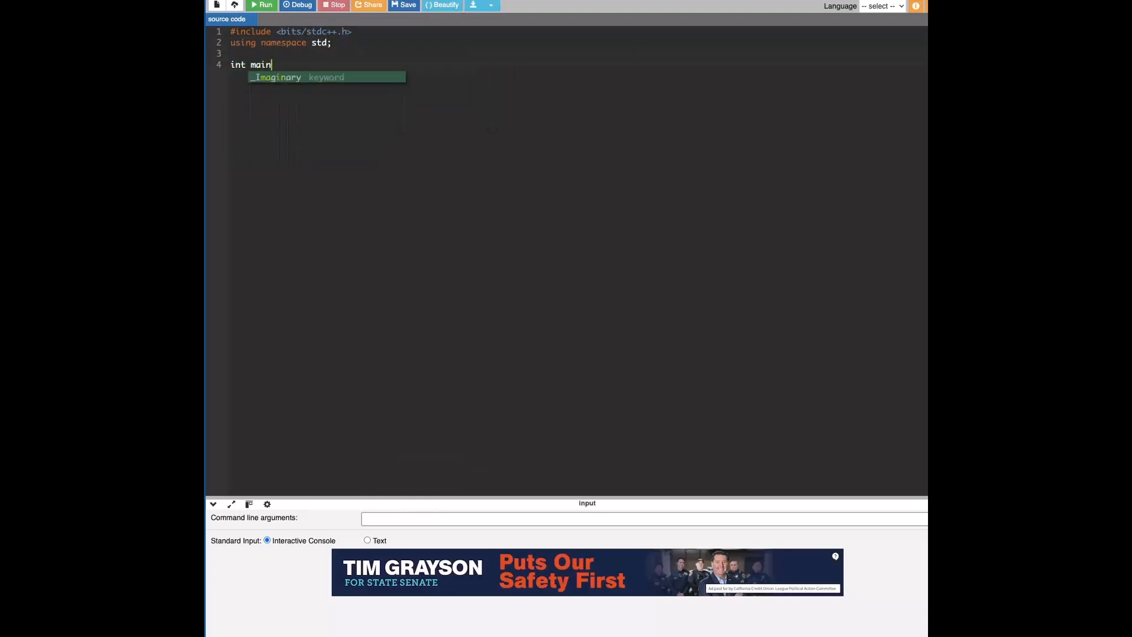
text(() {)
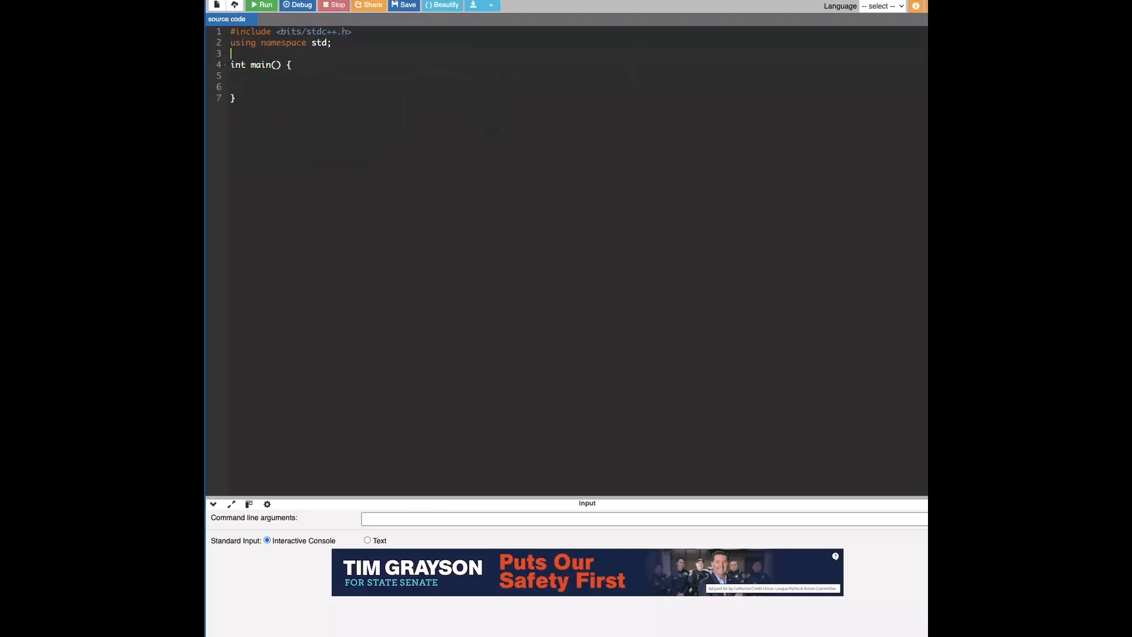
text(vod)
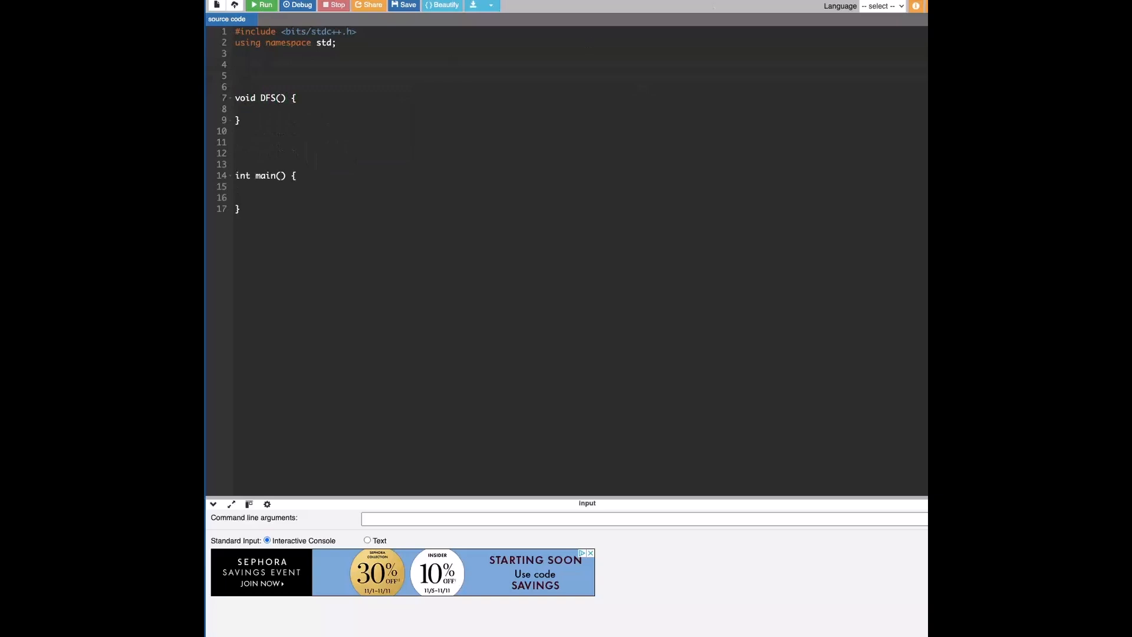
mouse_move(795, 99)
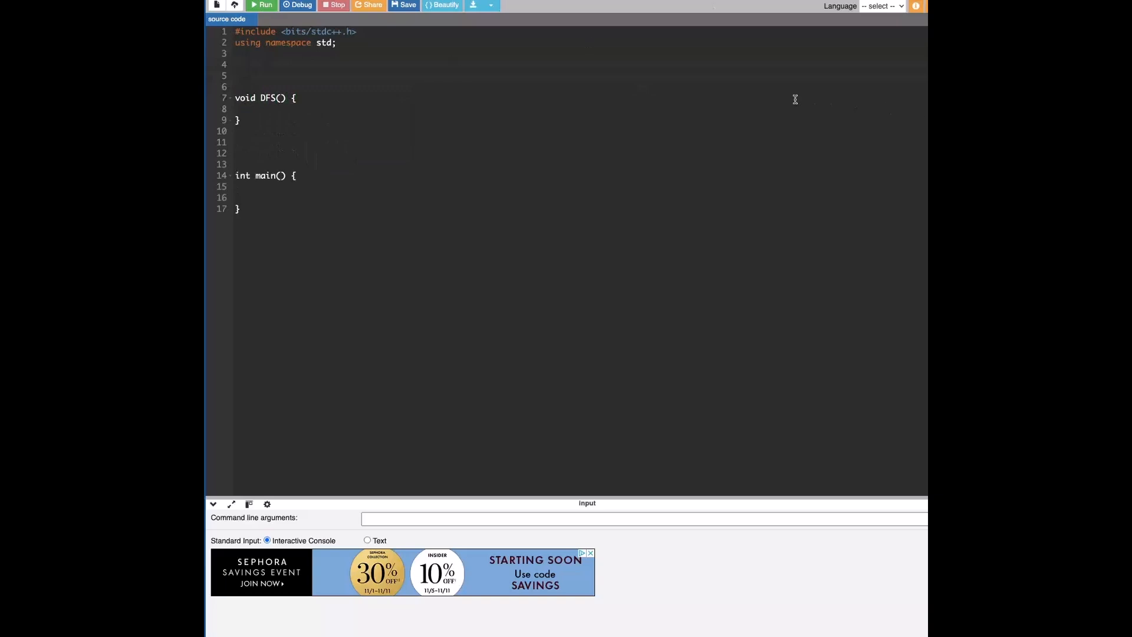
- Declare globals int n, m, v; vector<int> vec[1005]; and bool visited[1005]
text(int)
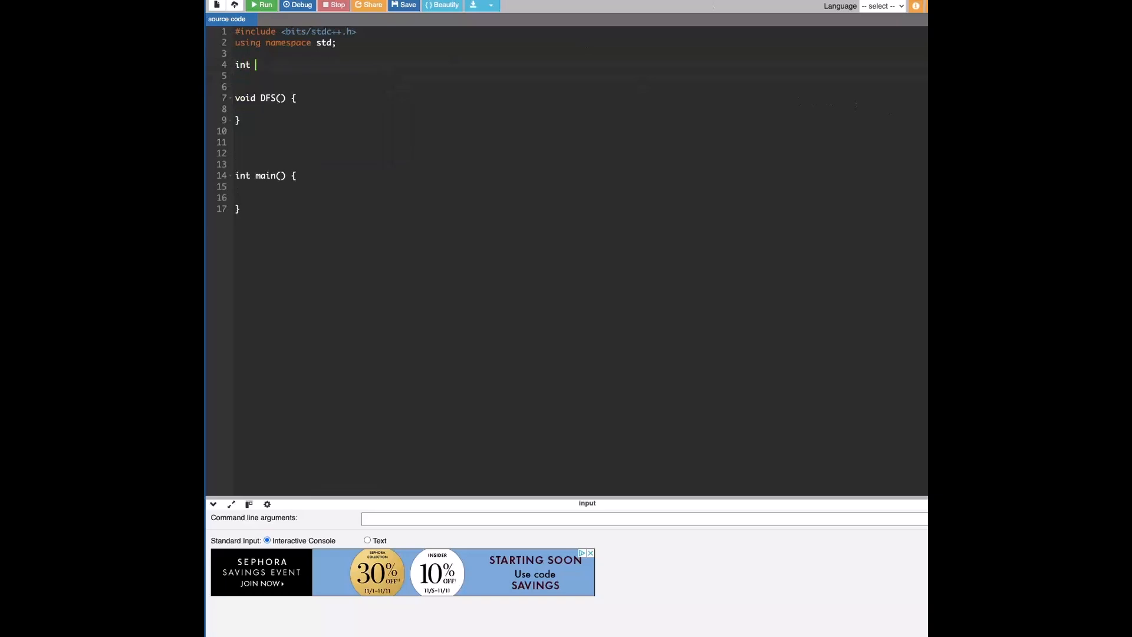
text(nn)
click(579, 75)
text(v)
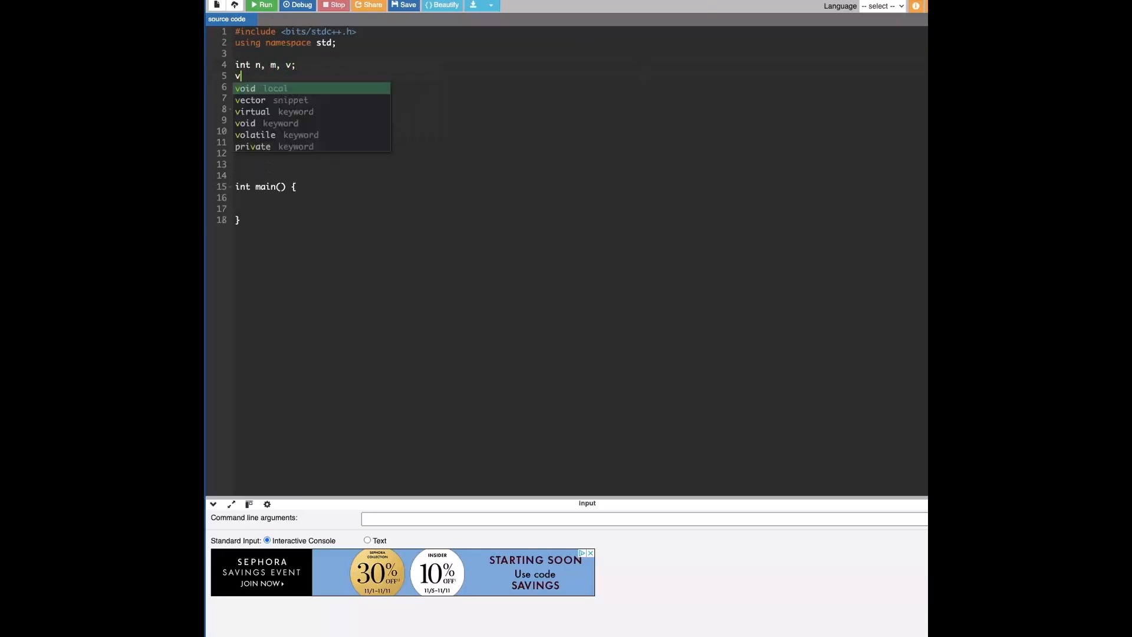
text(ector<int)
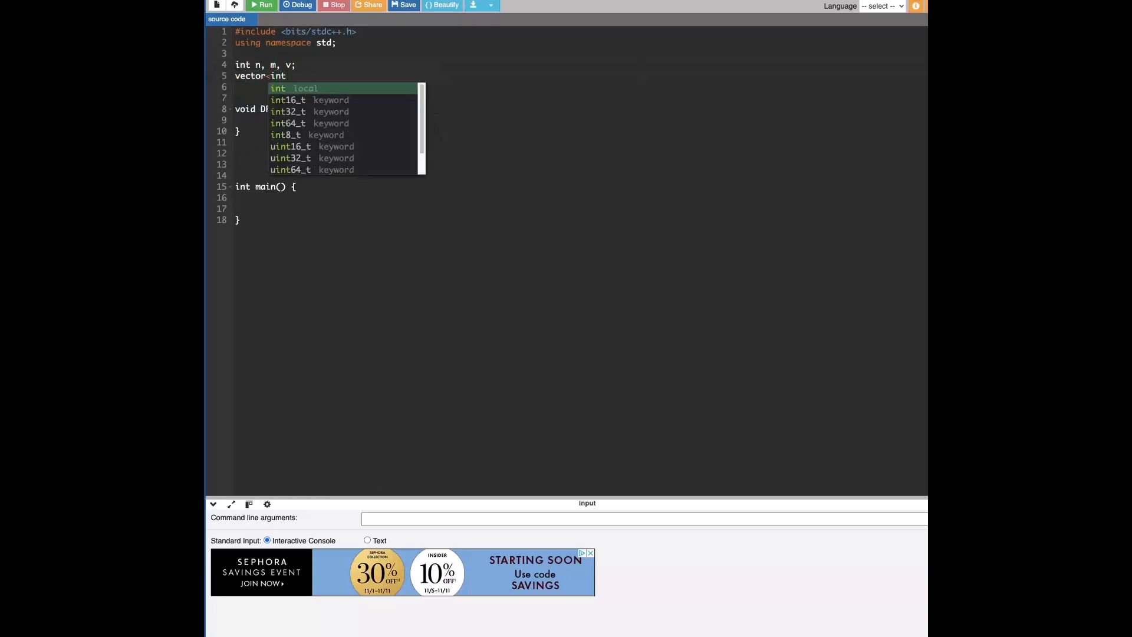
text(vec)
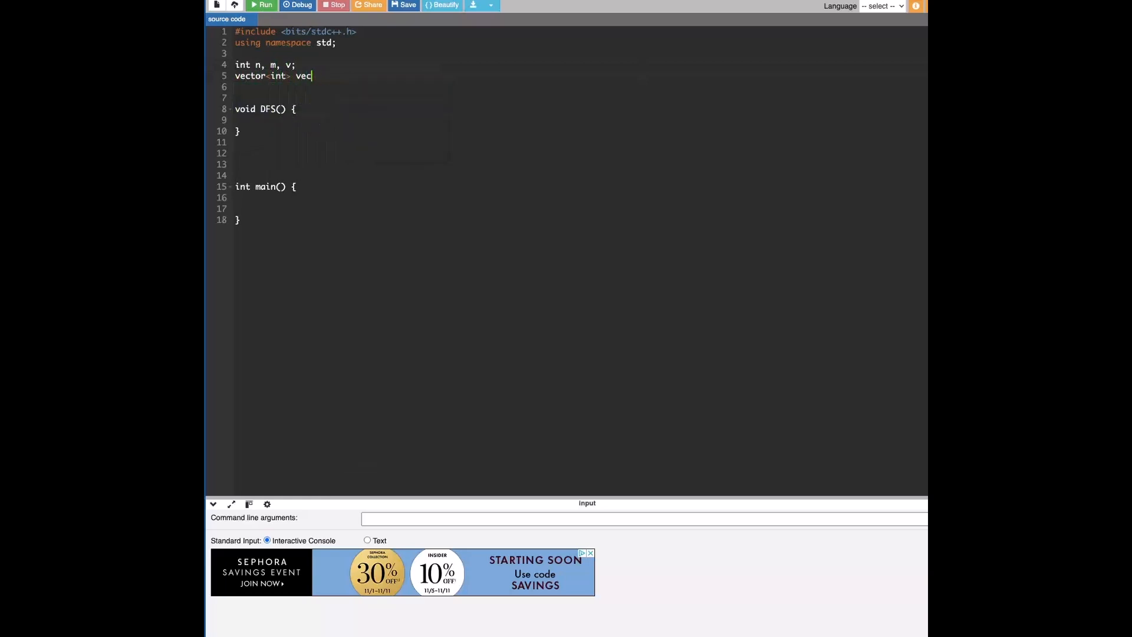
text([1004])
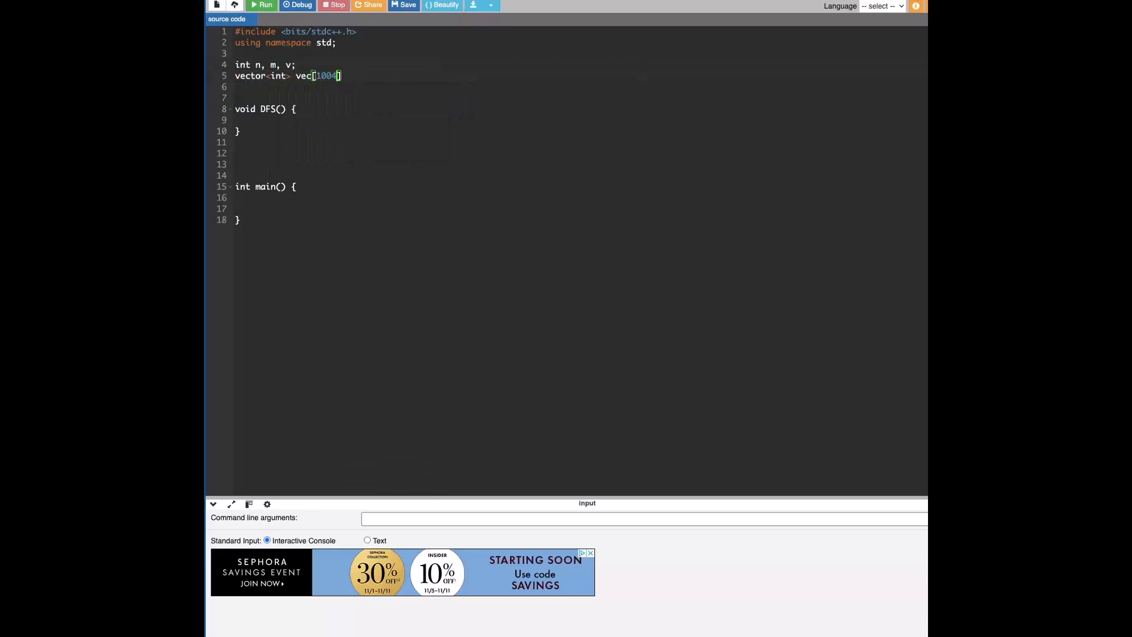
text(5];)
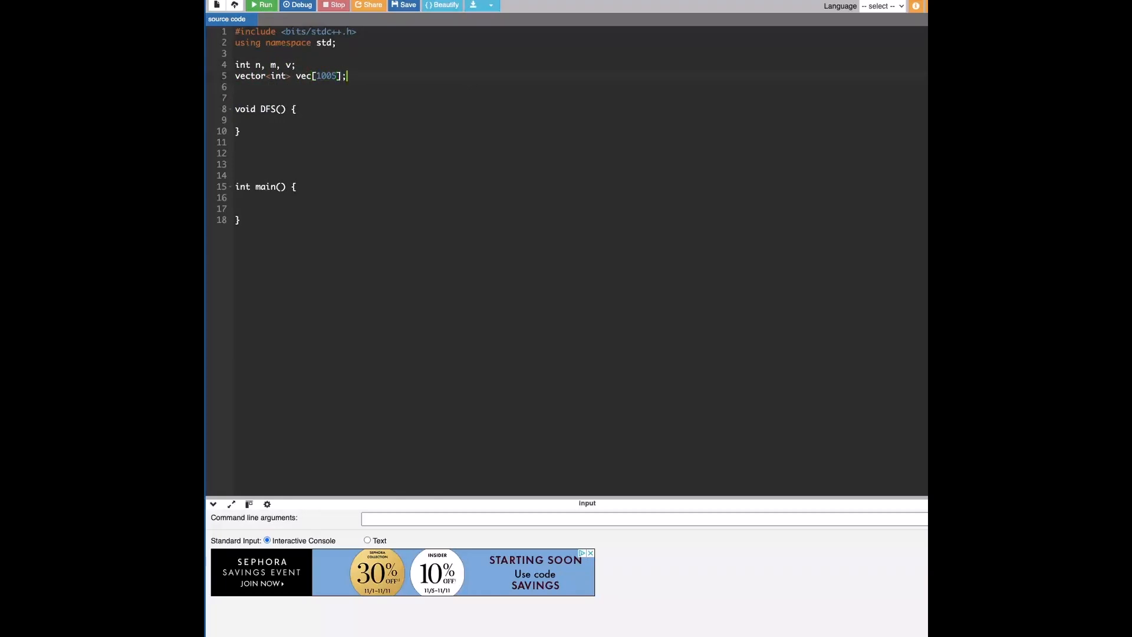
text(bool)
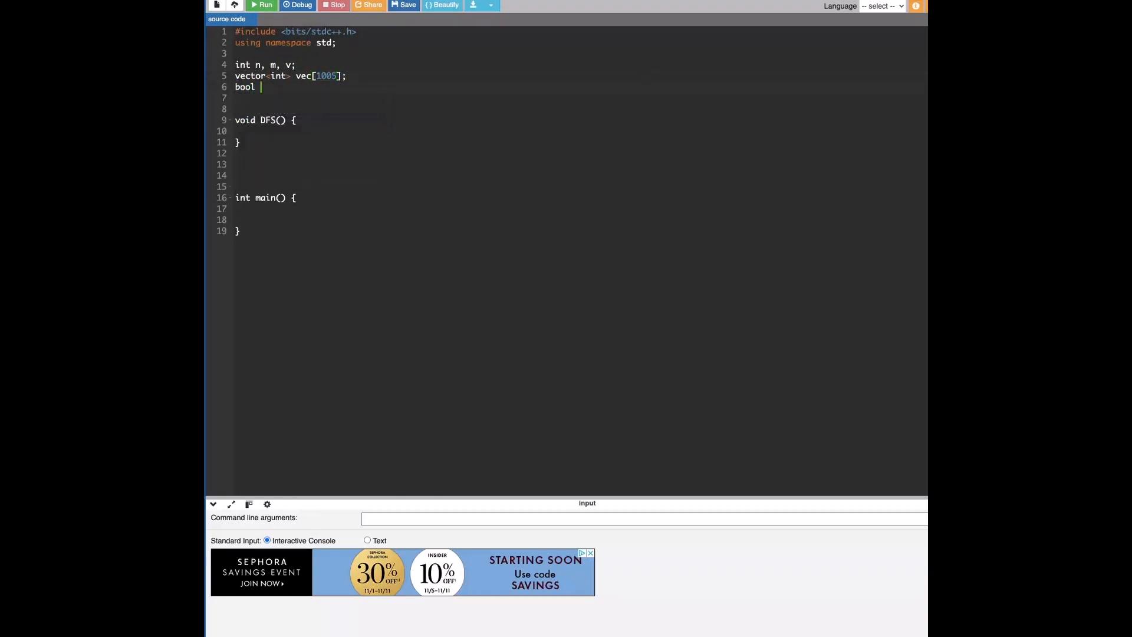
text(visited[])
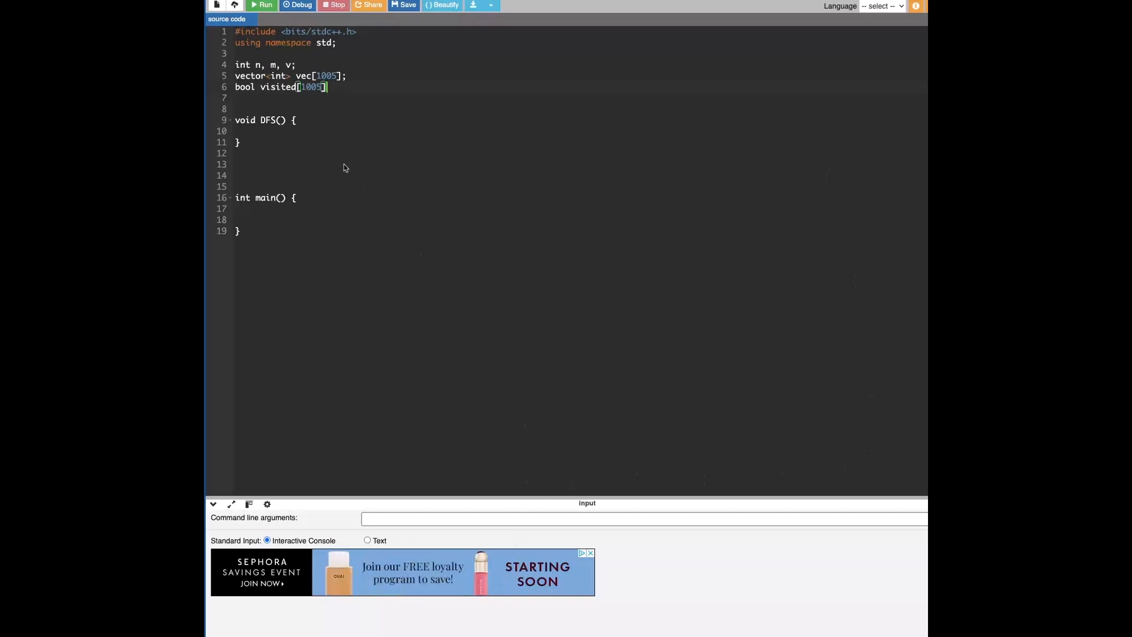
- Start a /* Problem */ comment below main describing N vertices, M edges and start vertex V
click(256, 219)
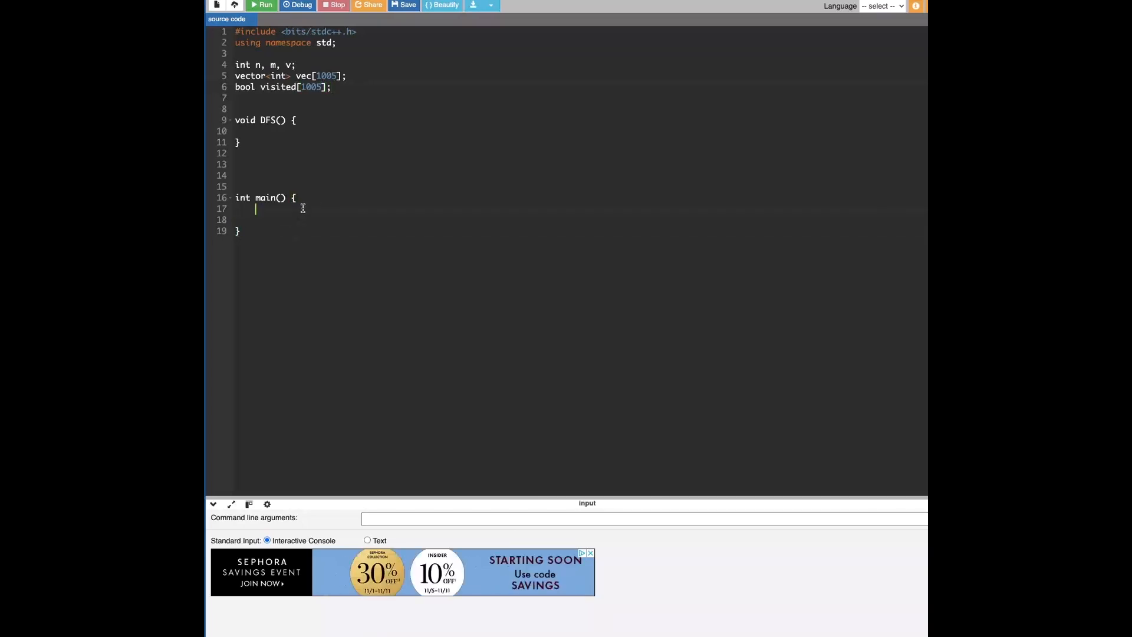
mouse_move(349, 208)
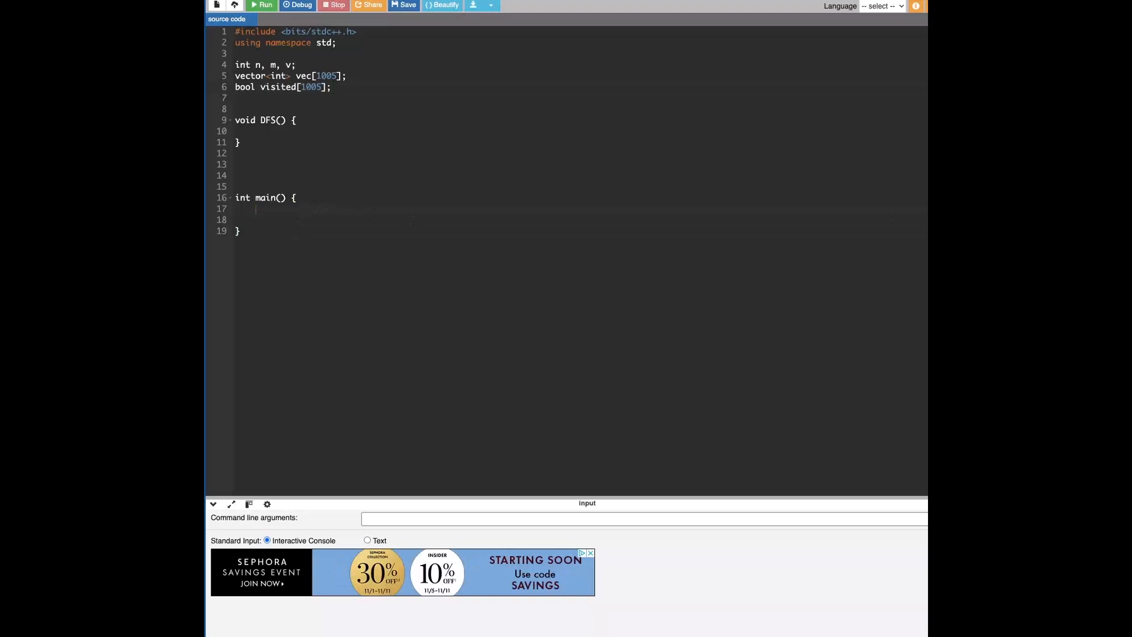
mouse_move(909, 315)
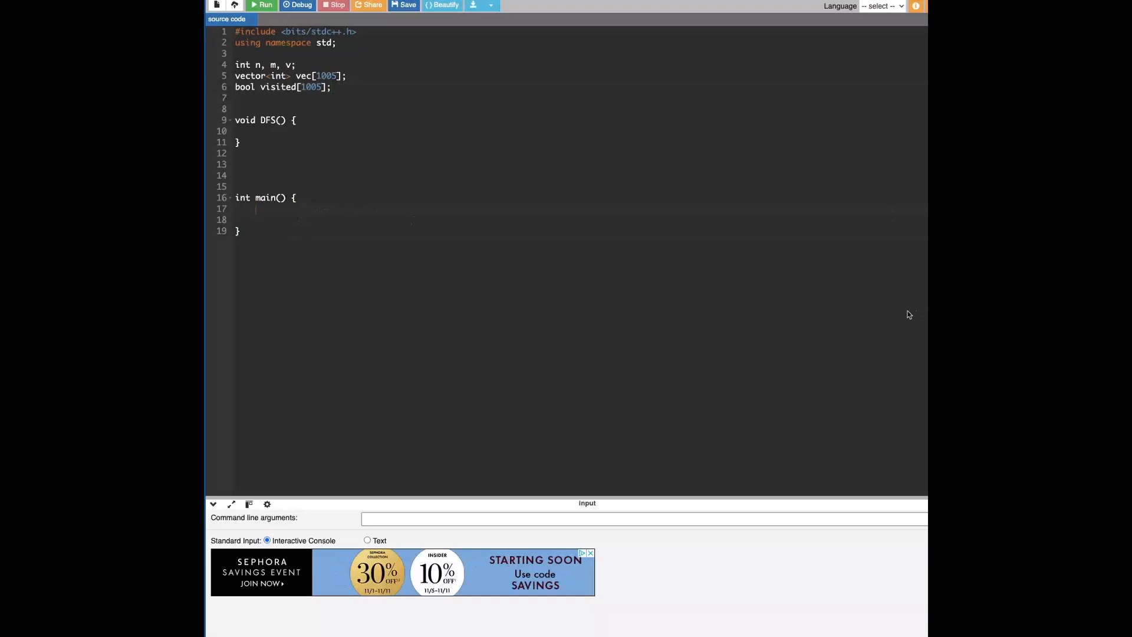
key(Enter)
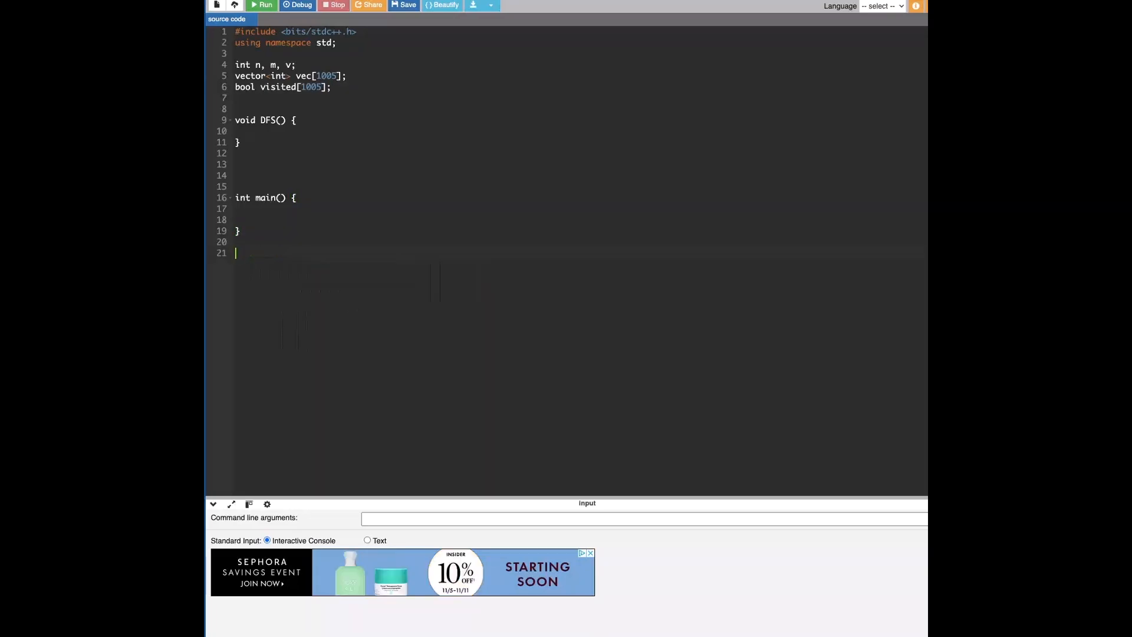
text(/*)
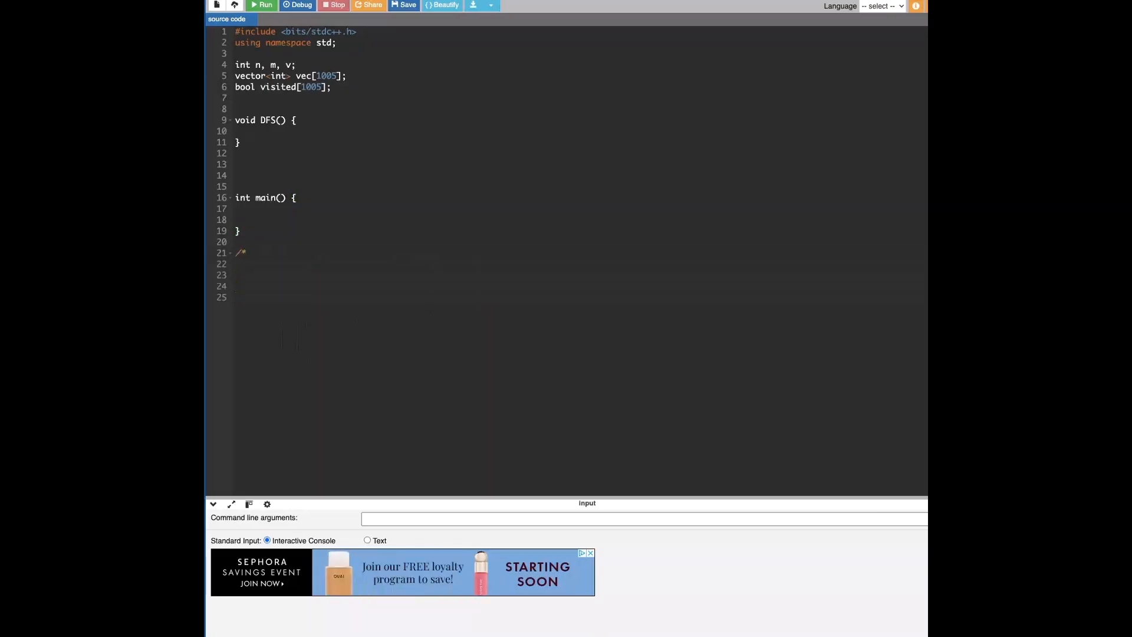
text(Probem:)
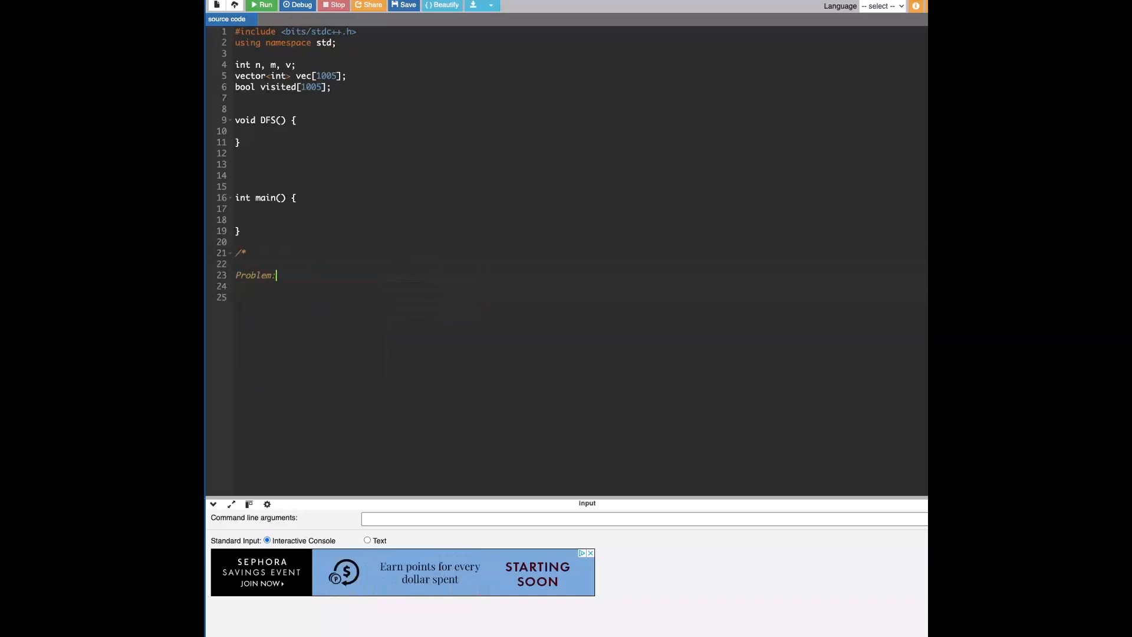
key(Return)
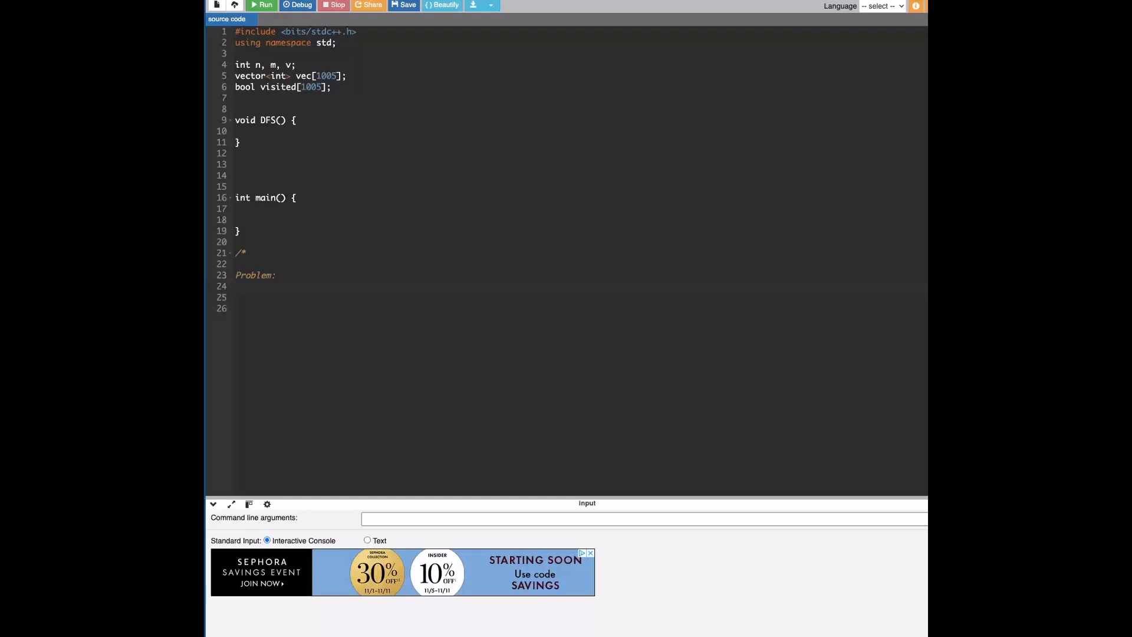
text(N vertices)
text(M)
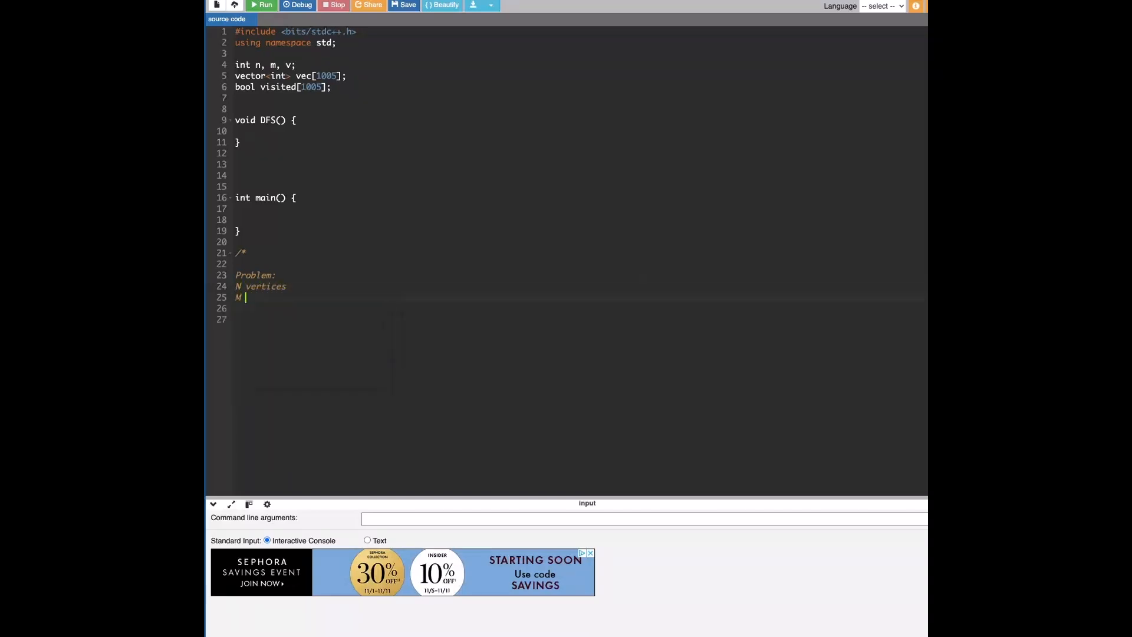
text(edges)
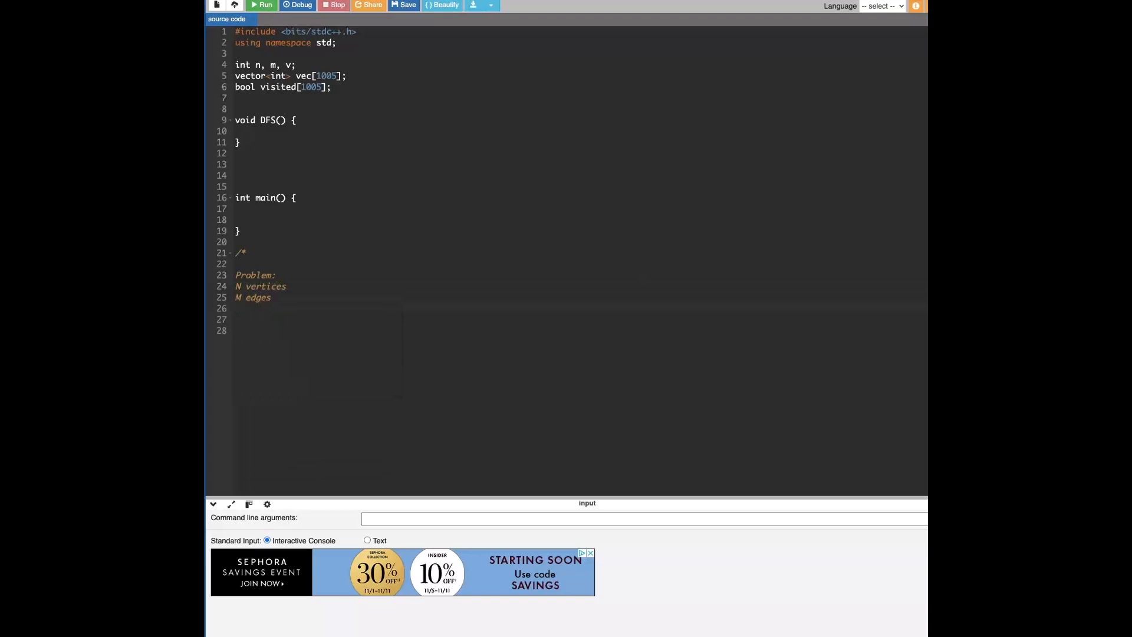
text(v)
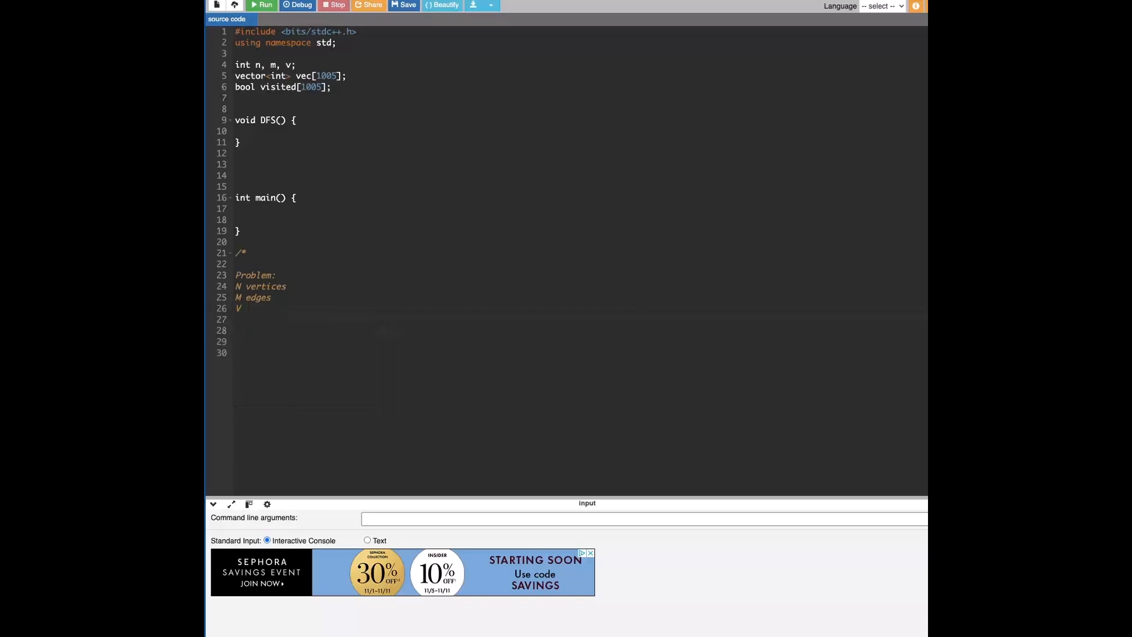
- Add the sample input 4 5 1 with its five edges to the comment, fixing the start vertex to 1
text(4 5 1005)
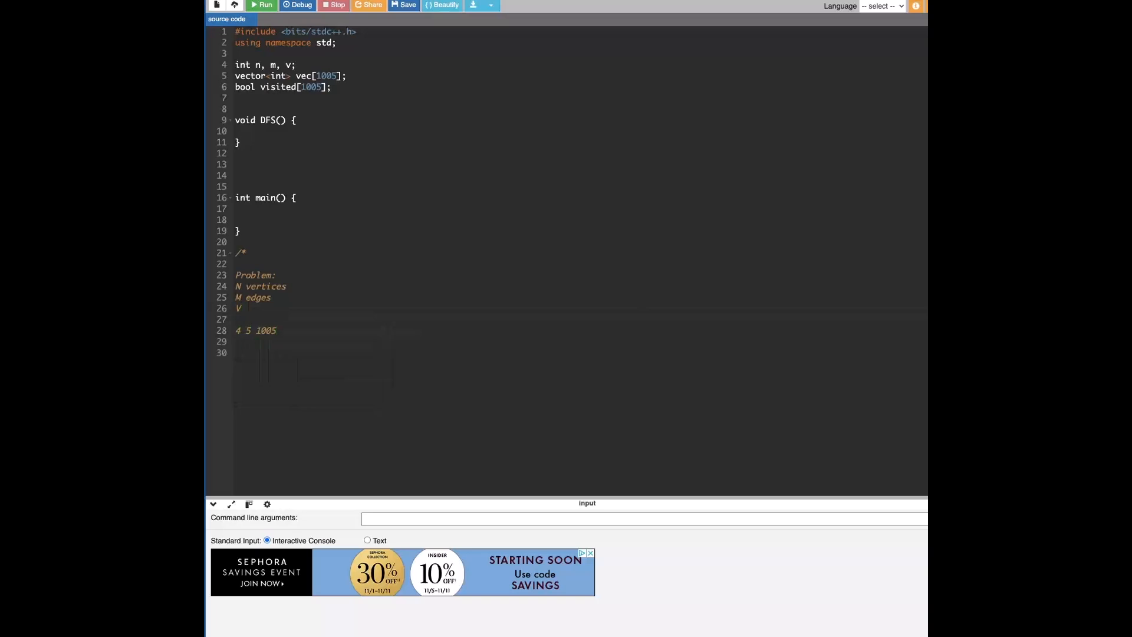
key(Backspace)
text(1)
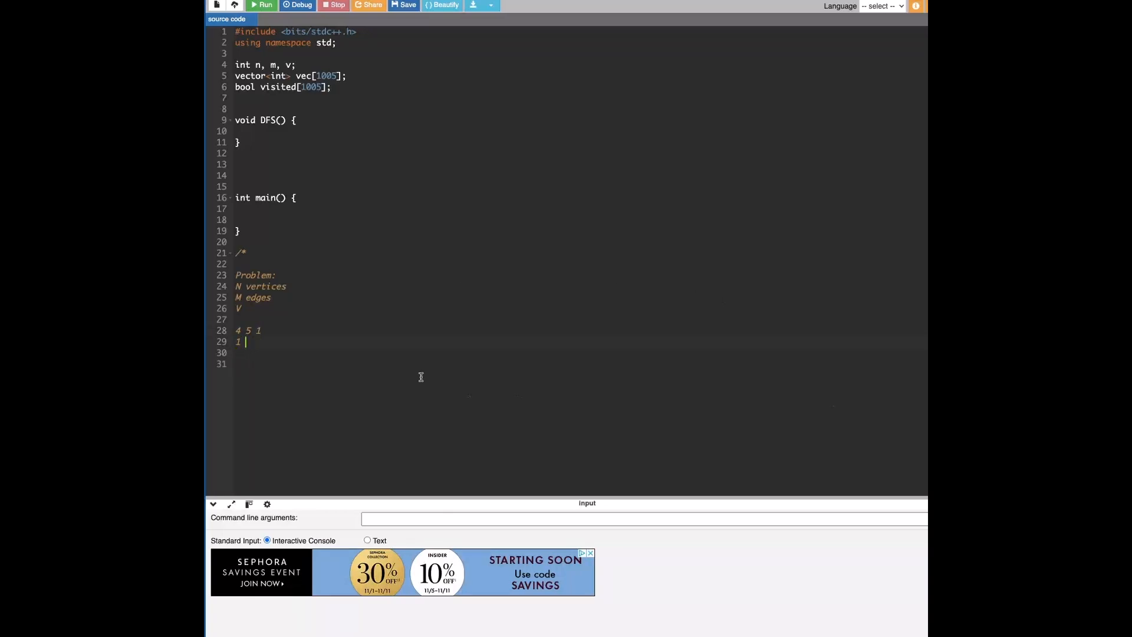
text(2)
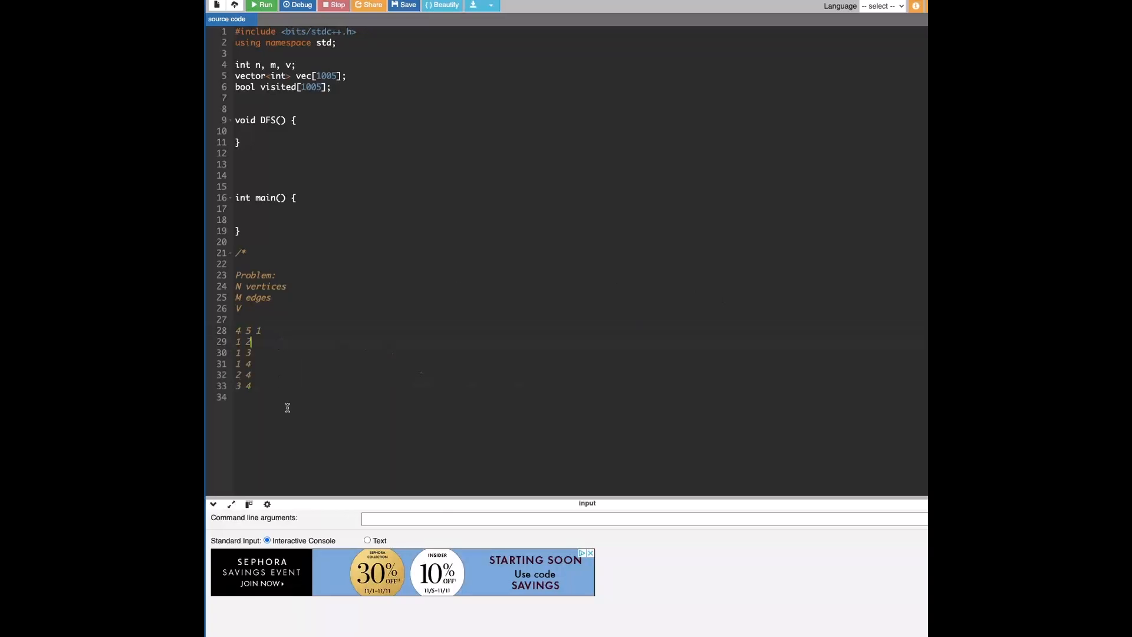
click(269, 384)
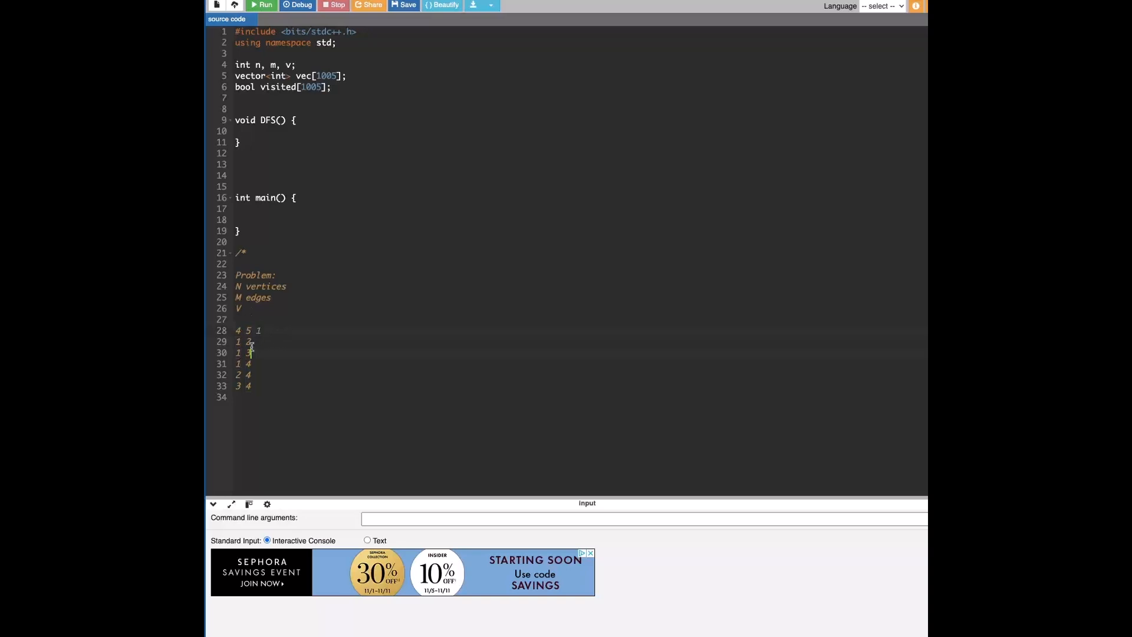
double_click(240, 342)
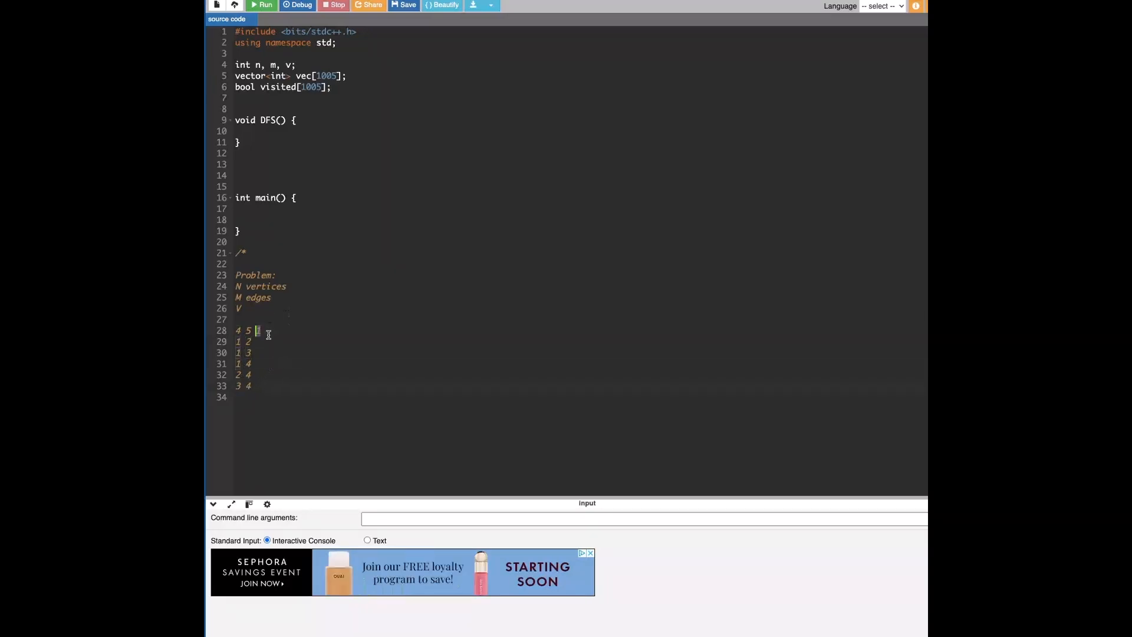
text(1)
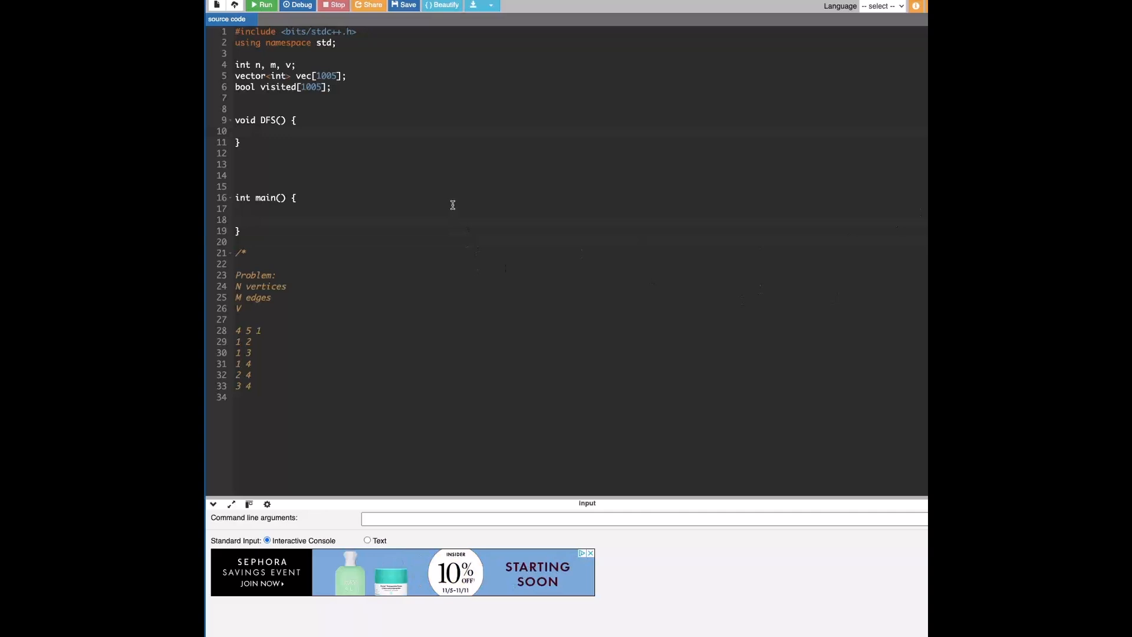
- In main, read cin >> n >> m >> v;, declare int x, y; and open a for loop i from 0 to n
key(enter)
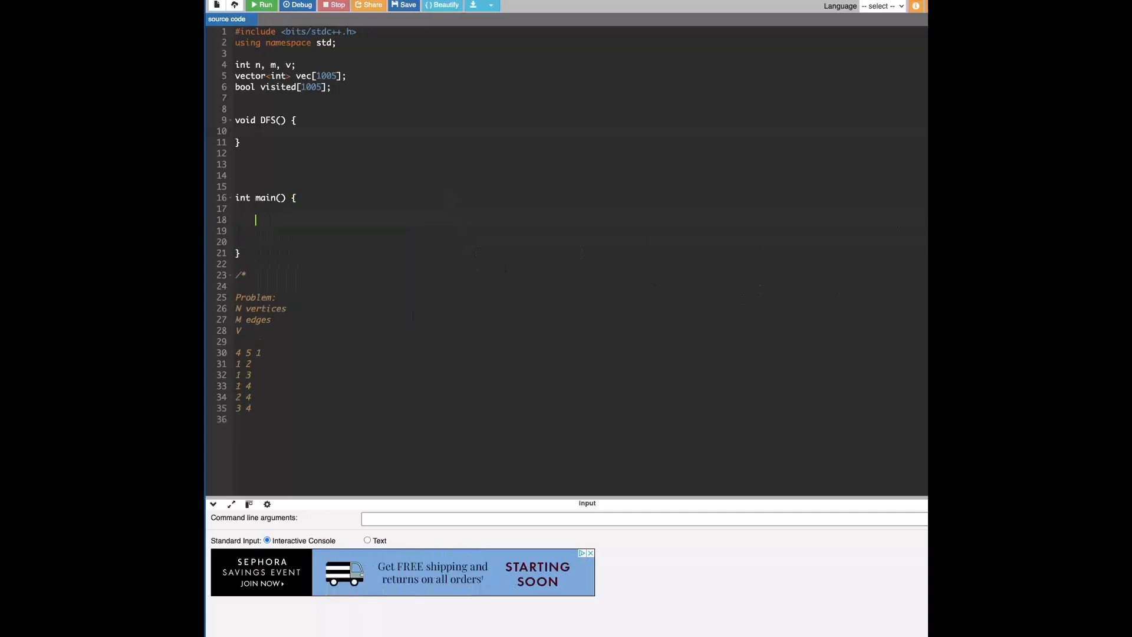
text(cin)
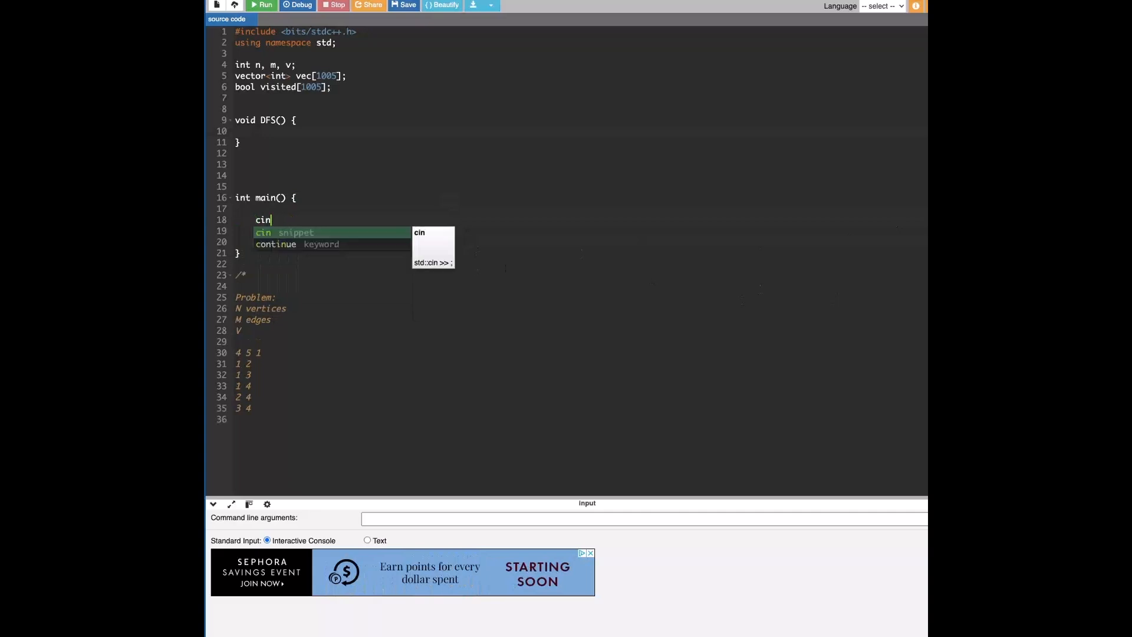
text(>> n >> m >)
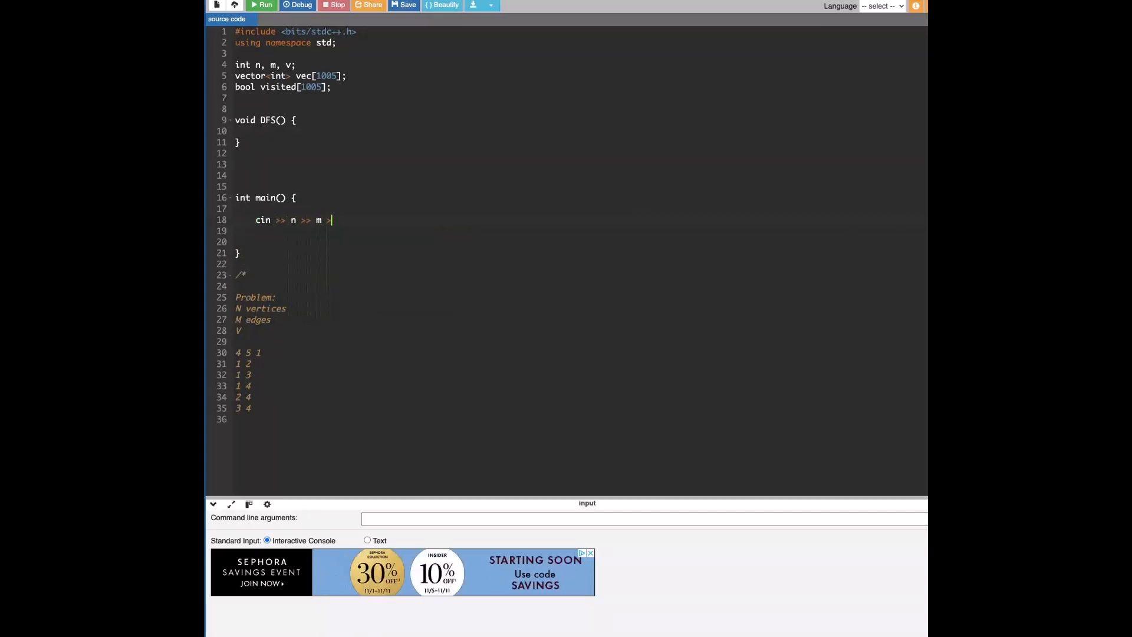
text(>> v;)
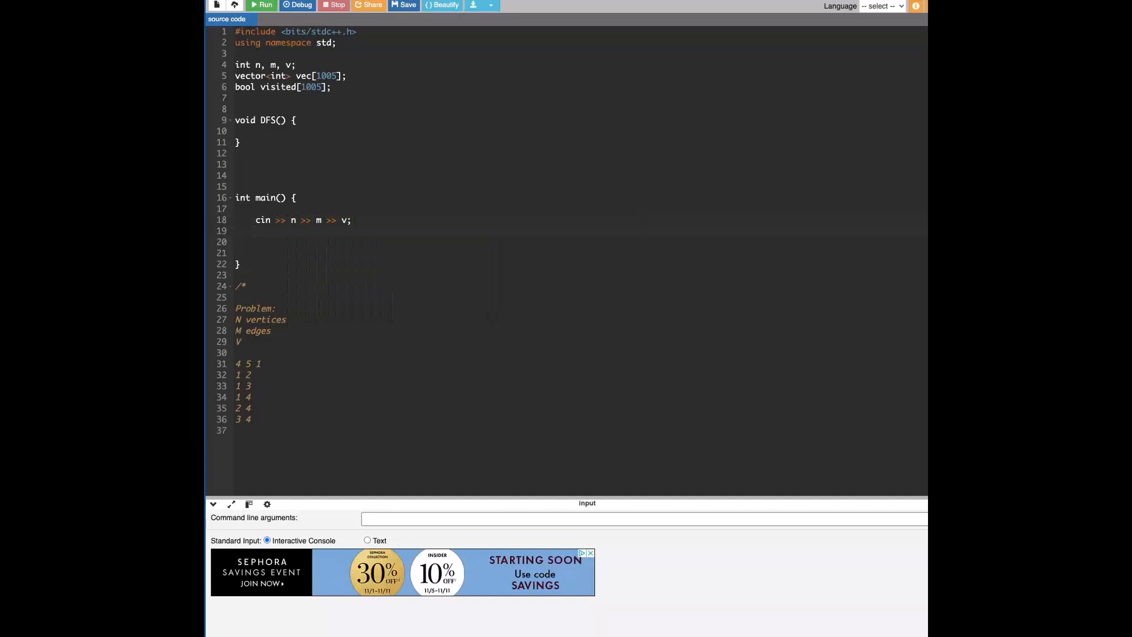
text(for())
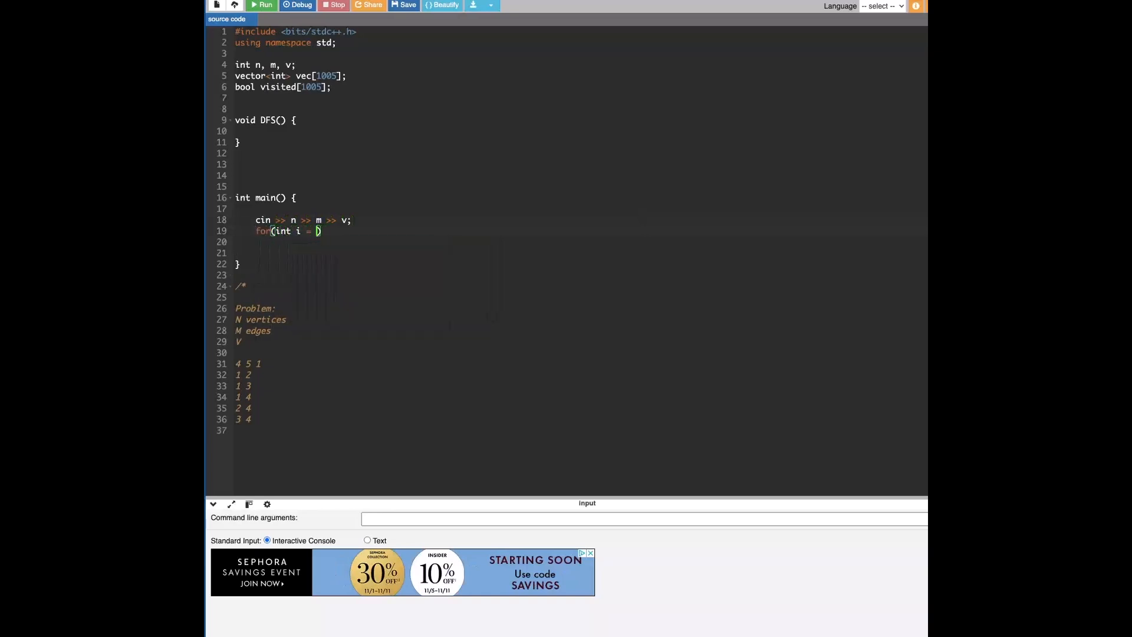
text(0; i < n; i++) {)
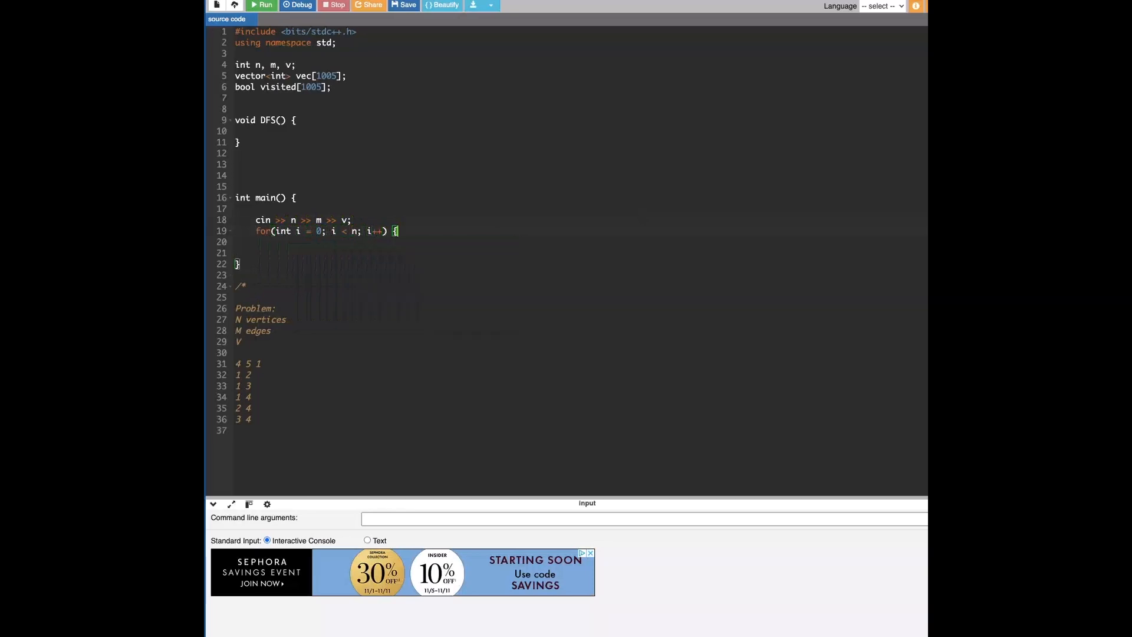
key(enter)
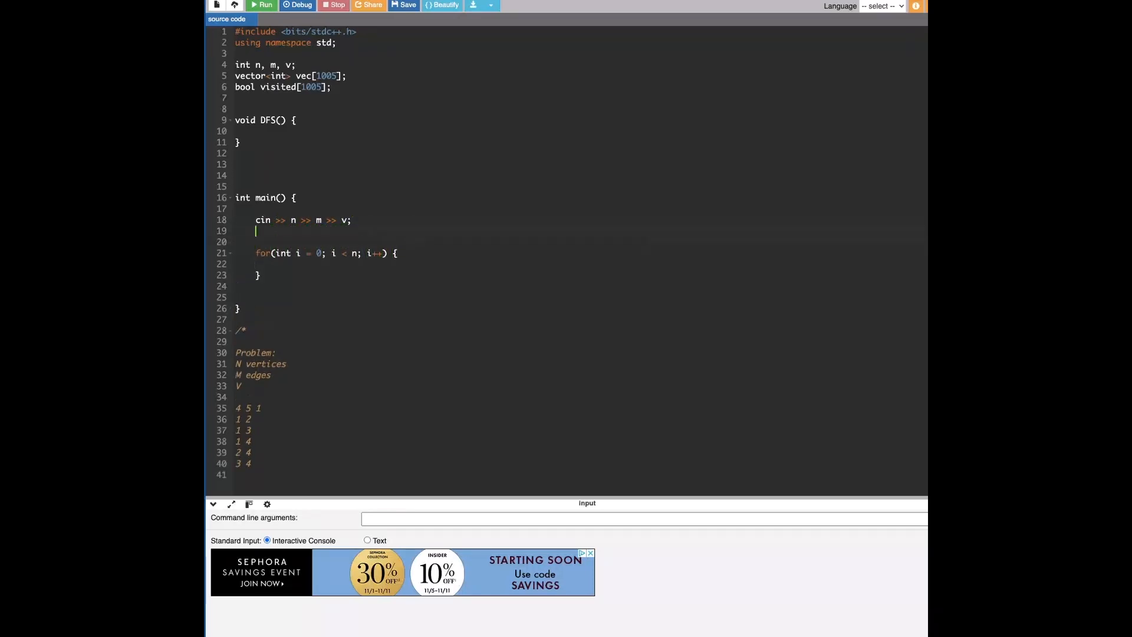
text(int x, y;)
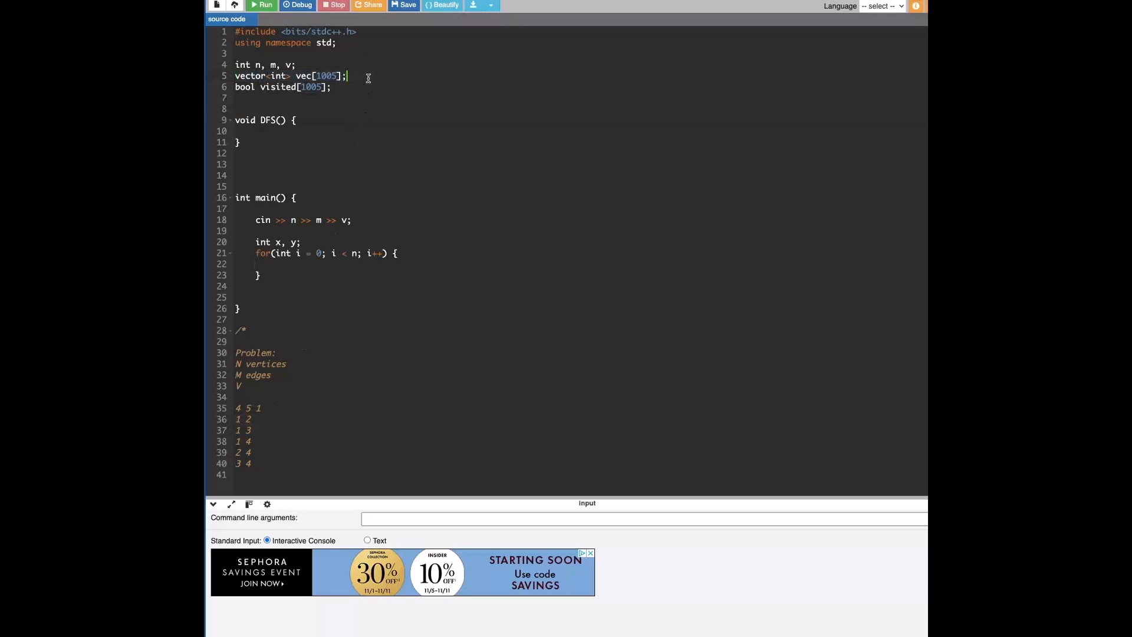
- In the loop read cin >> x >> y; and push the edge into vec[x] and vec[y]
click(276, 264)
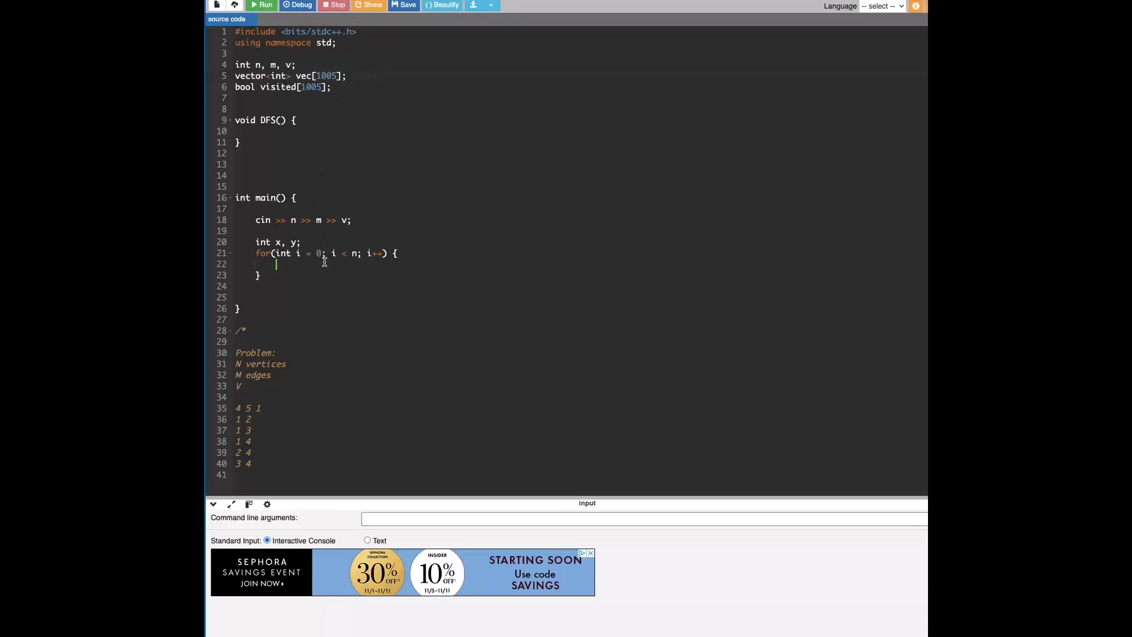
text(cin >> x >> y;)
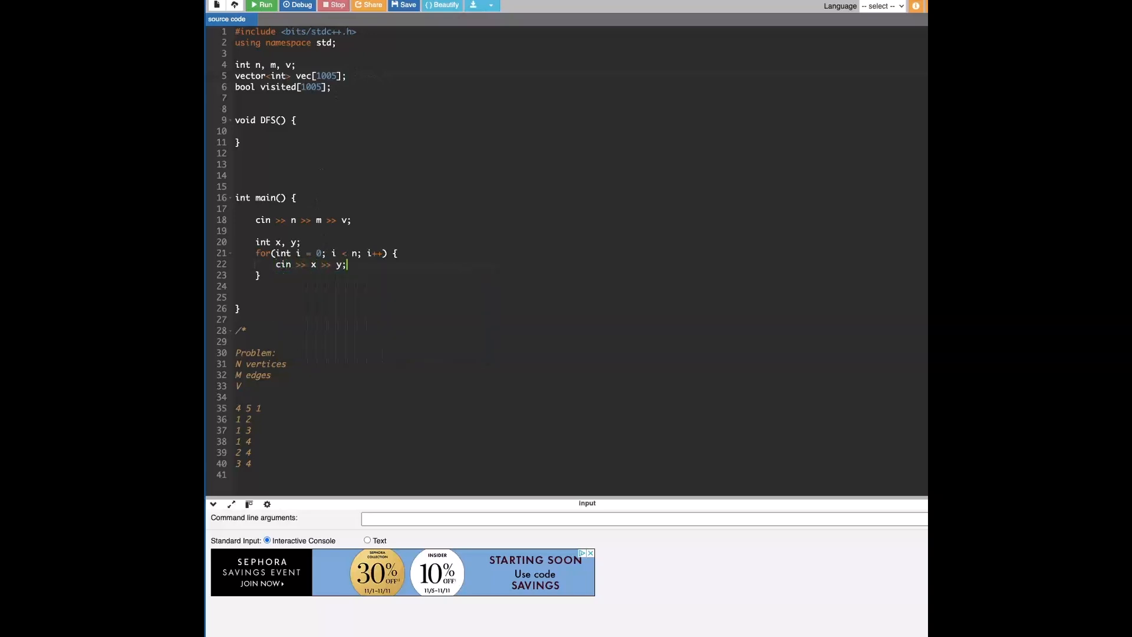
text(vec[x])
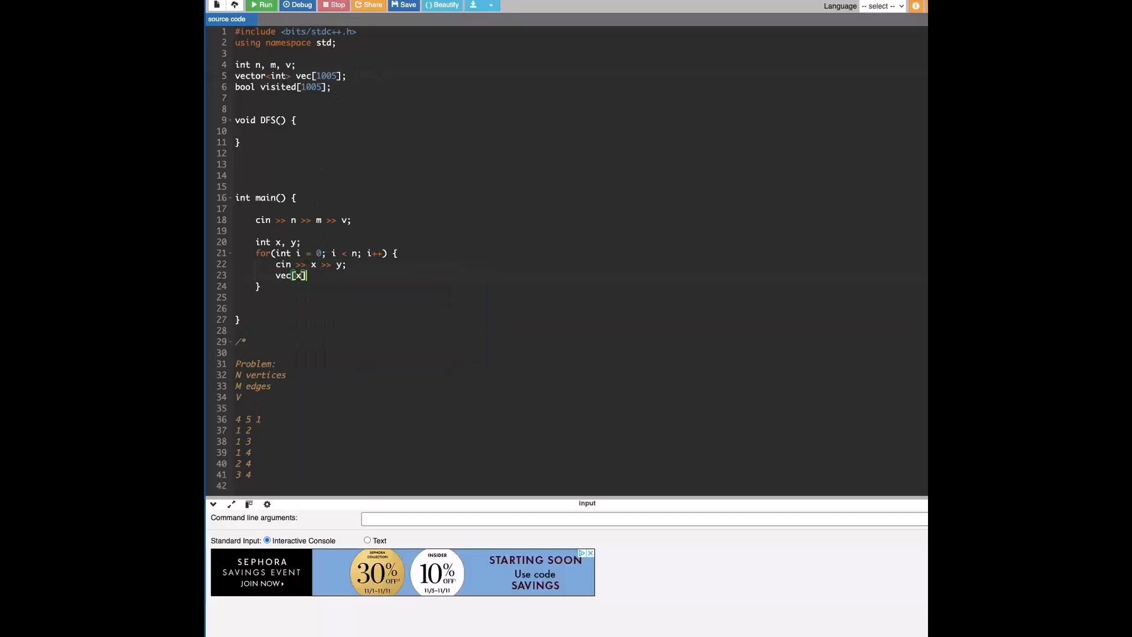
text(.push)
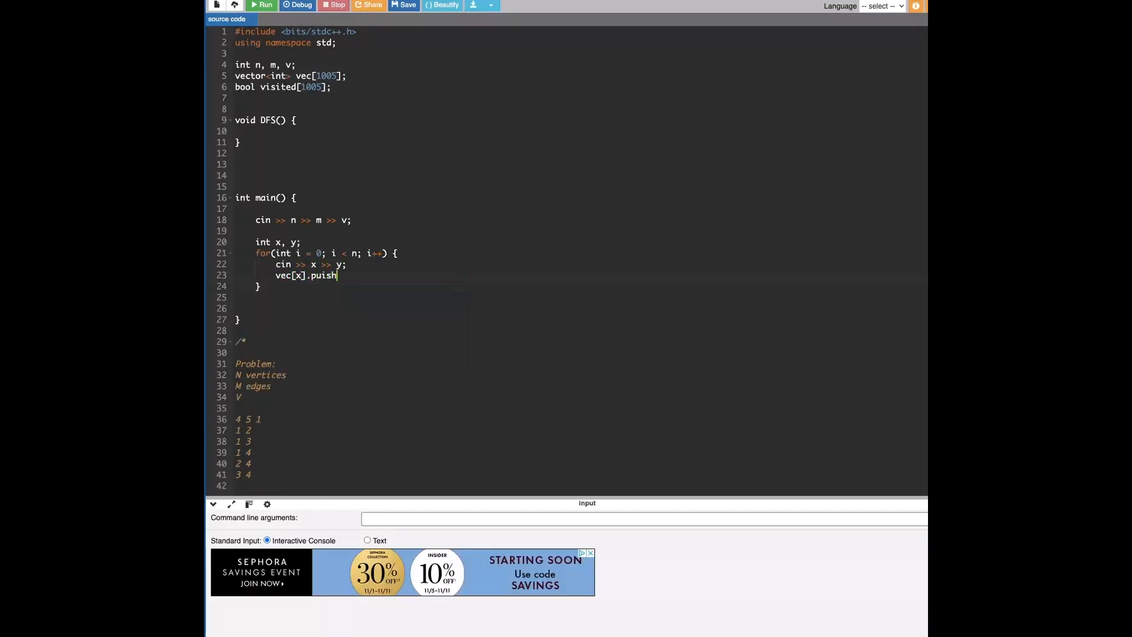
text(_back(y);)
text(vec[y)
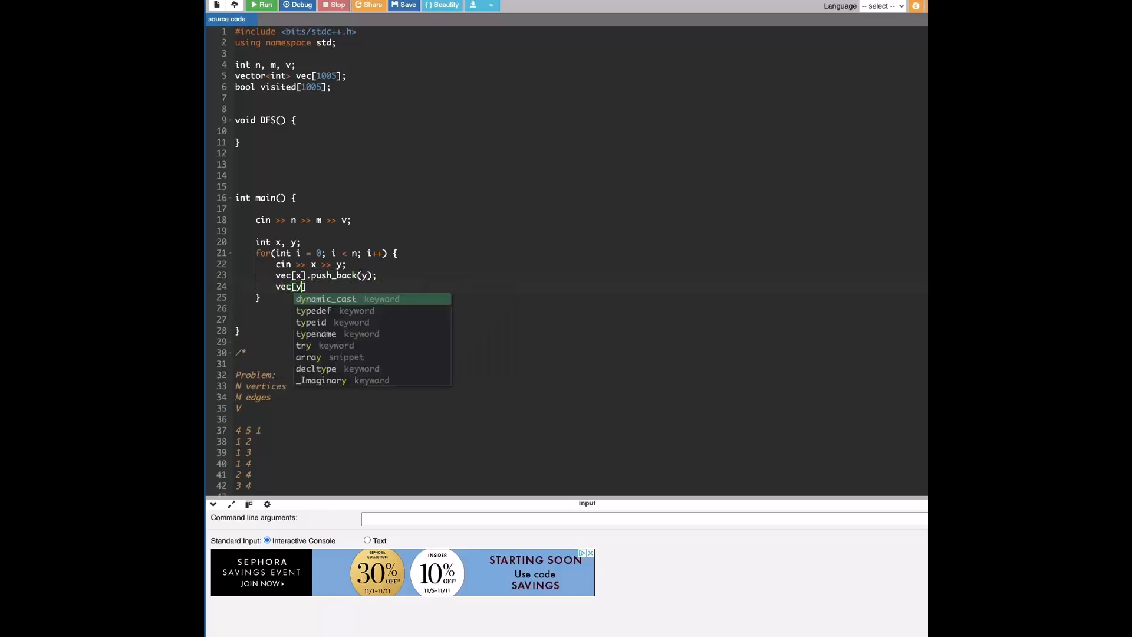
text(.push_back(x);)
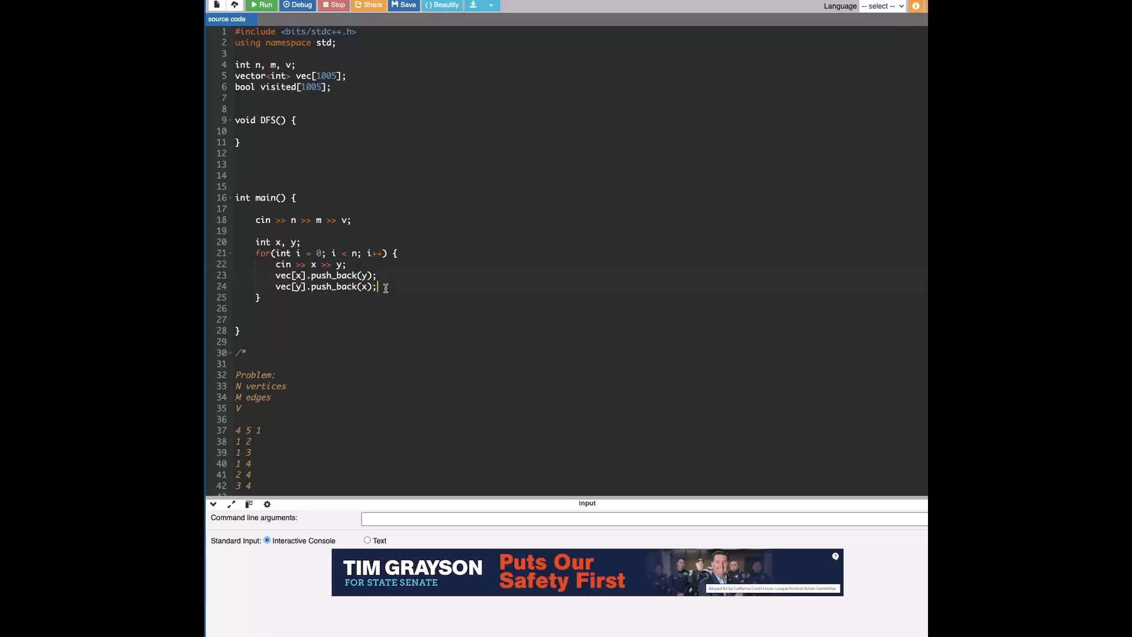
- Add a /* */ comment listing each vertex's adjacency list, e.g. 1: 2, 3, 4 and 4: 2, 3
text(/*)
text(1:)
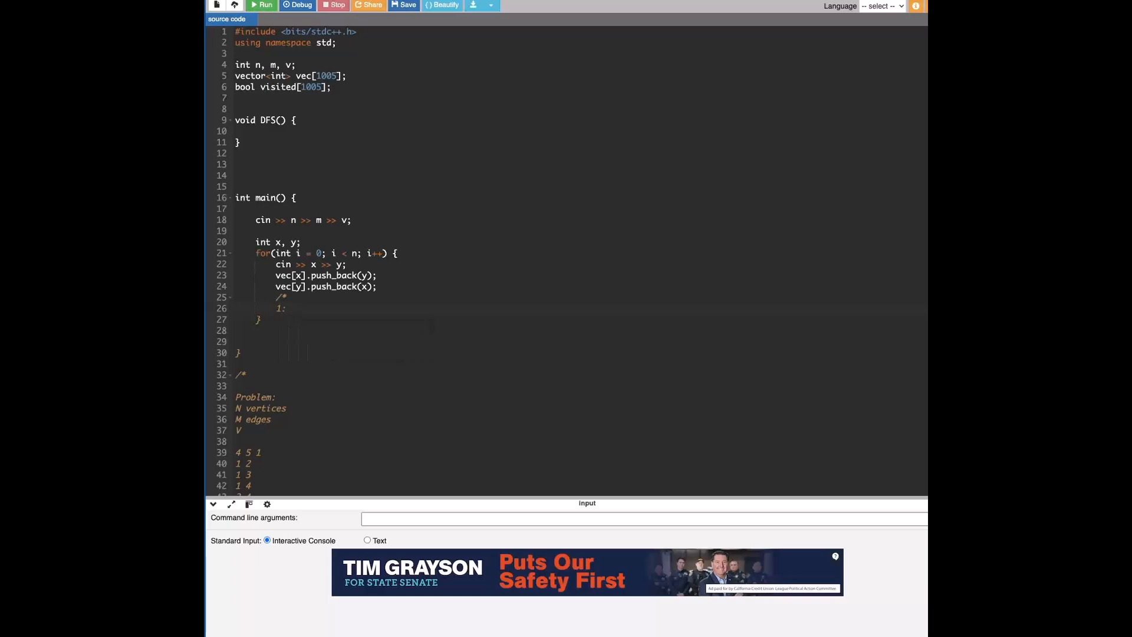
scroll(down, 3)
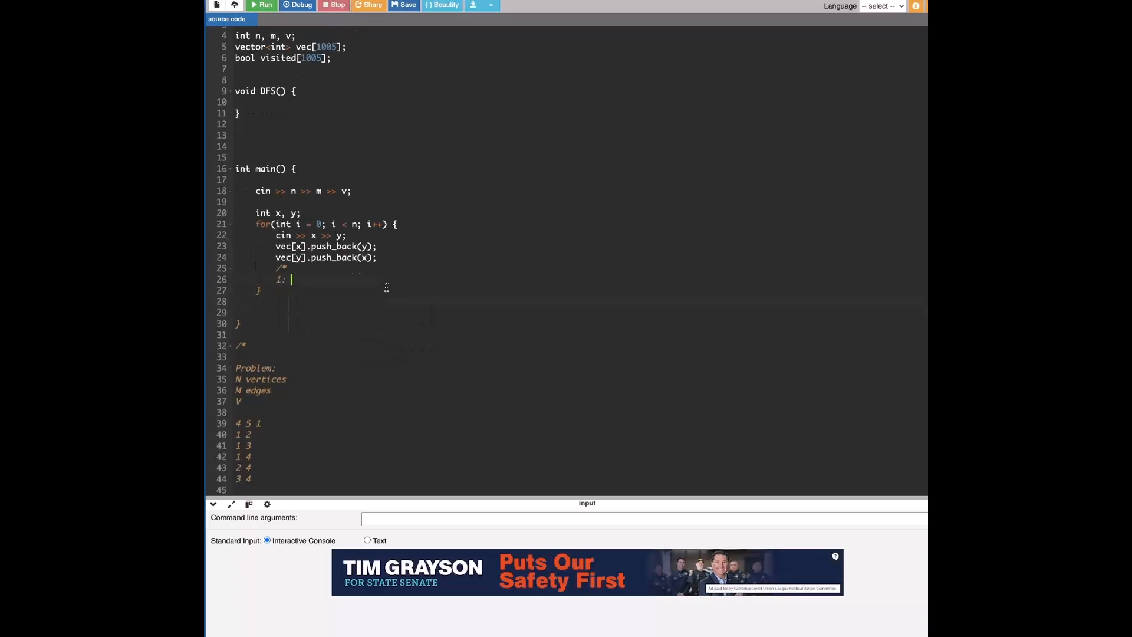
text(2, 3, 4)
text(2:)
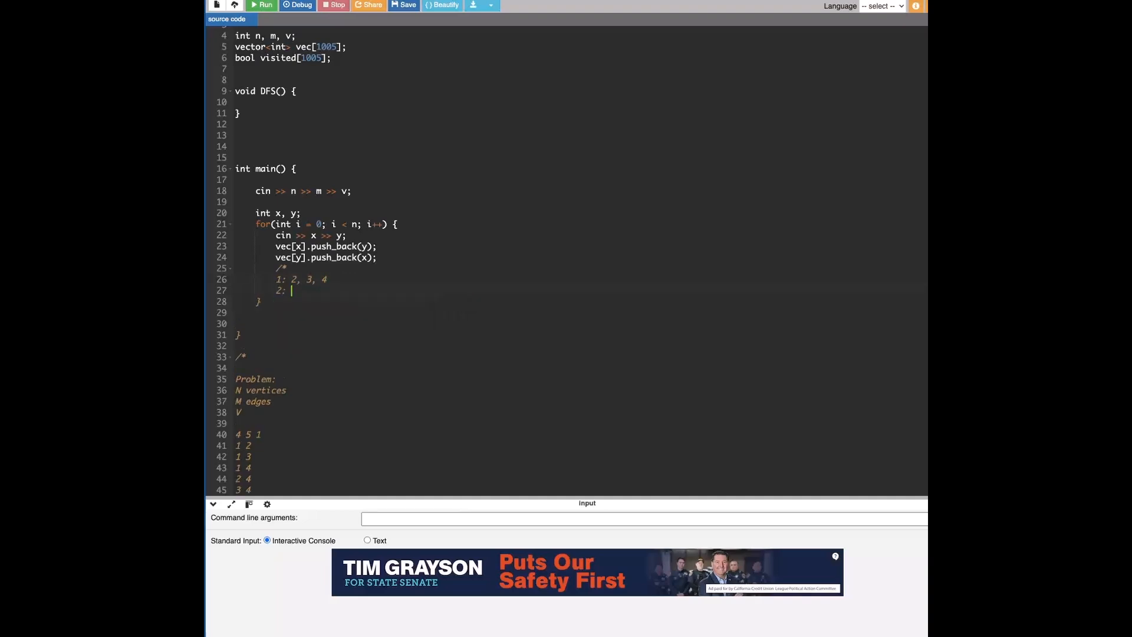
text(1, 4)
text(3:)
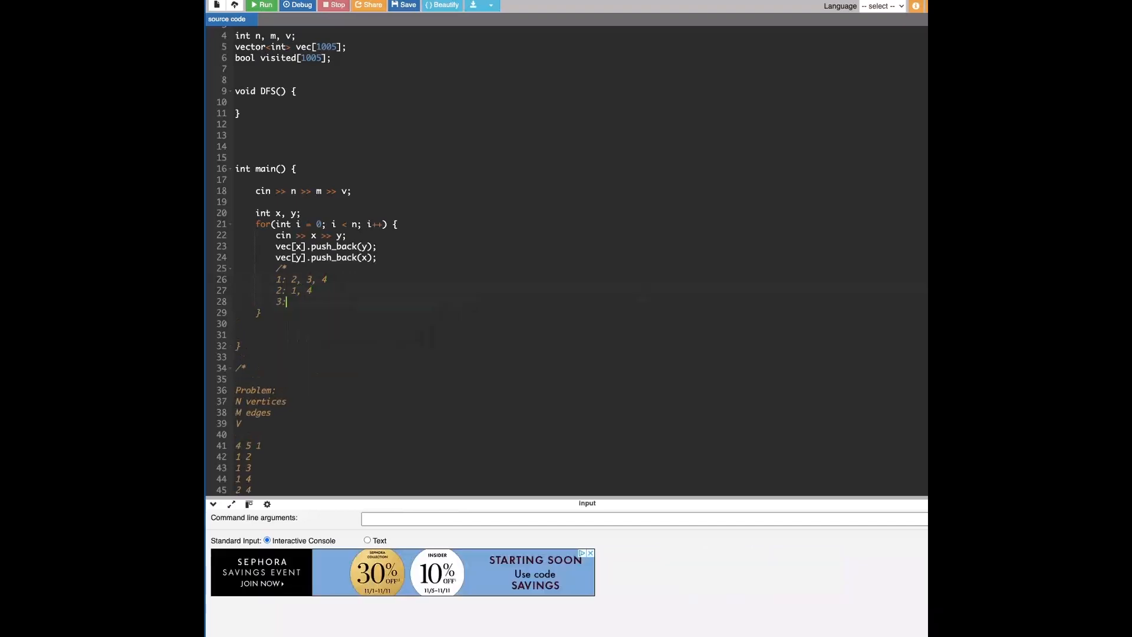
scroll(down, 3)
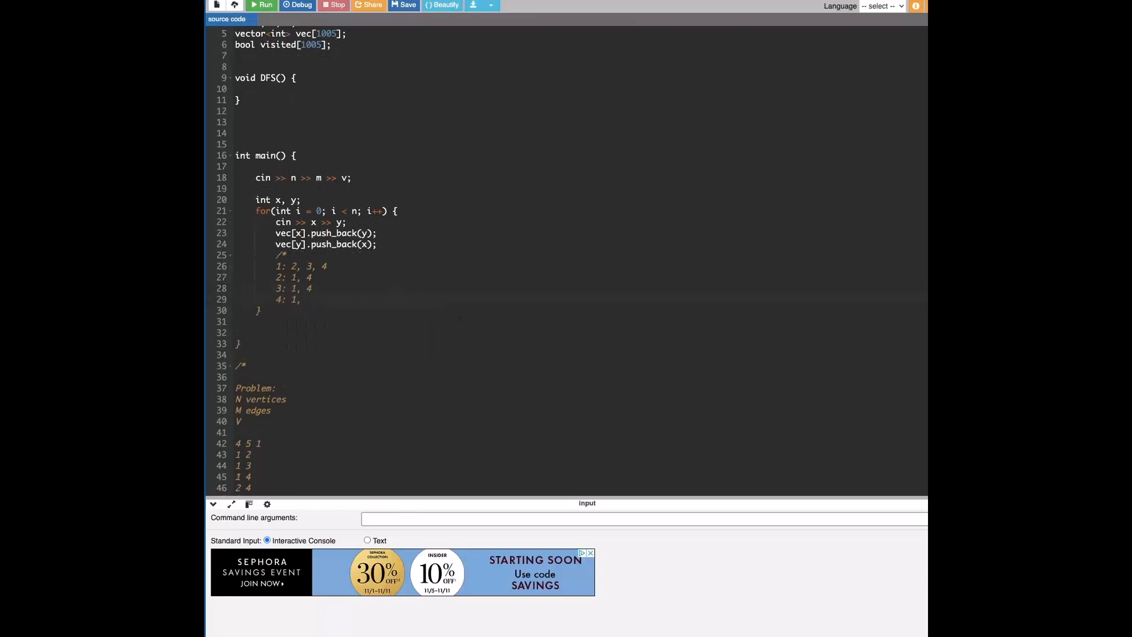
text(2, 3)
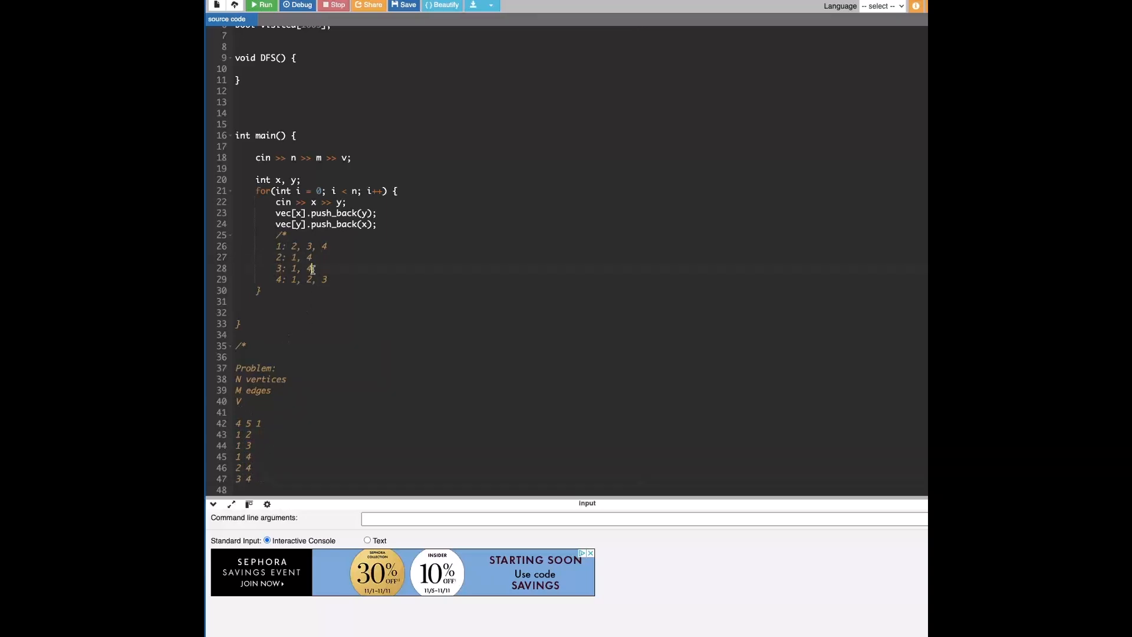
text(*/)
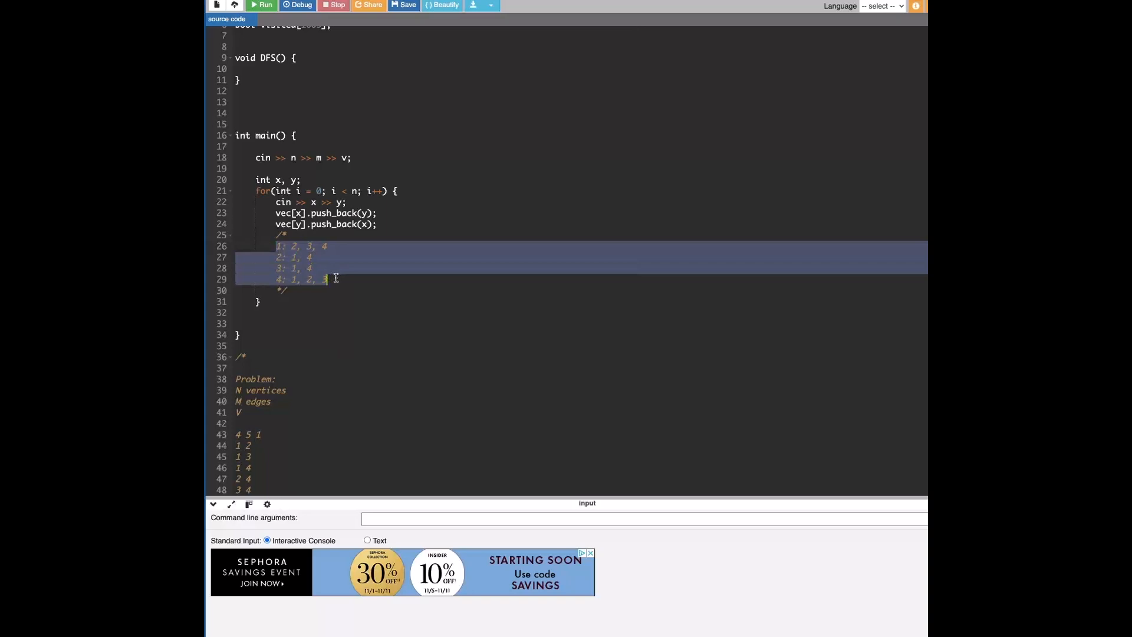
click(276, 246)
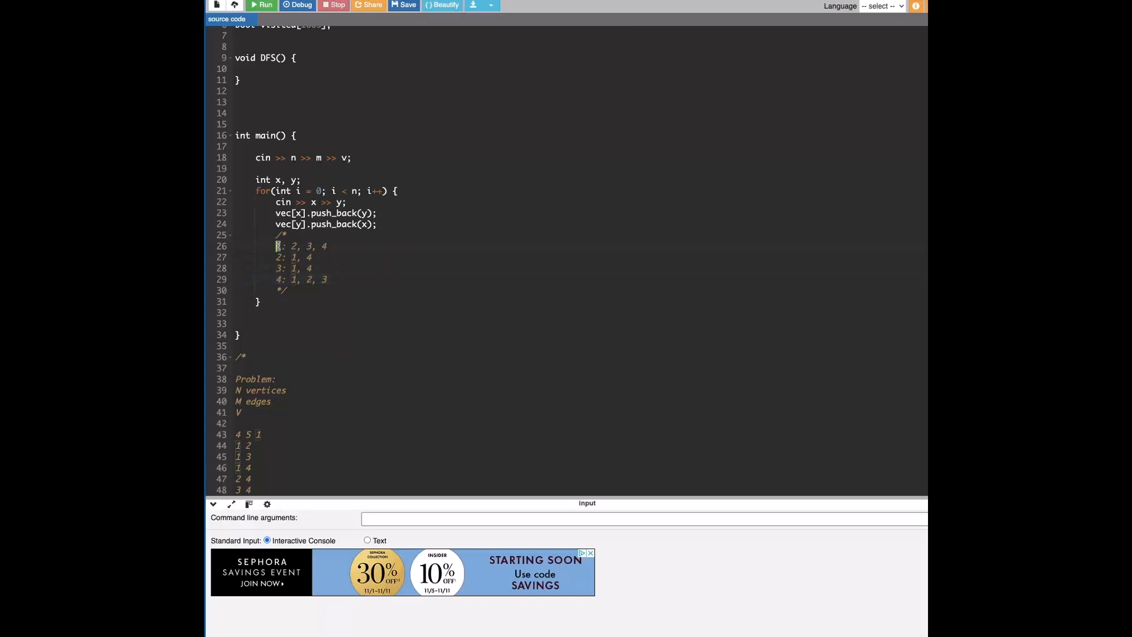
drag(290, 246, 327, 247)
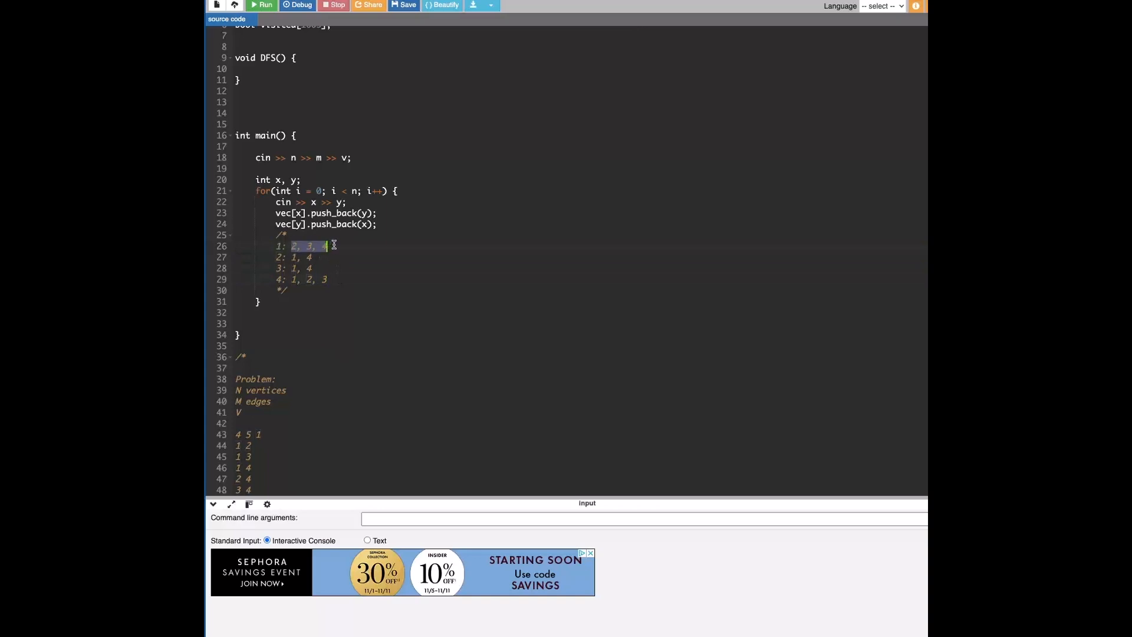
click(355, 290)
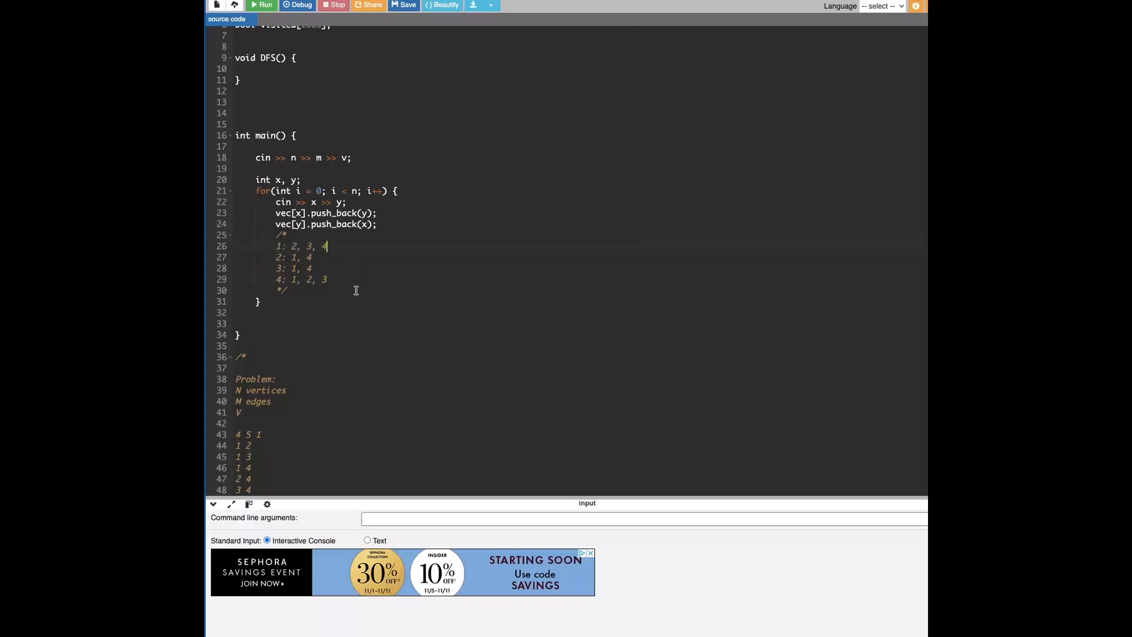
mouse_move(777, 355)
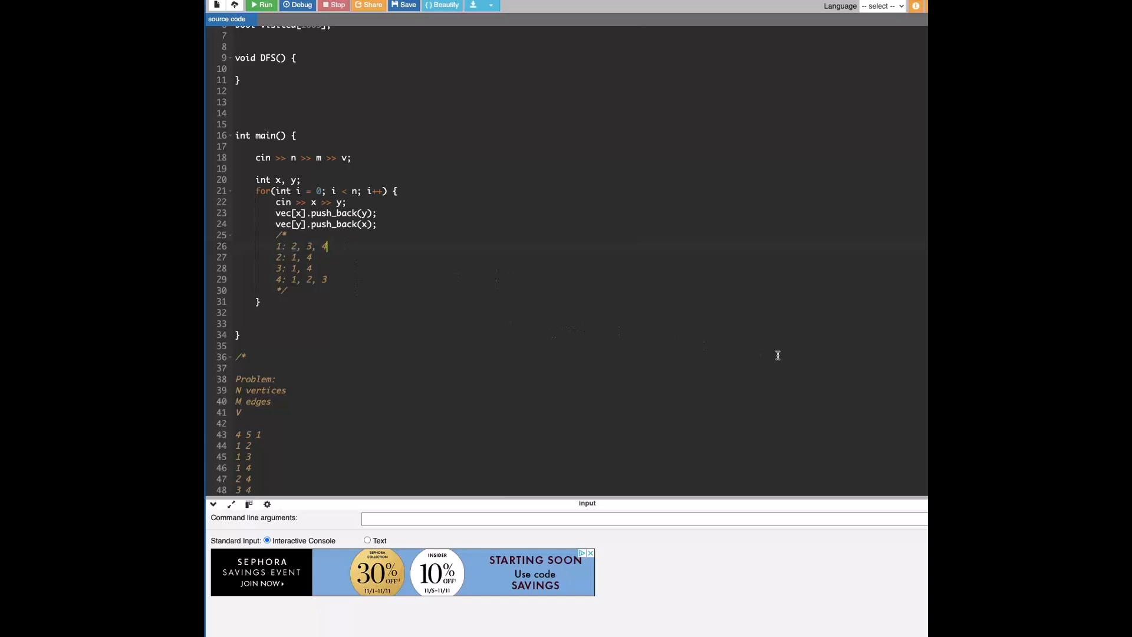
mouse_move(514, 281)
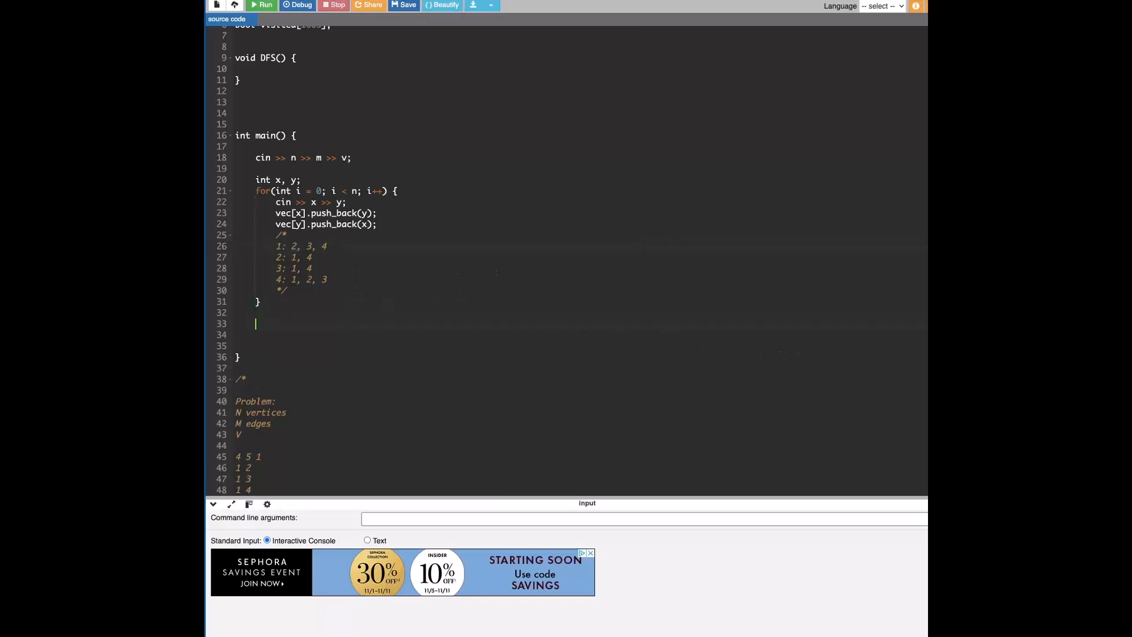
- Add a loop for i = 1..n calling sort(vec[i].begin(), vec[i].end()); in main
text(for(int i = 1; i <= m;)
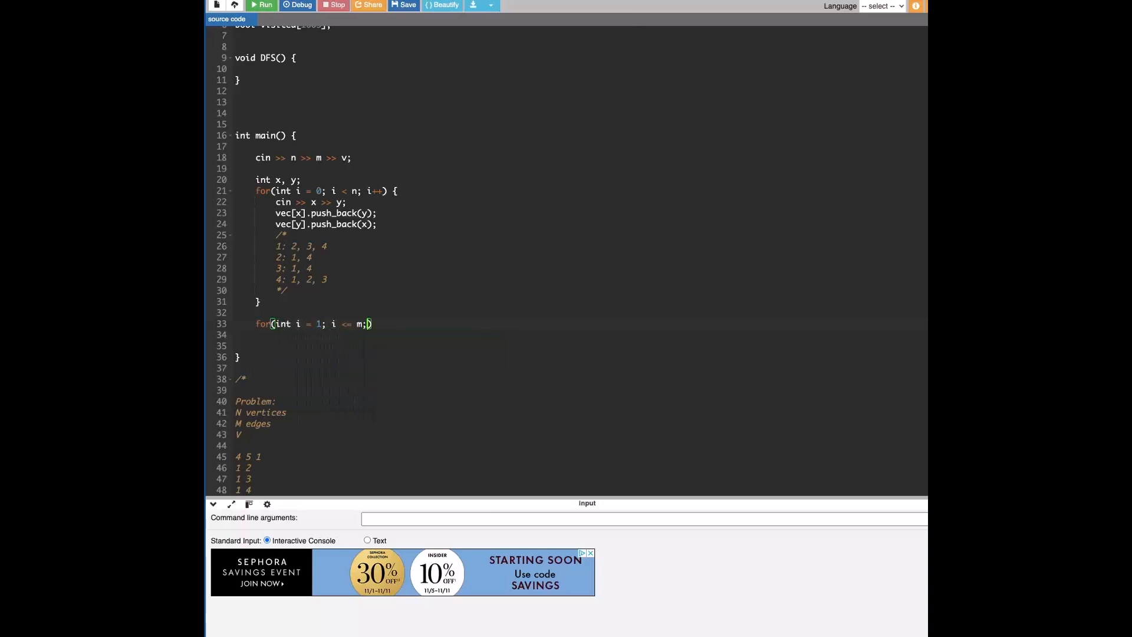
key(Backspace)
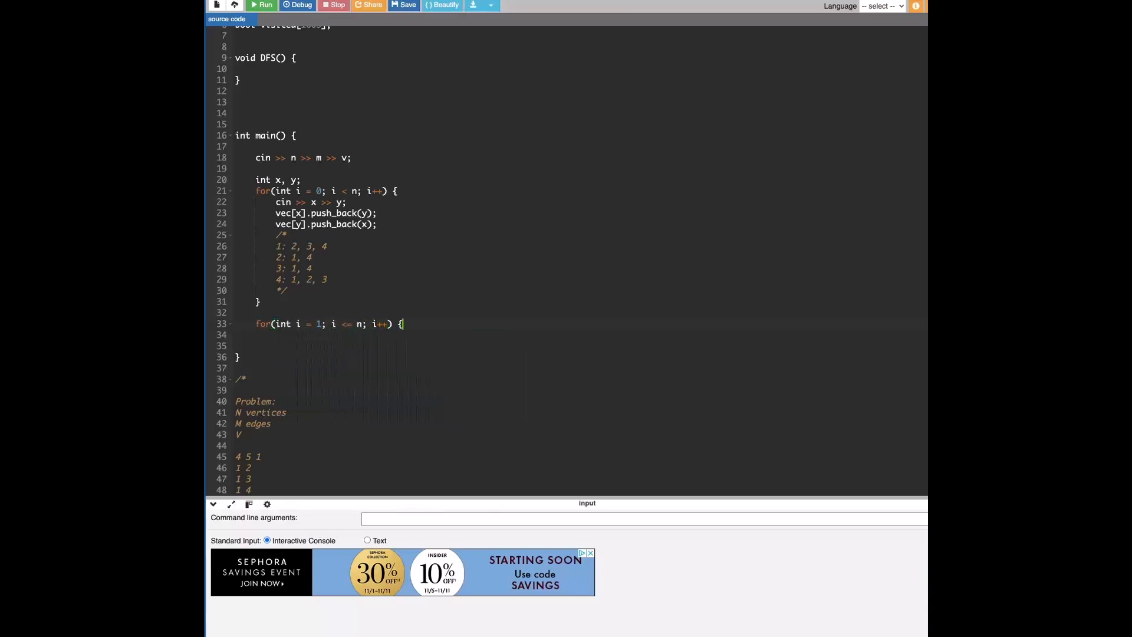
text(sort(vecp))
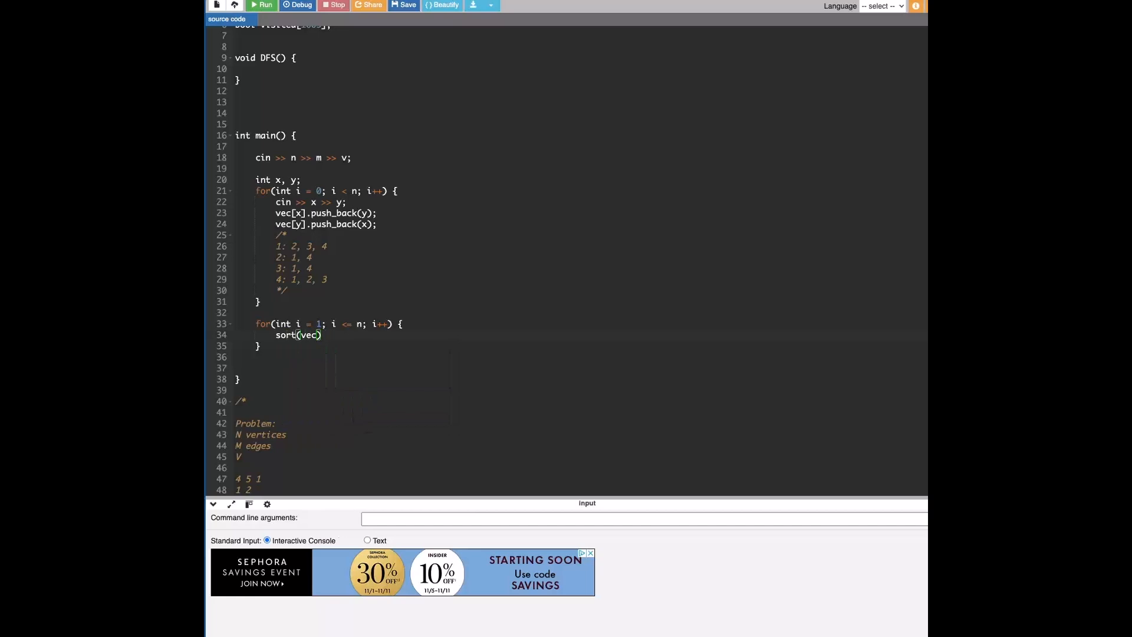
text(pi)
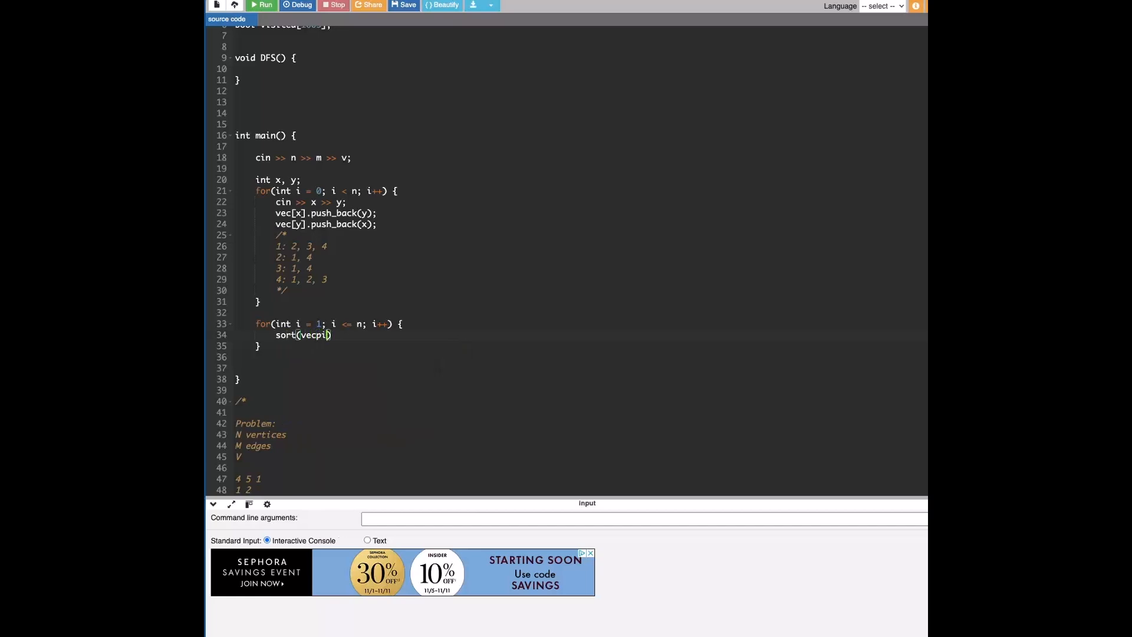
text([i].begin()
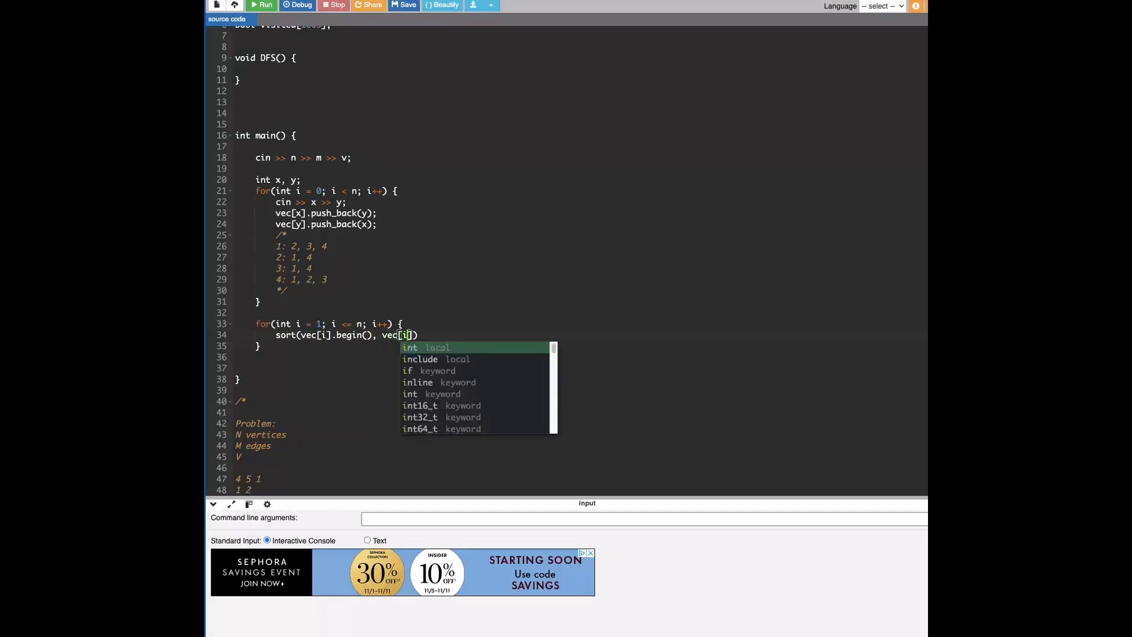
text(].end())
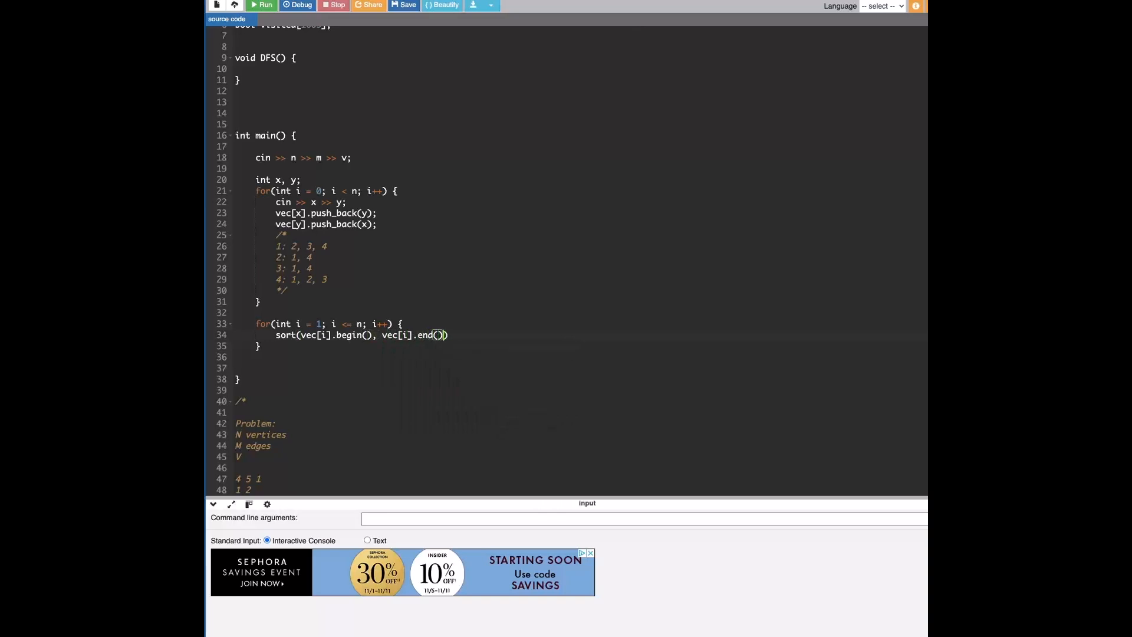
text(;)
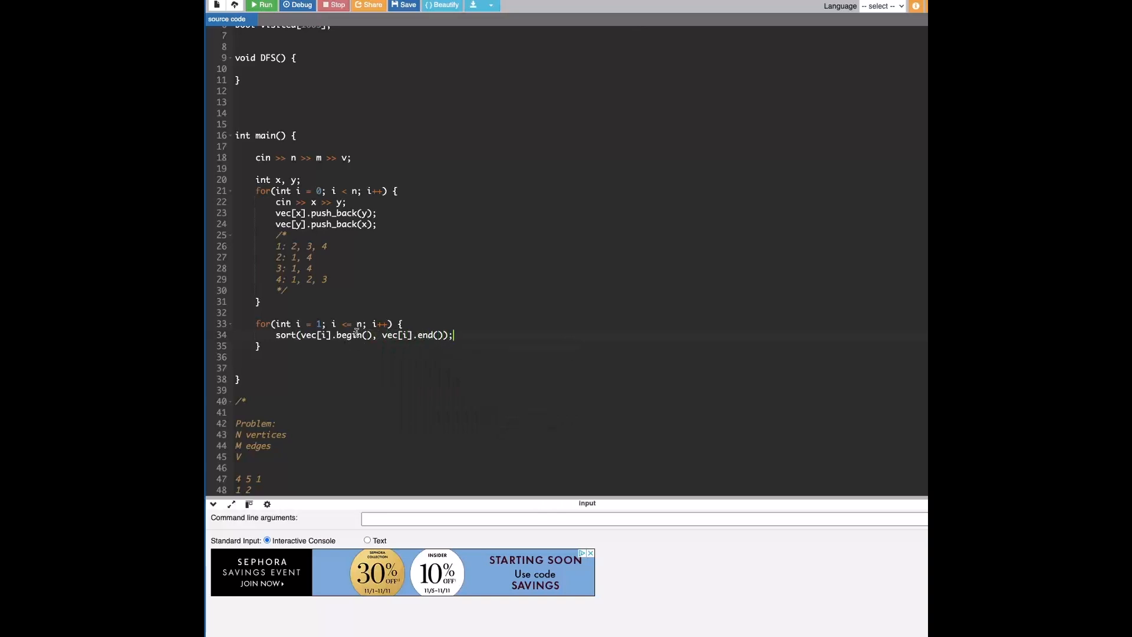
scroll(up, 3)
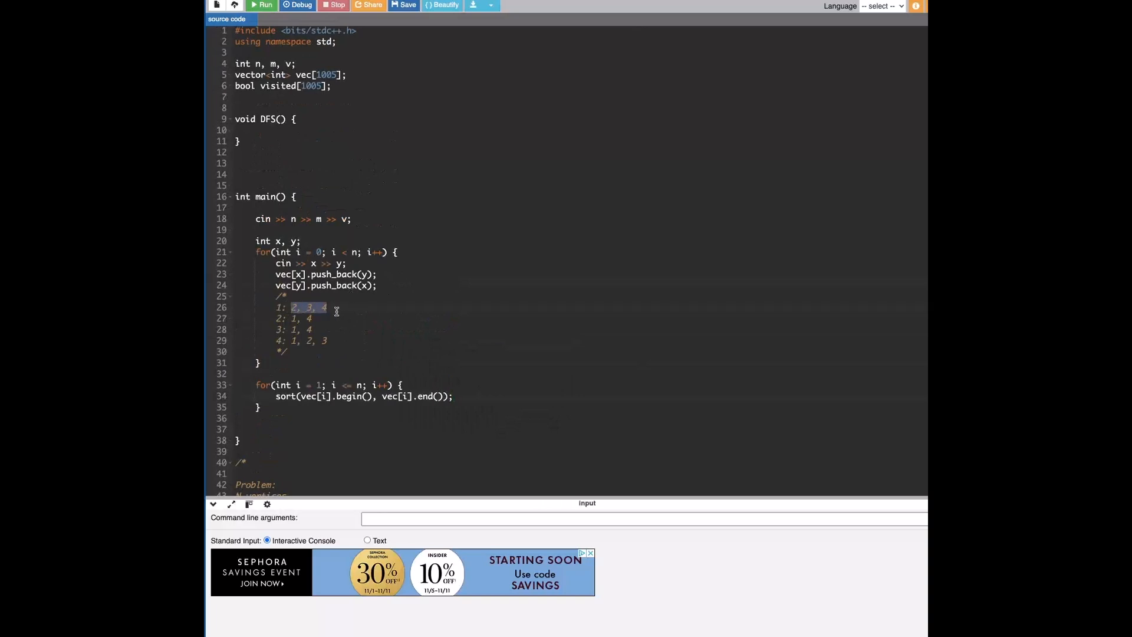
click(305, 308)
text(int )
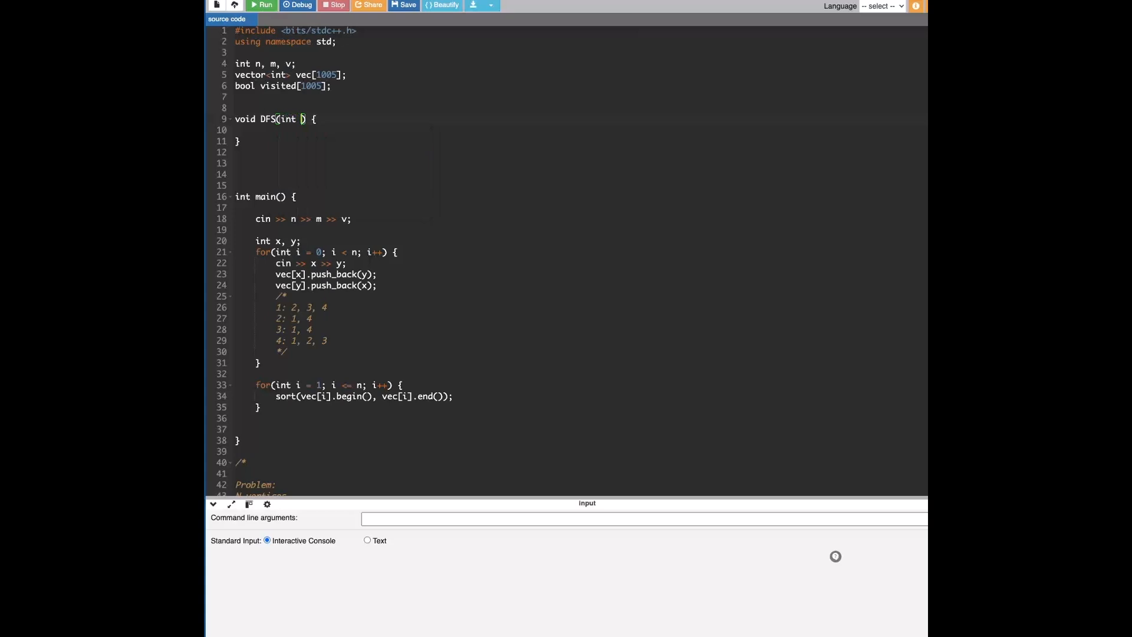
- Give DFS parameter int a and mark visited[a] = true; inside it
text(a)
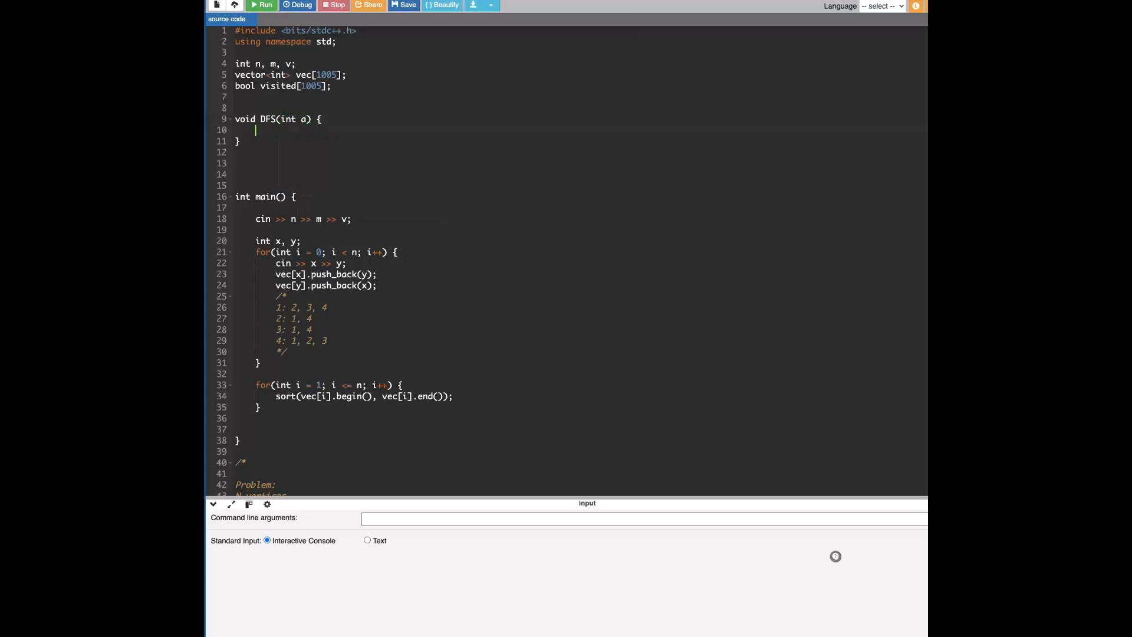
text(visite)
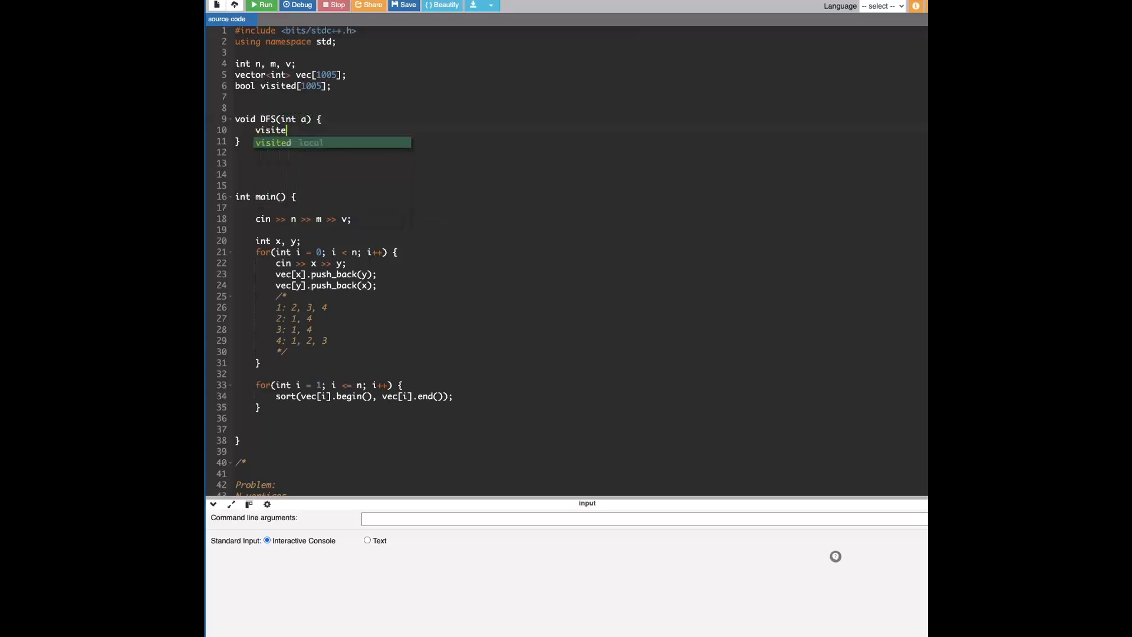
text(d[a])
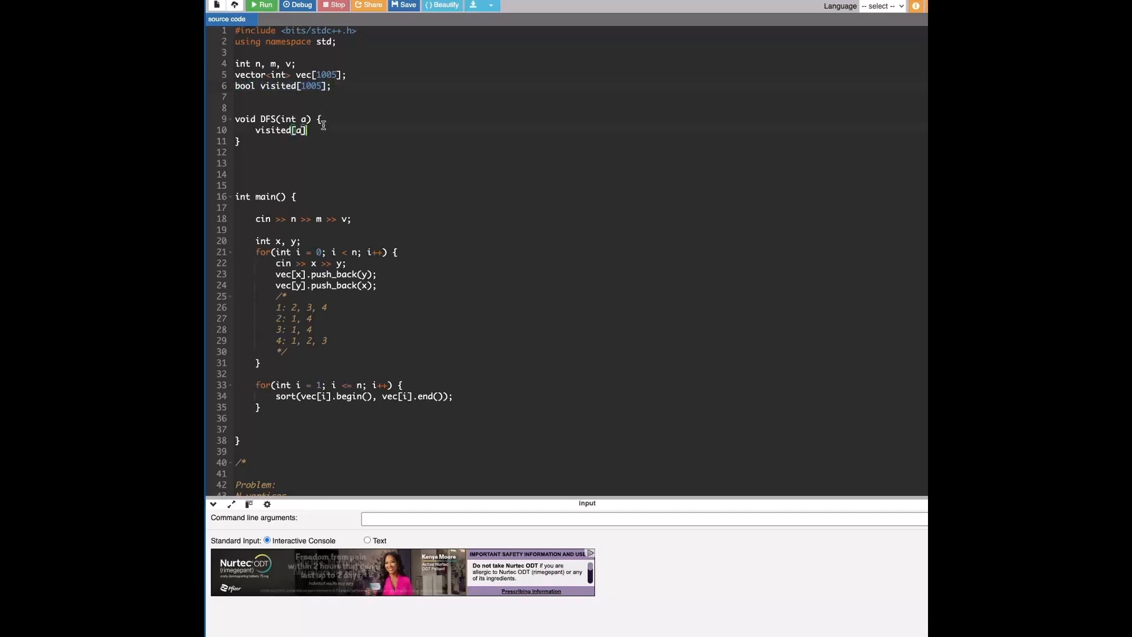
text(=)
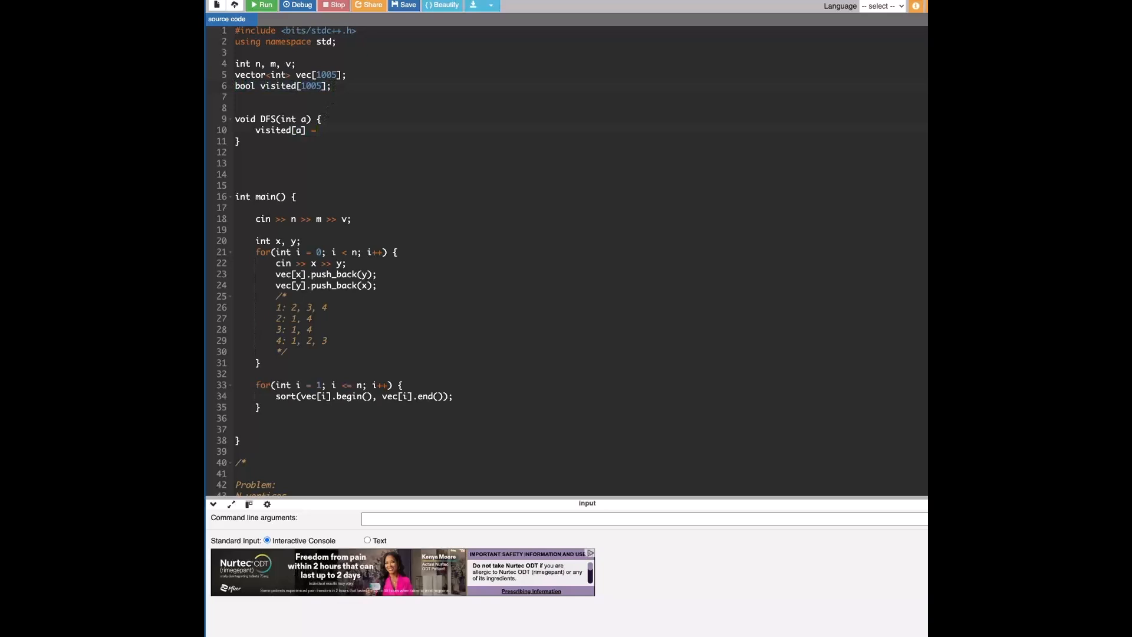
text(true;)
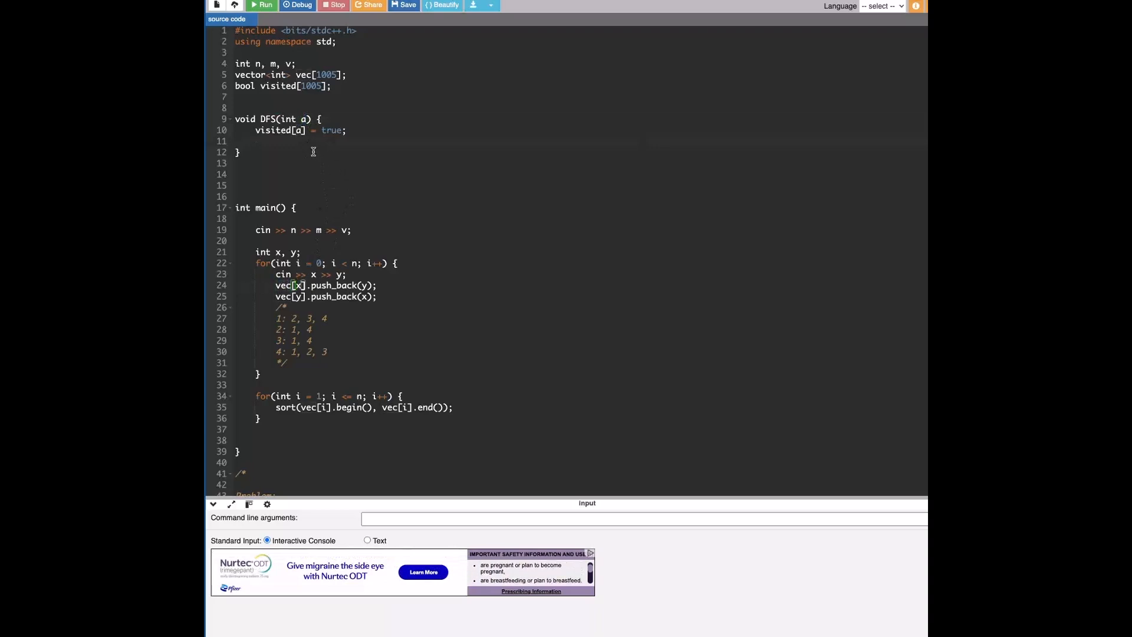
- Open a loop for(int i = 0; i < vec[a].size(); i++) over a's neighbours
text(for())
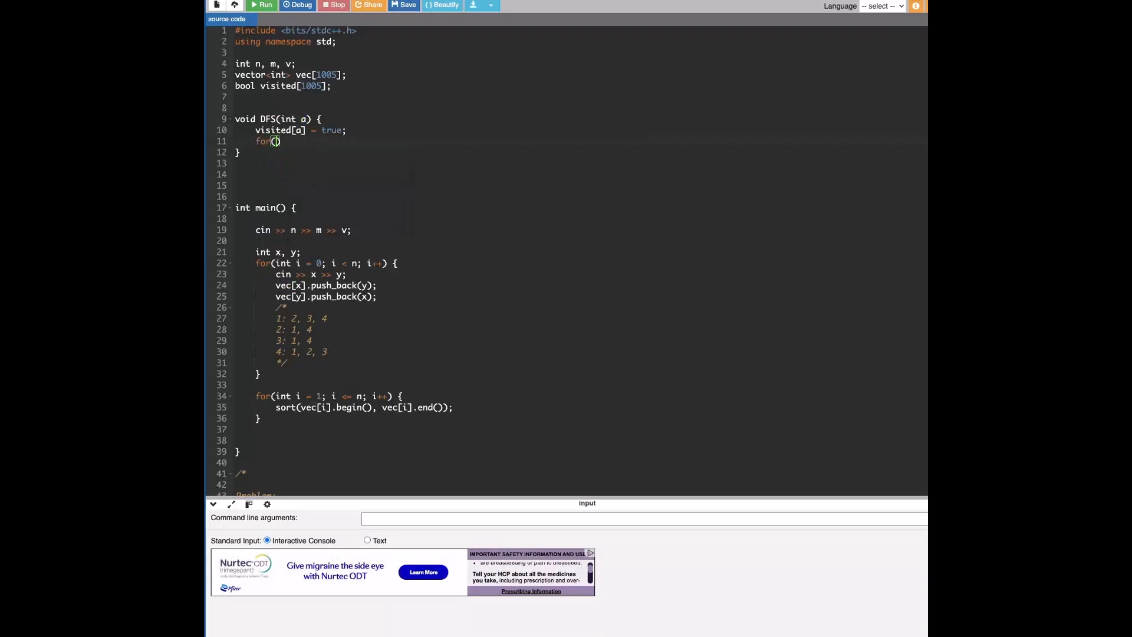
text(int i = 0; i <)
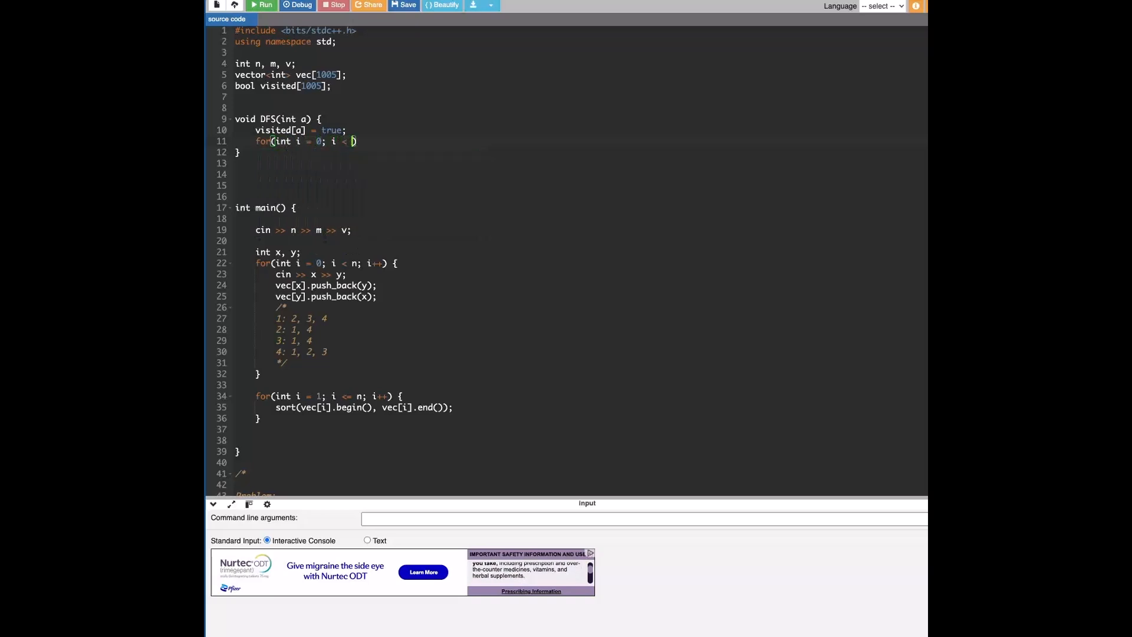
text(vecp)
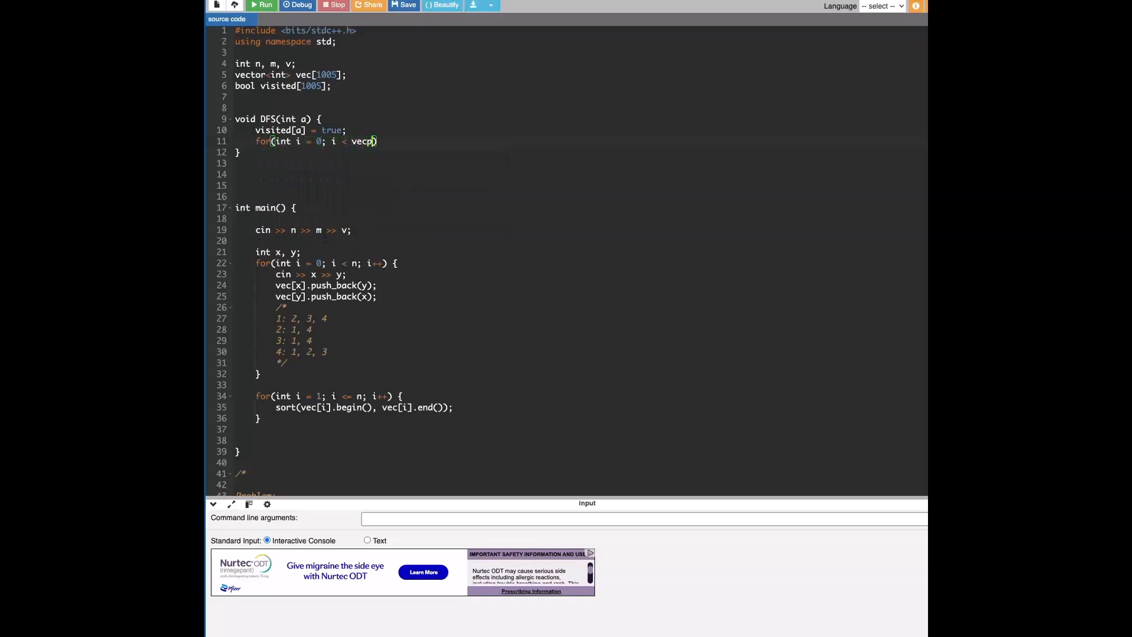
text([a])
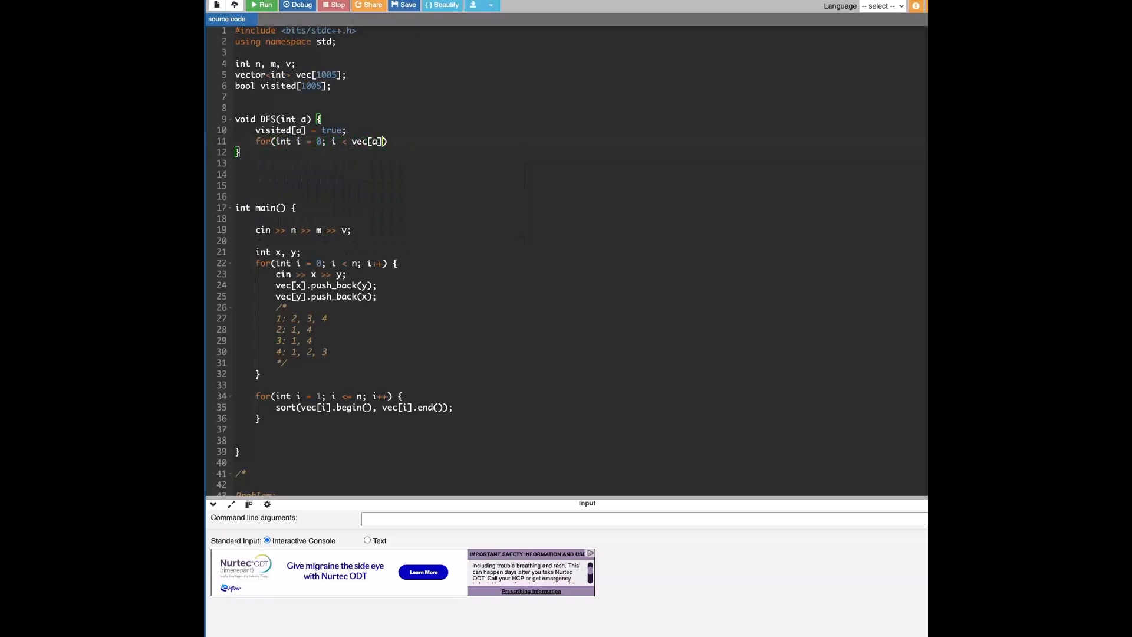
text(.size())
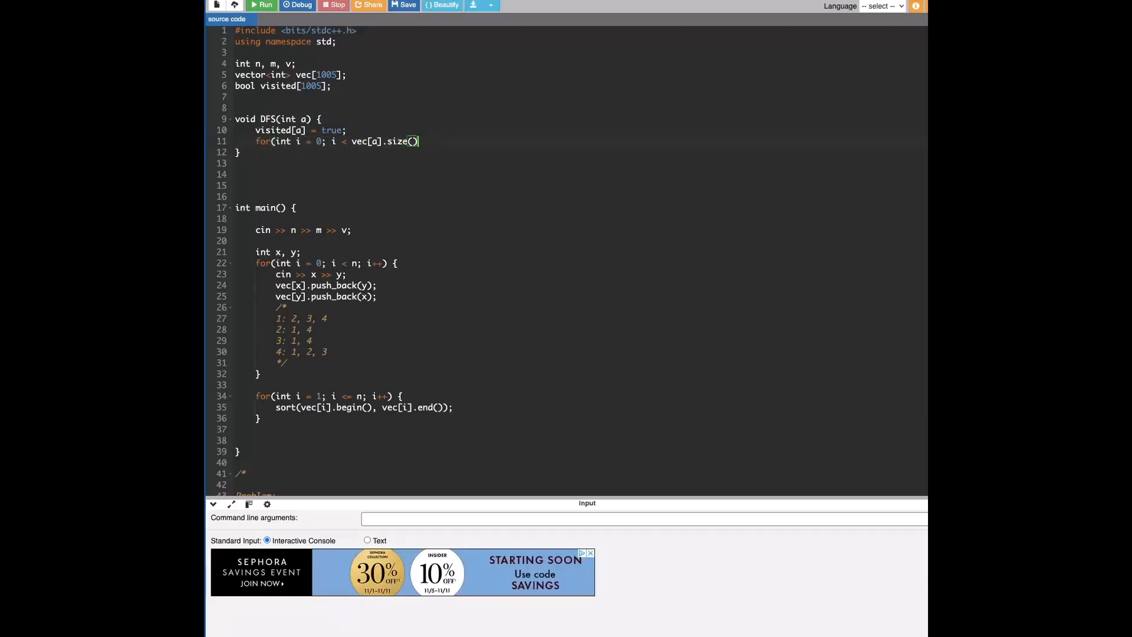
text(; i++) P)
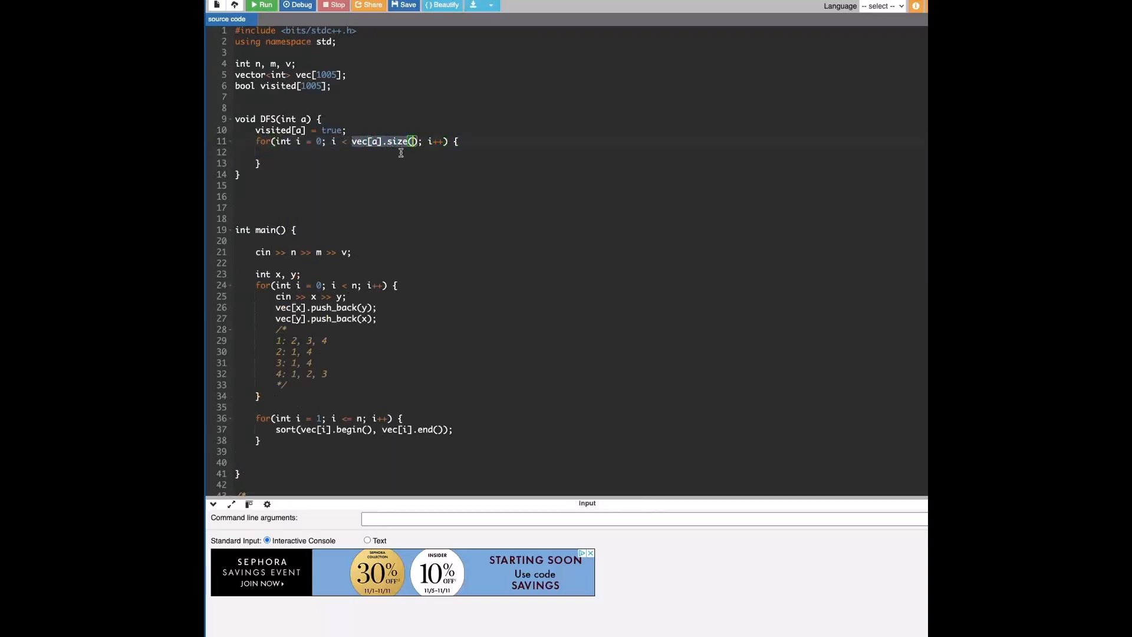
- Inside the loop add if(!visited[vec[a][i]]) and rewrite it as a range-for over vec[a] with if(!visited[i])
click(453, 141)
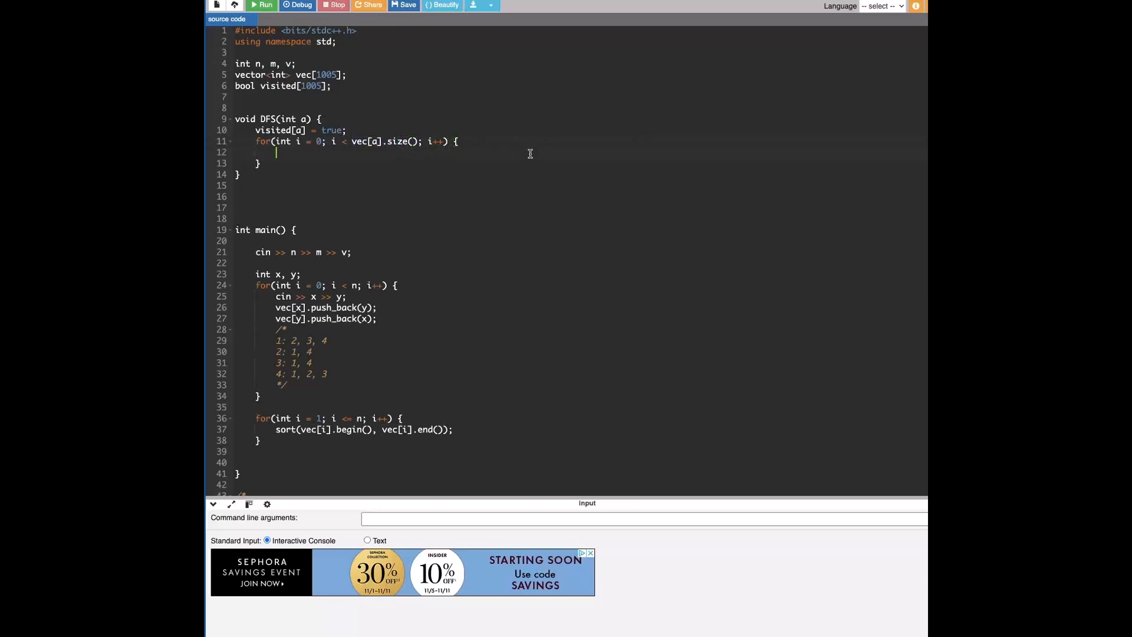
text(if())
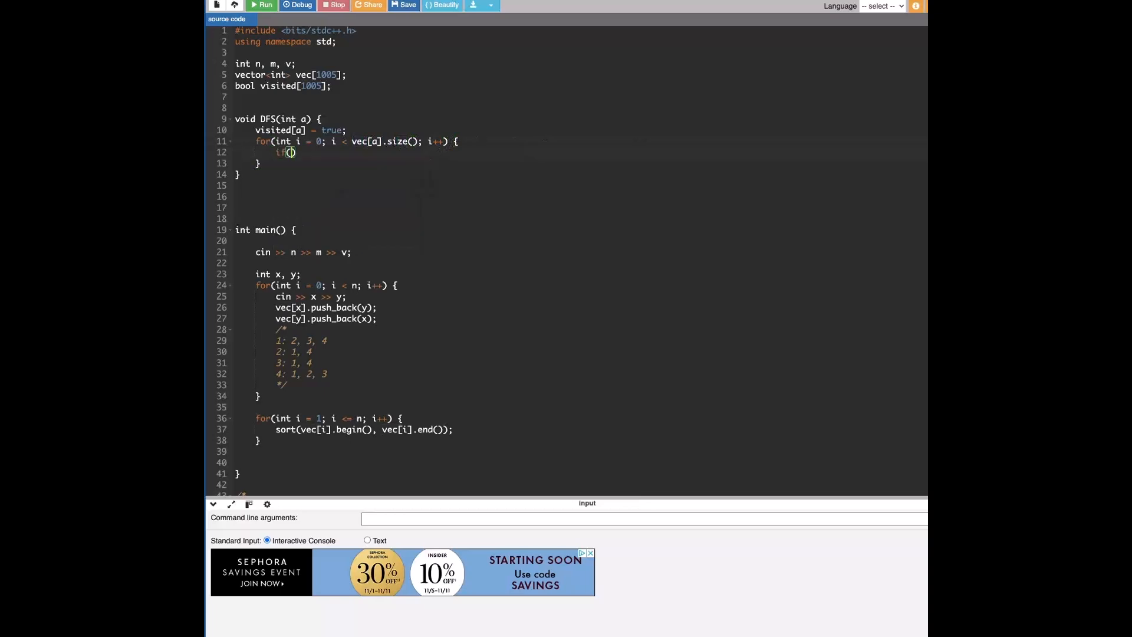
text(visited[])
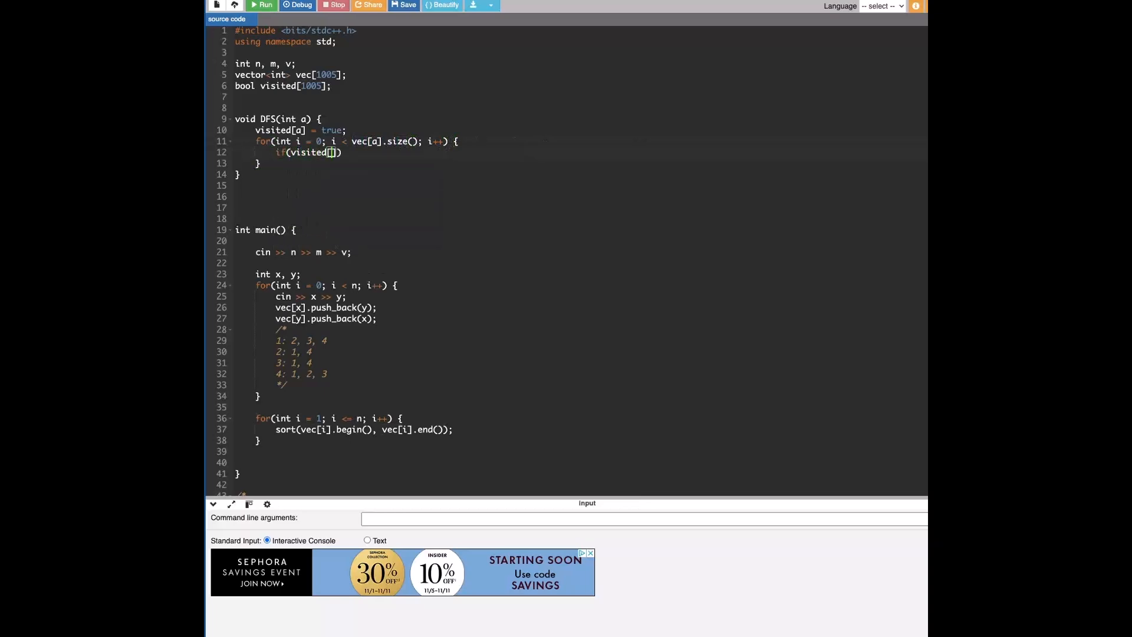
key(Backspace)
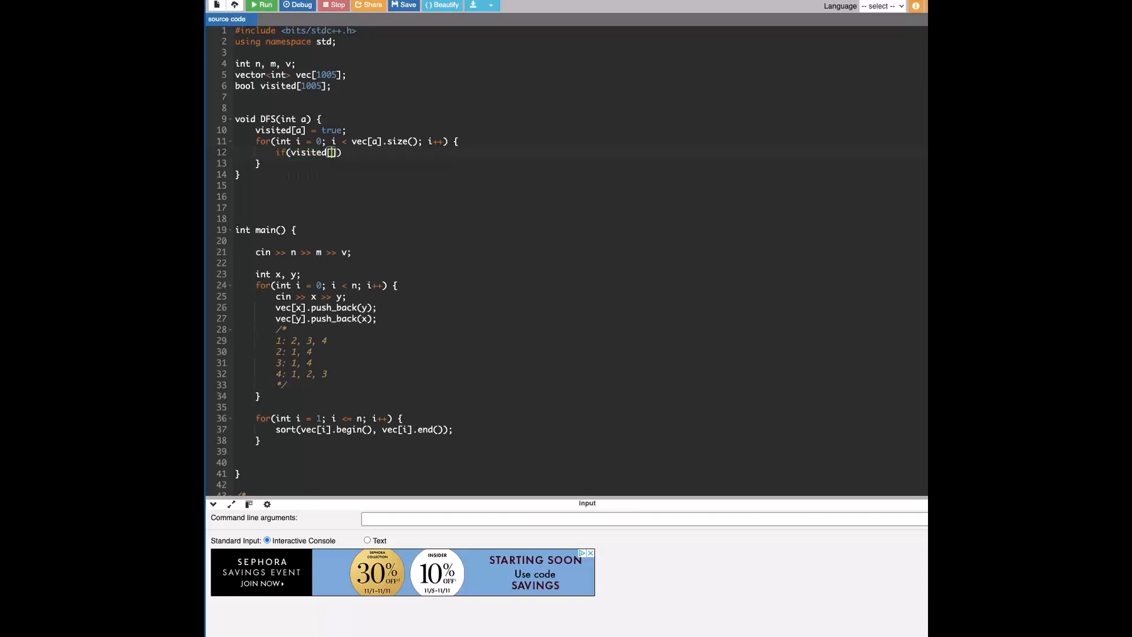
text(vec[)
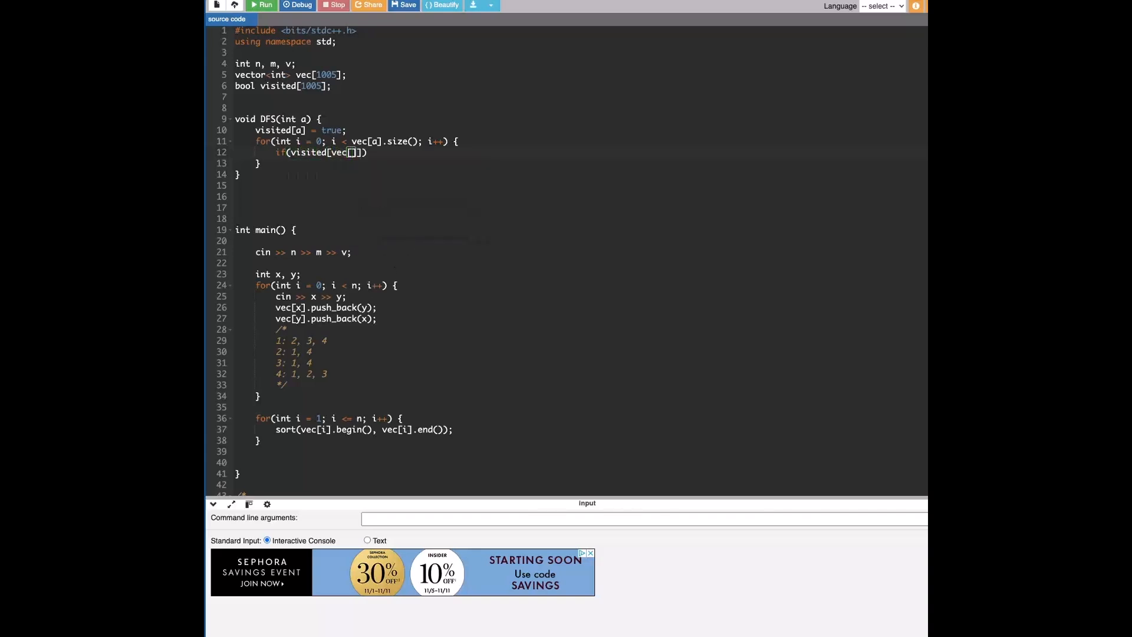
text(a][i)
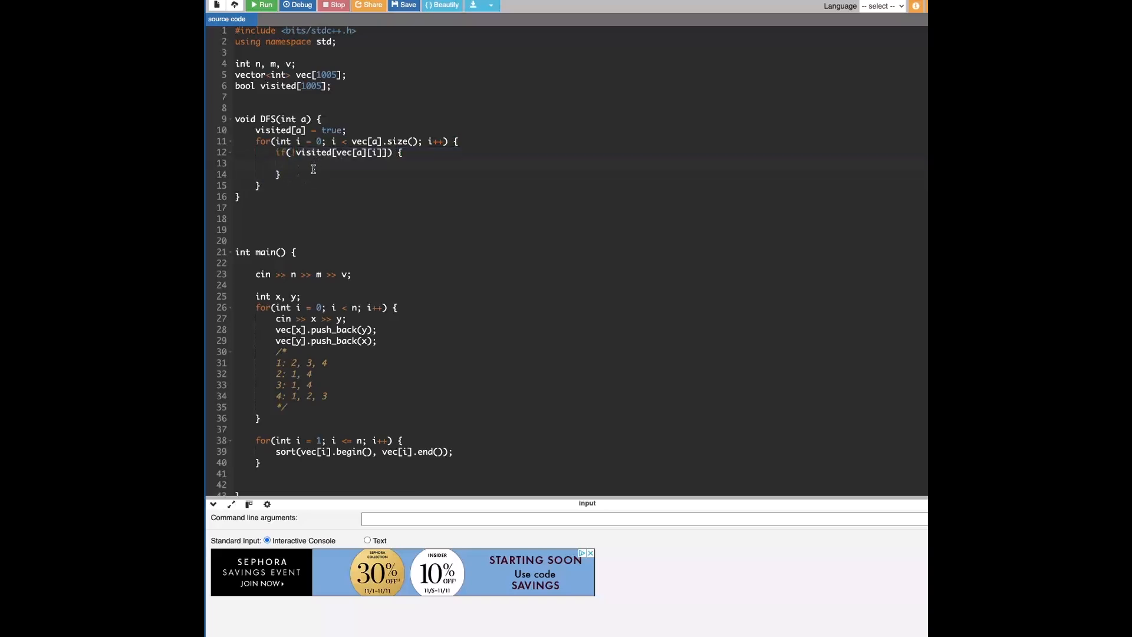
drag(289, 152, 281, 174)
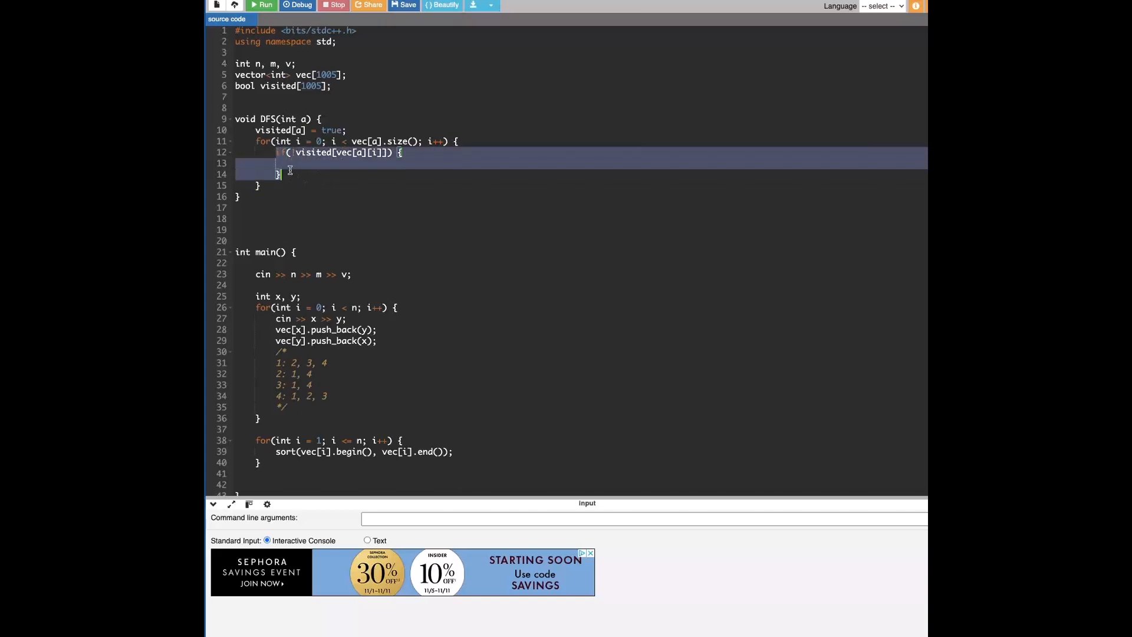
click(296, 152)
text(:)
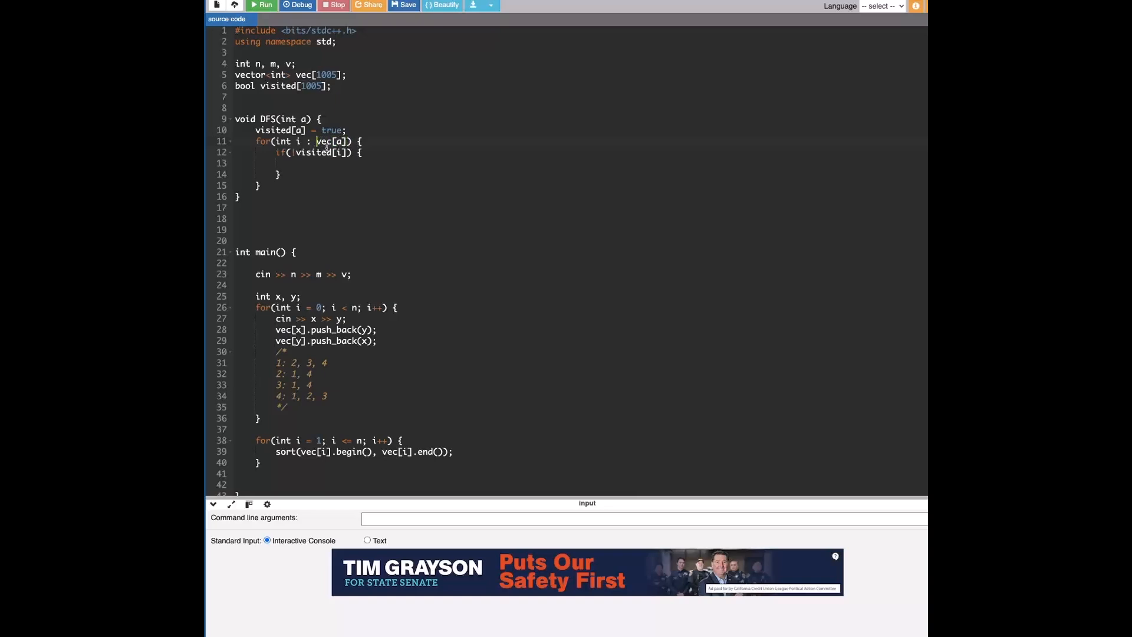
- Inside the unvisited check, call DFS(i); recursively and remove the stray quote
drag(288, 152, 282, 175)
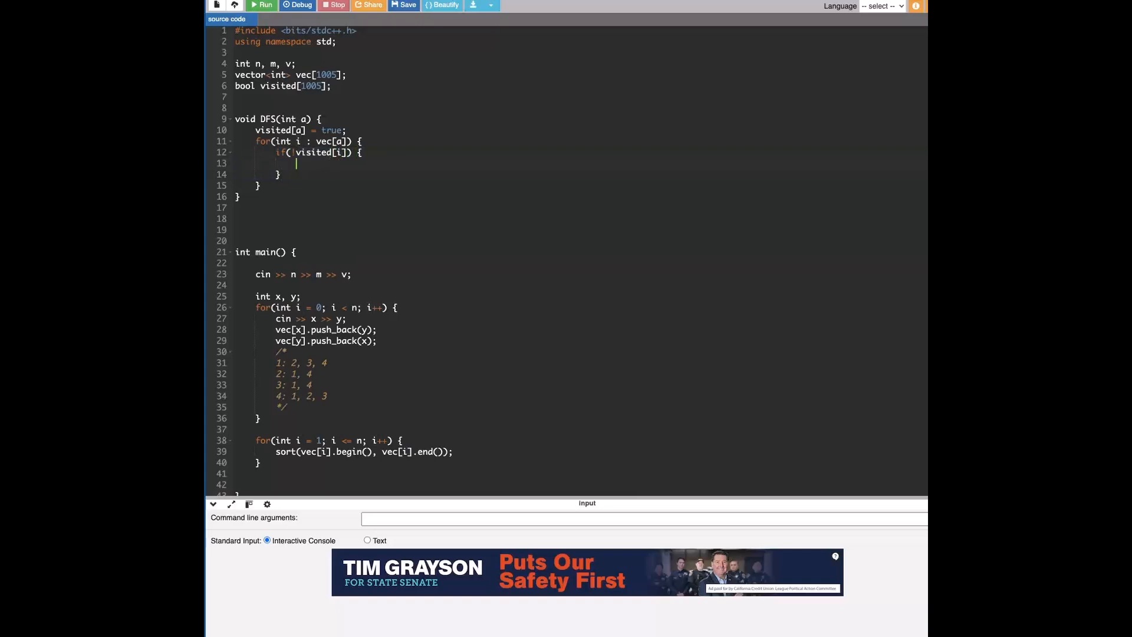
text(DFS(v)
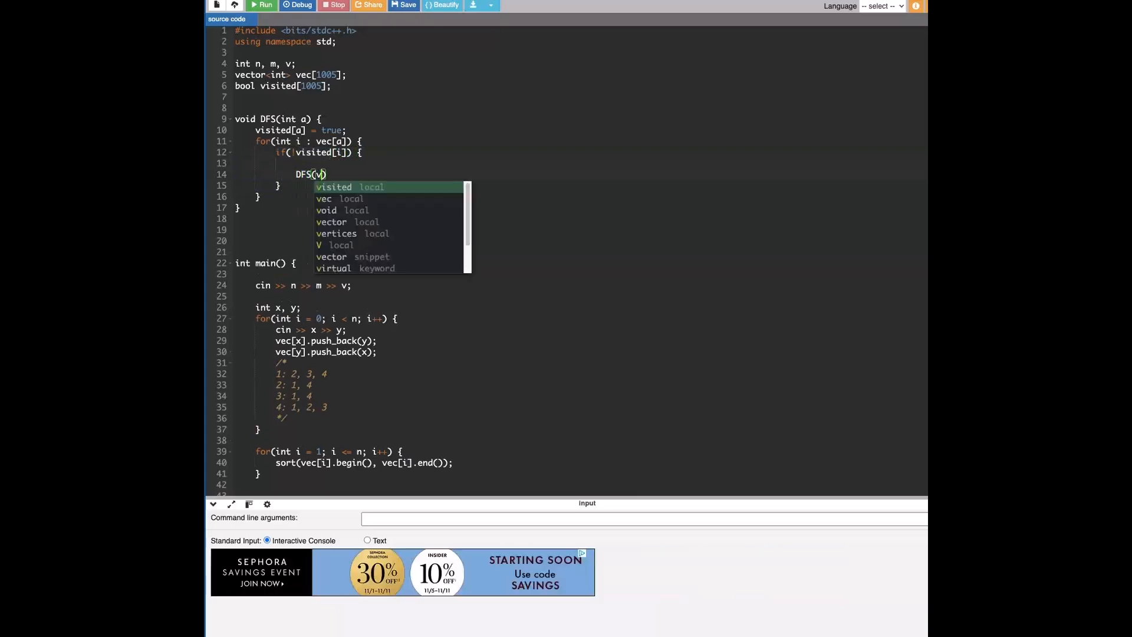
text(ec[a][i)
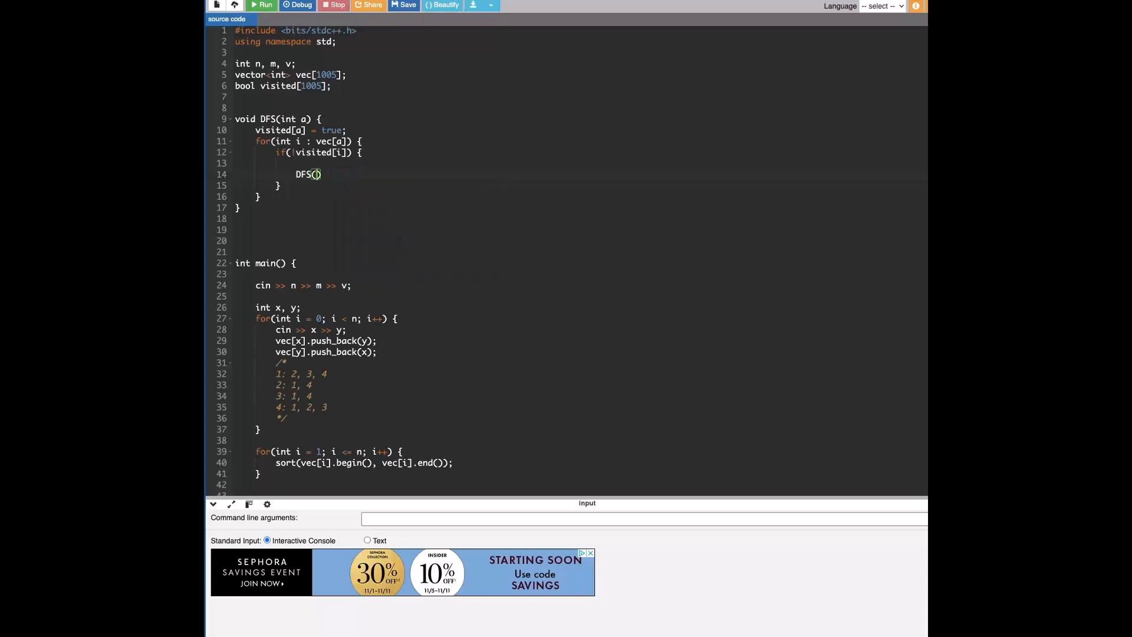
text(i);')
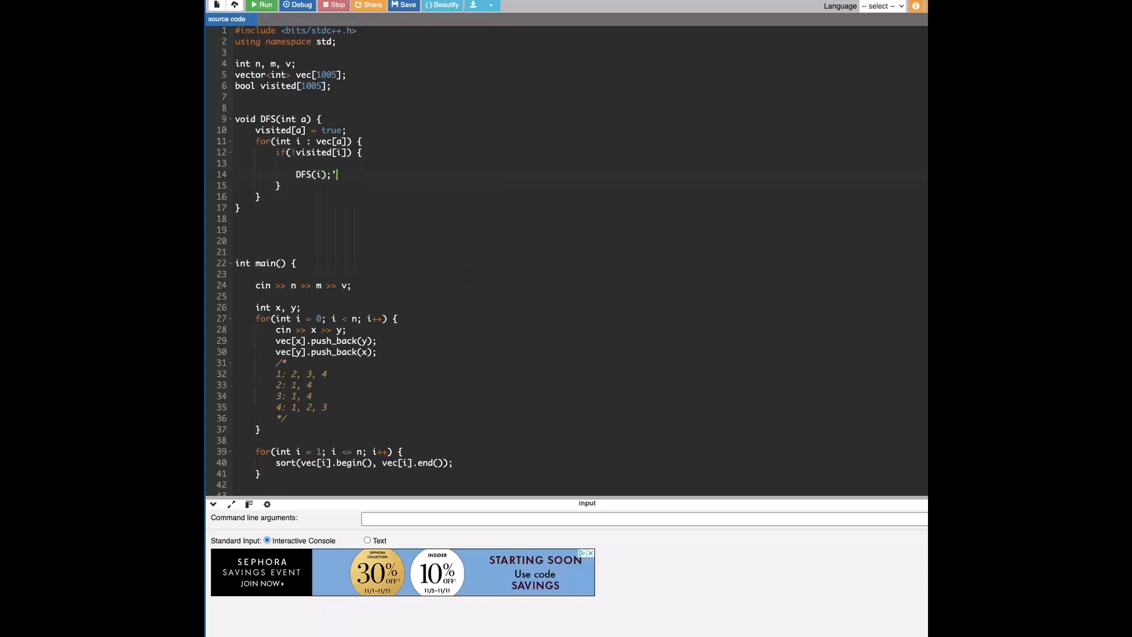
key(Backspace)
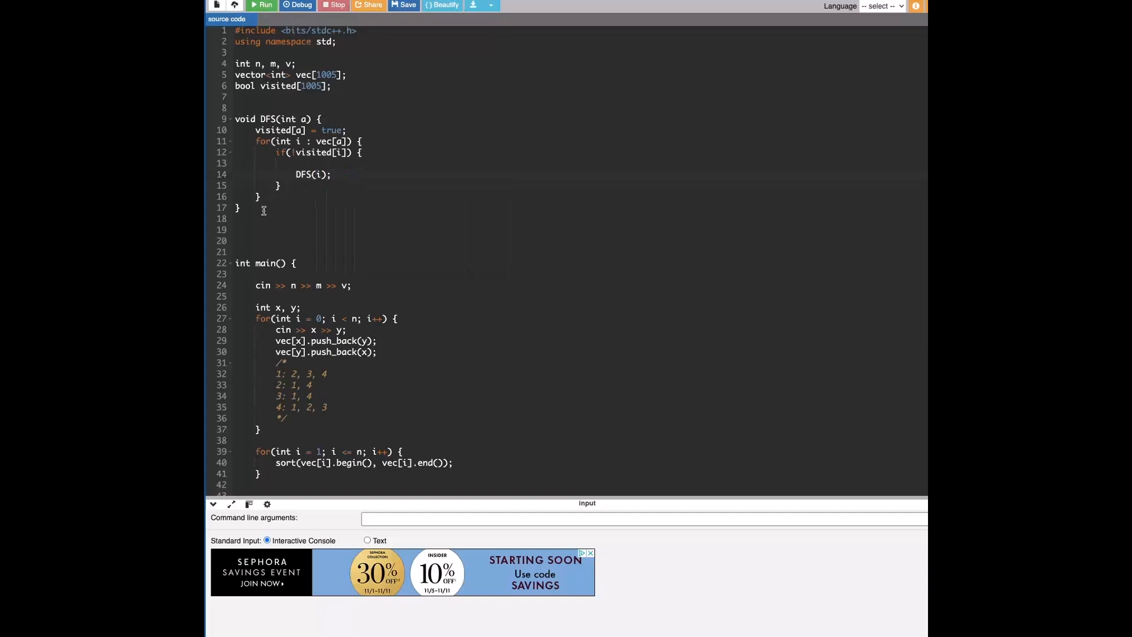
mouse_move(324, 124)
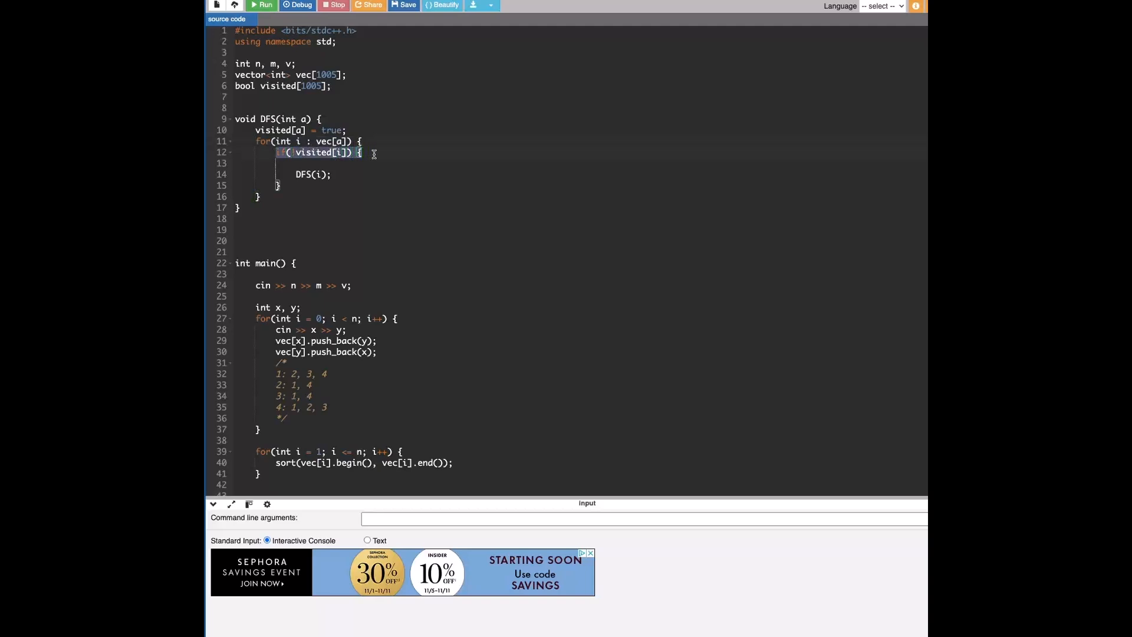
mouse_move(355, 188)
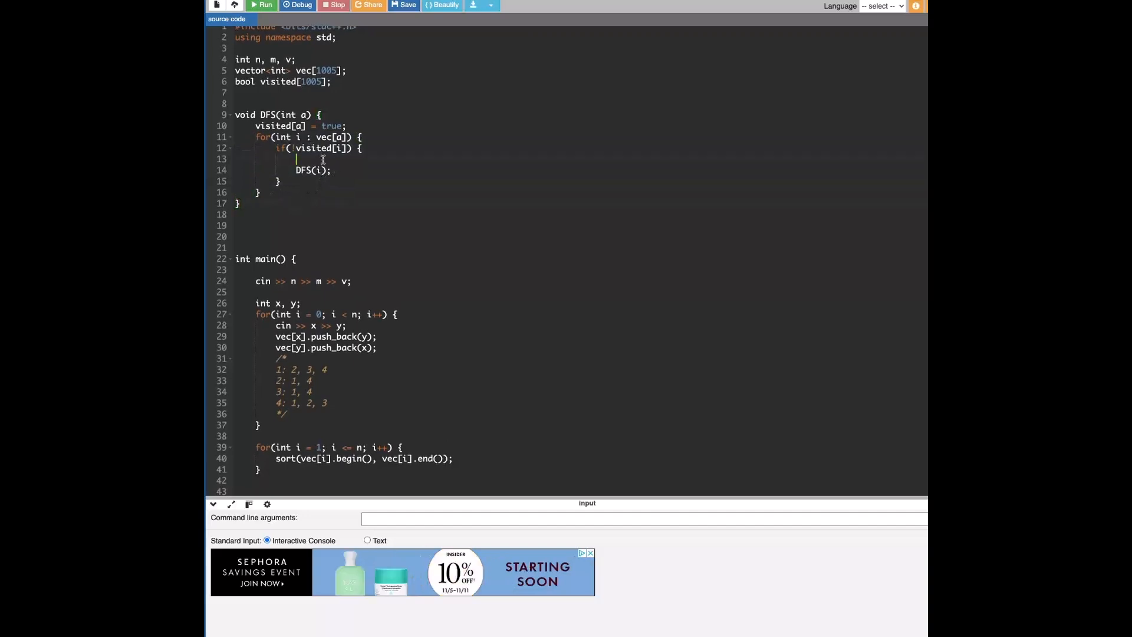
text(cout << " " <<)
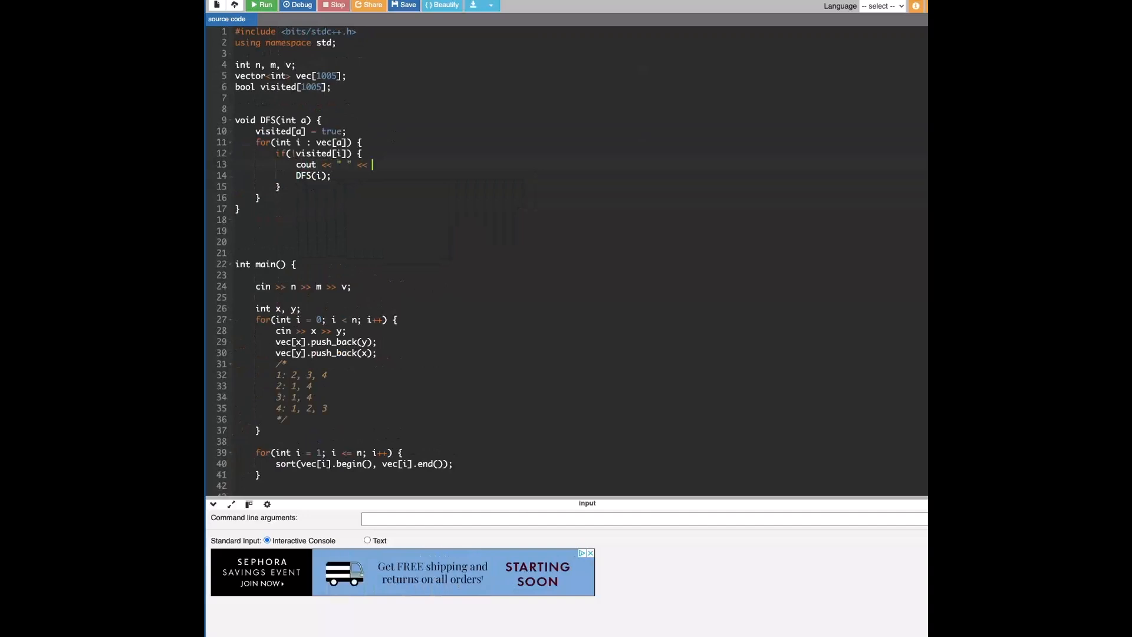
text(i;)
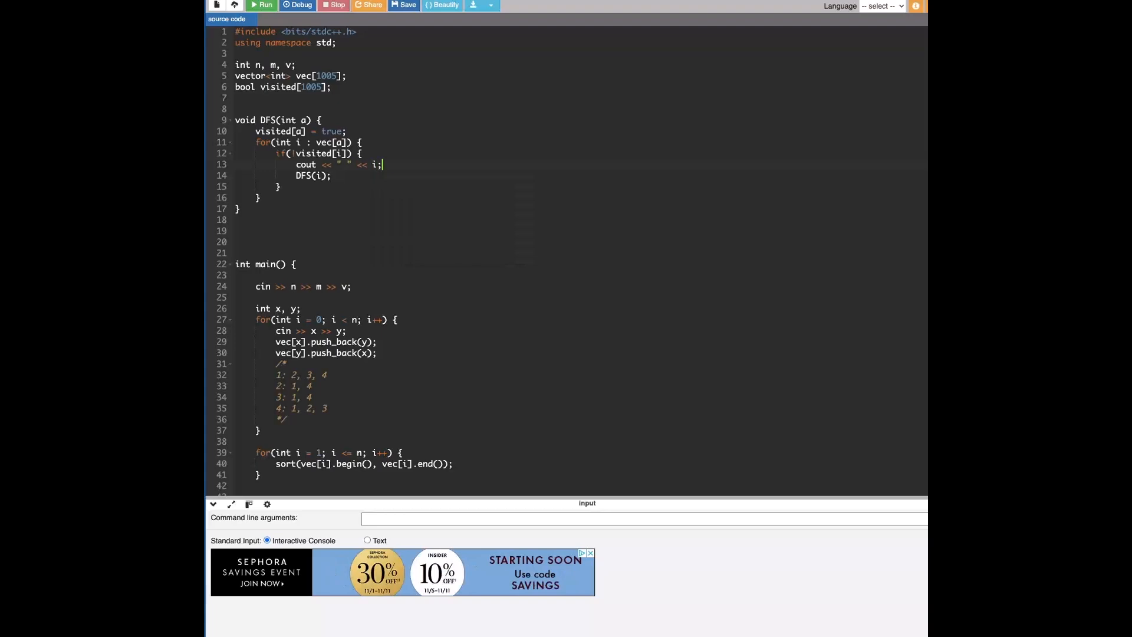
text(<<)
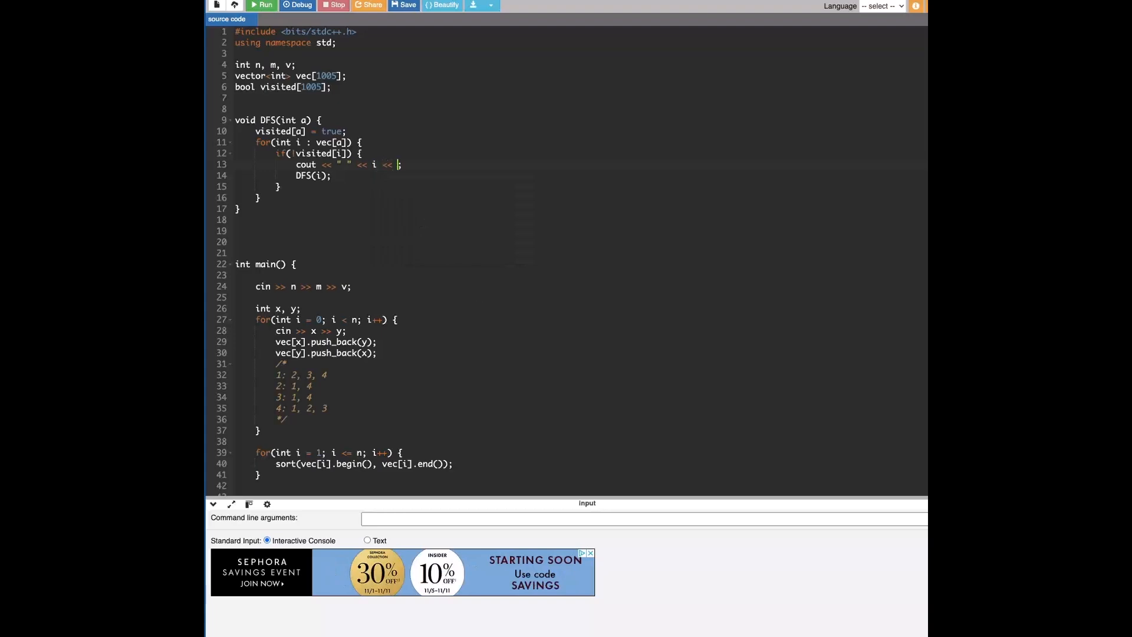
scroll(down, 3)
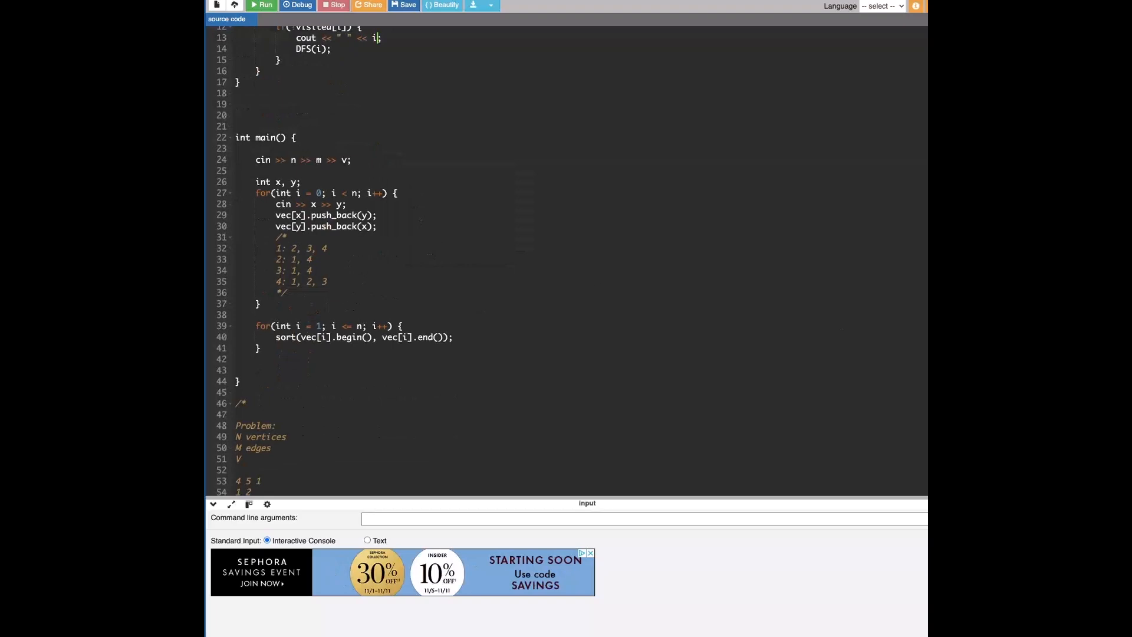
click(256, 371)
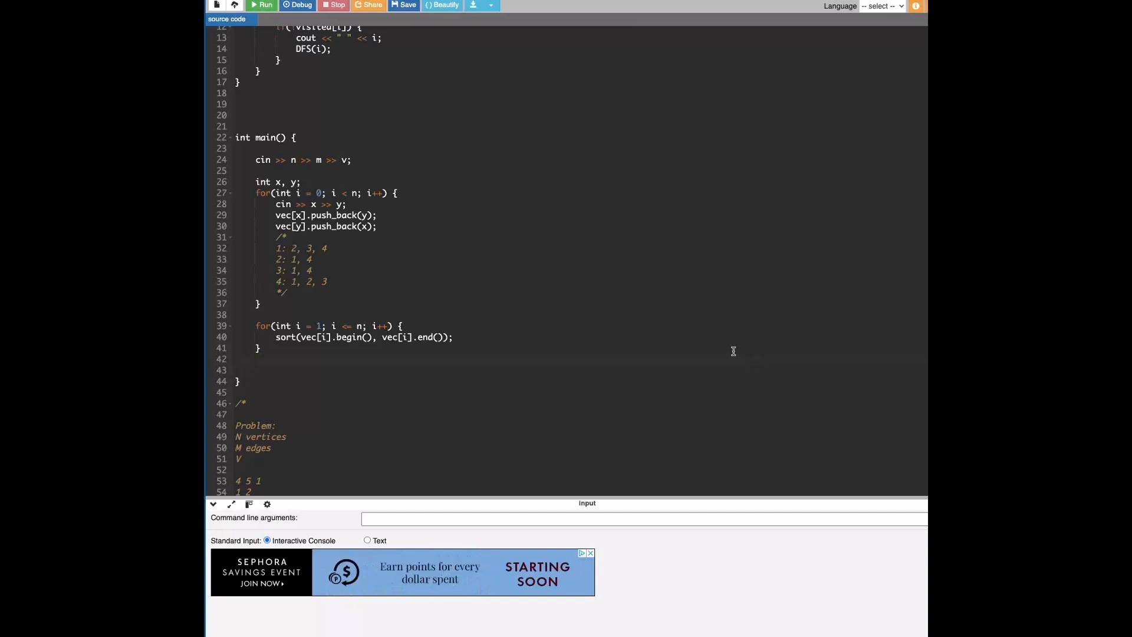
scroll(up, 3)
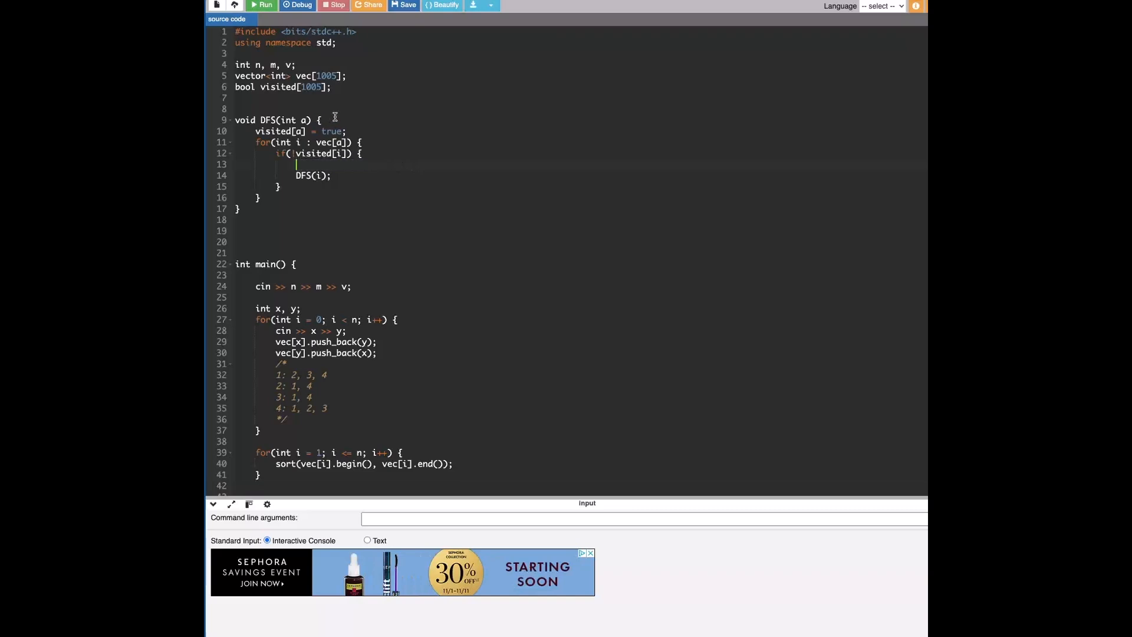
- Print cout << " " << i; at the top of DFS and start a DFS(v) call in main
text(cout << " " << i;)
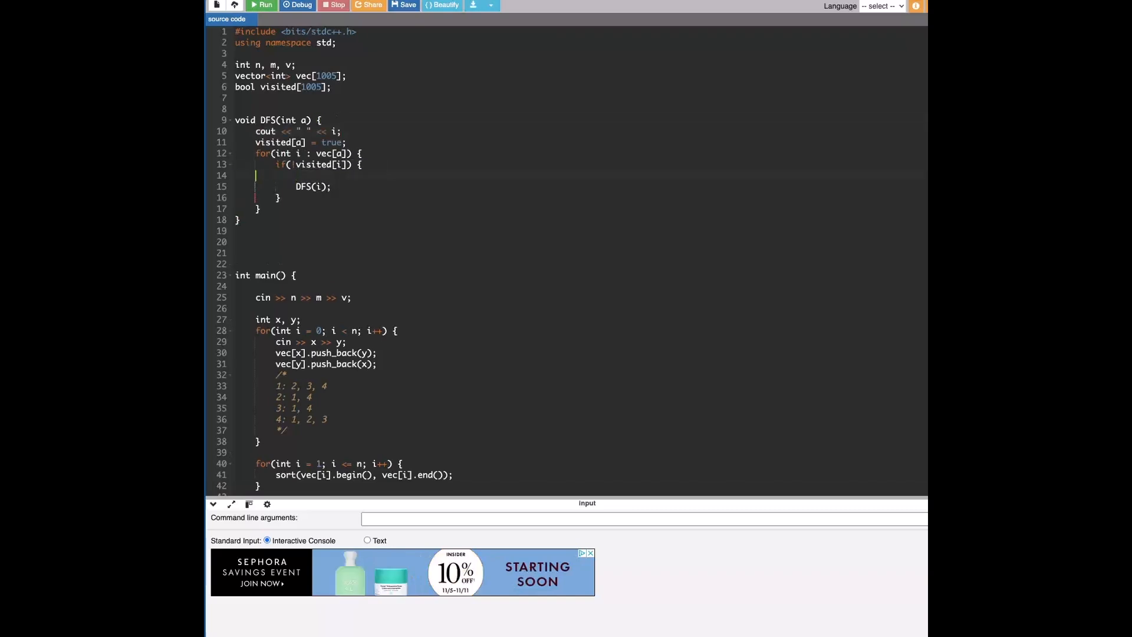
scroll(down, 3)
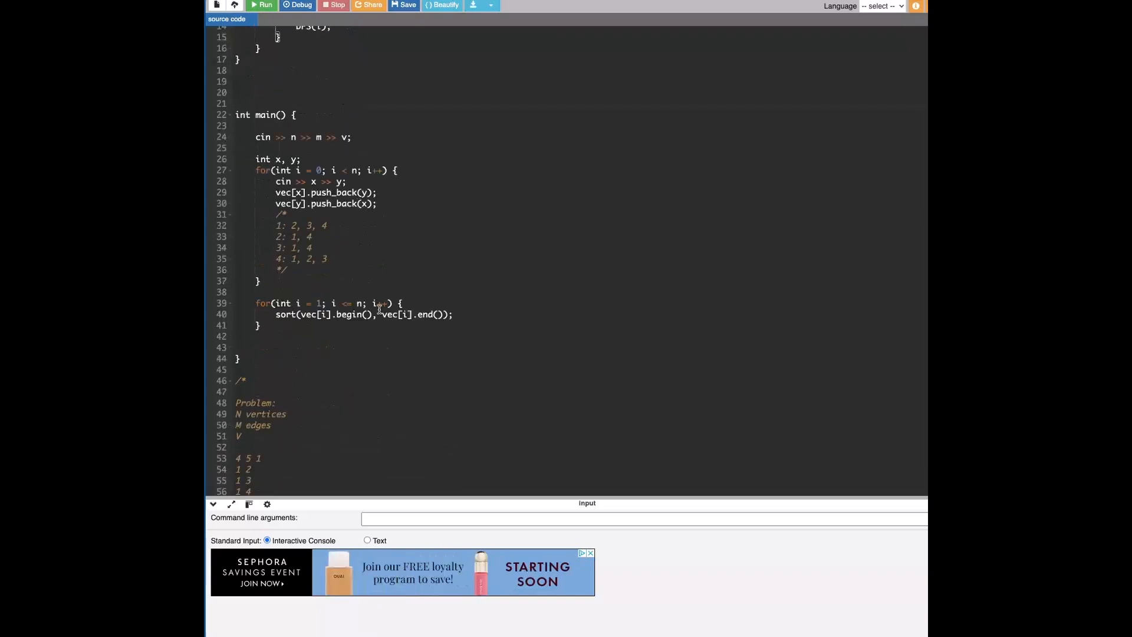
text(cout <<)
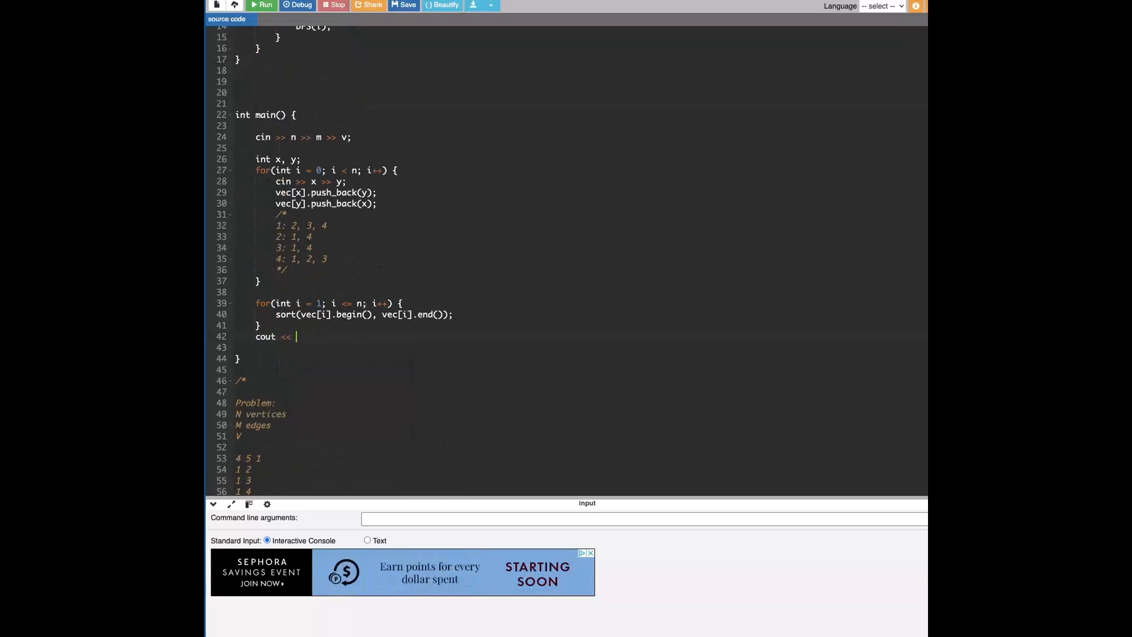
text(DFS)
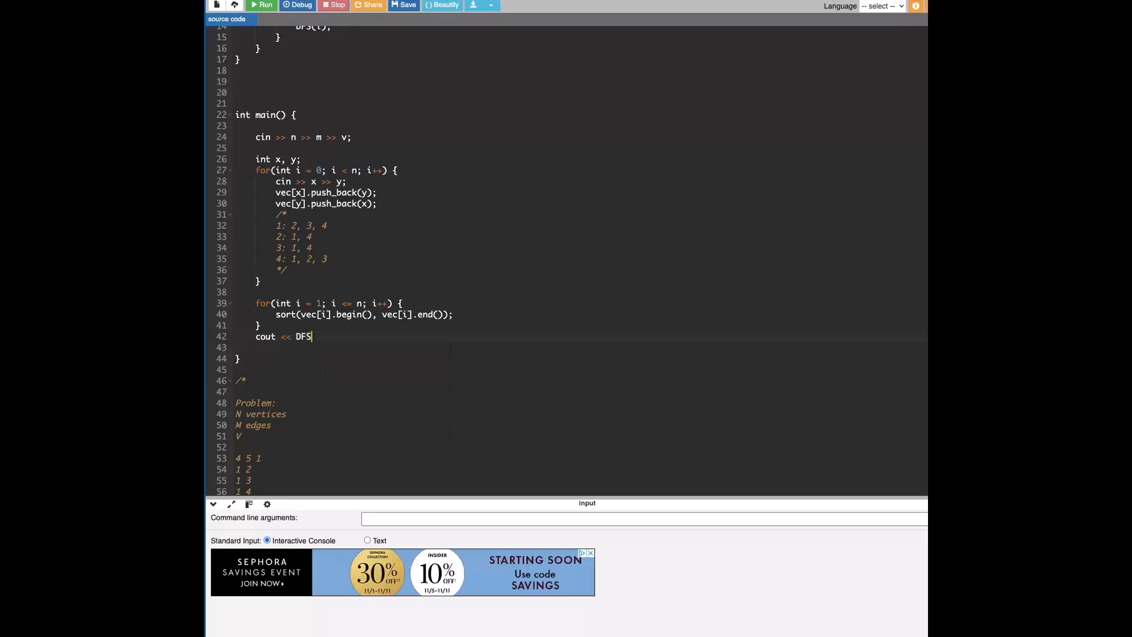
text((v);)
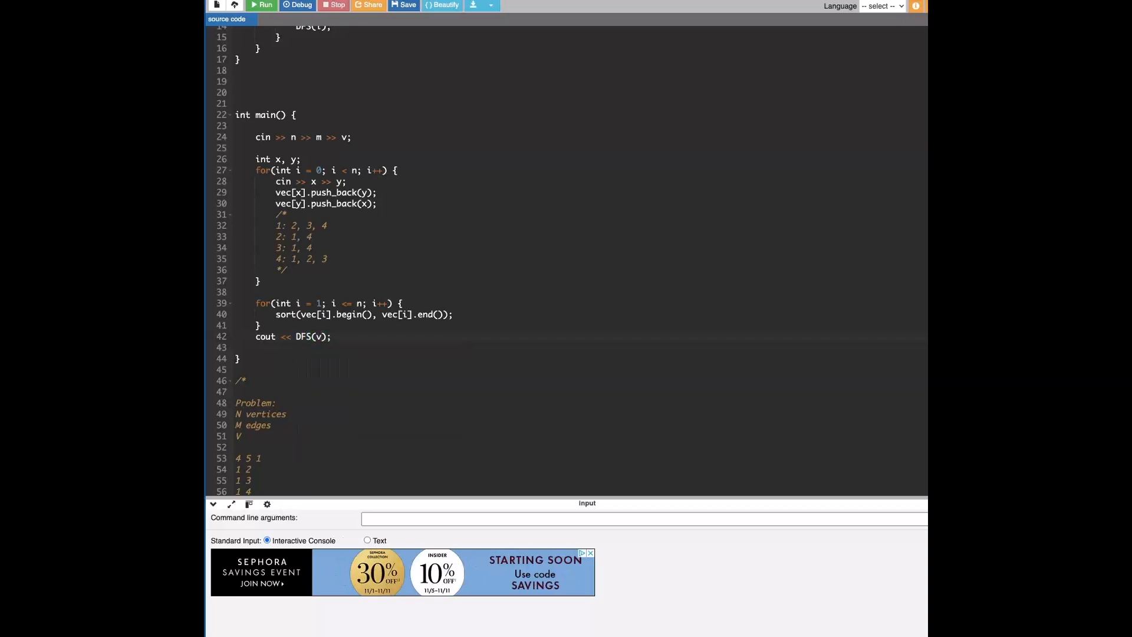
- Redo the line as DFS(v); followed by cout << endl; after the sort loop
click(292, 336)
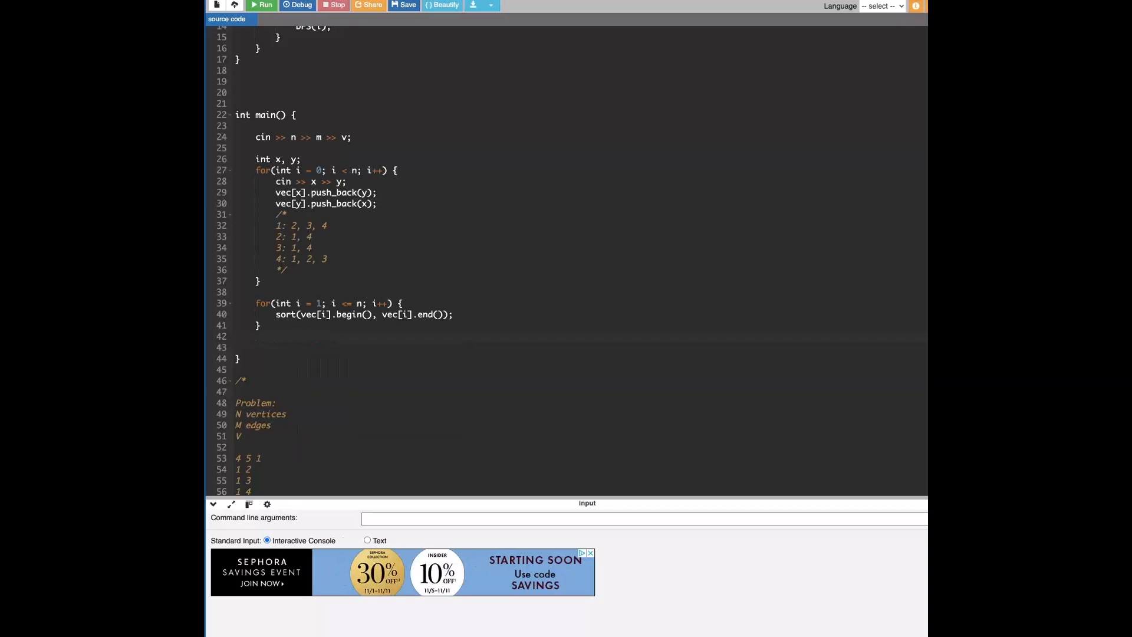
text(D)
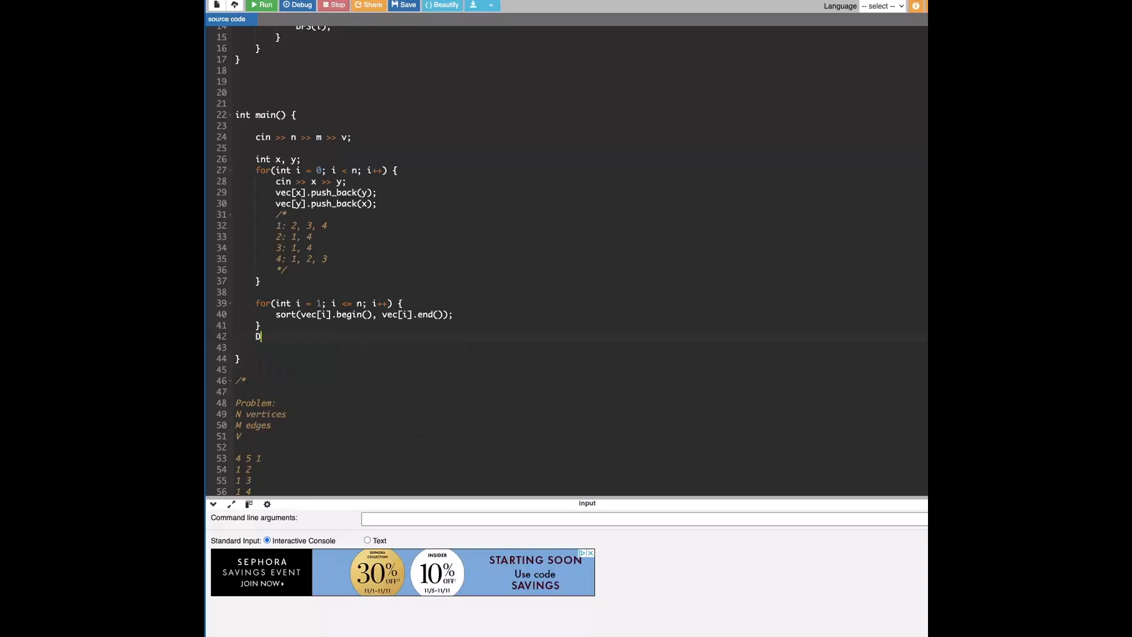
text(FS(v))
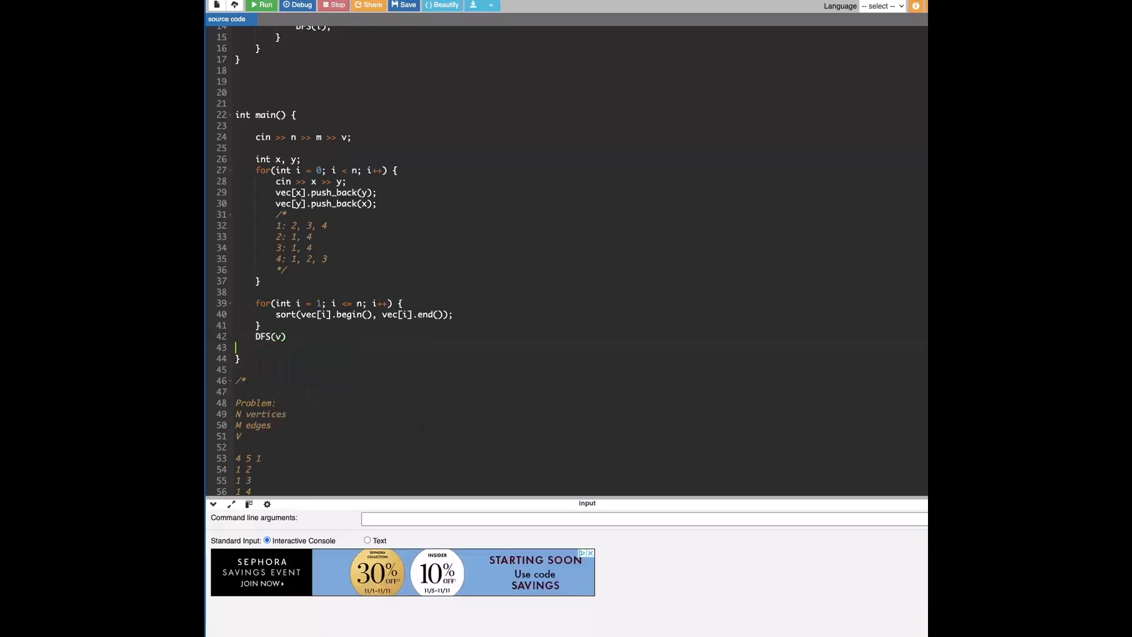
text(cout << endl;)
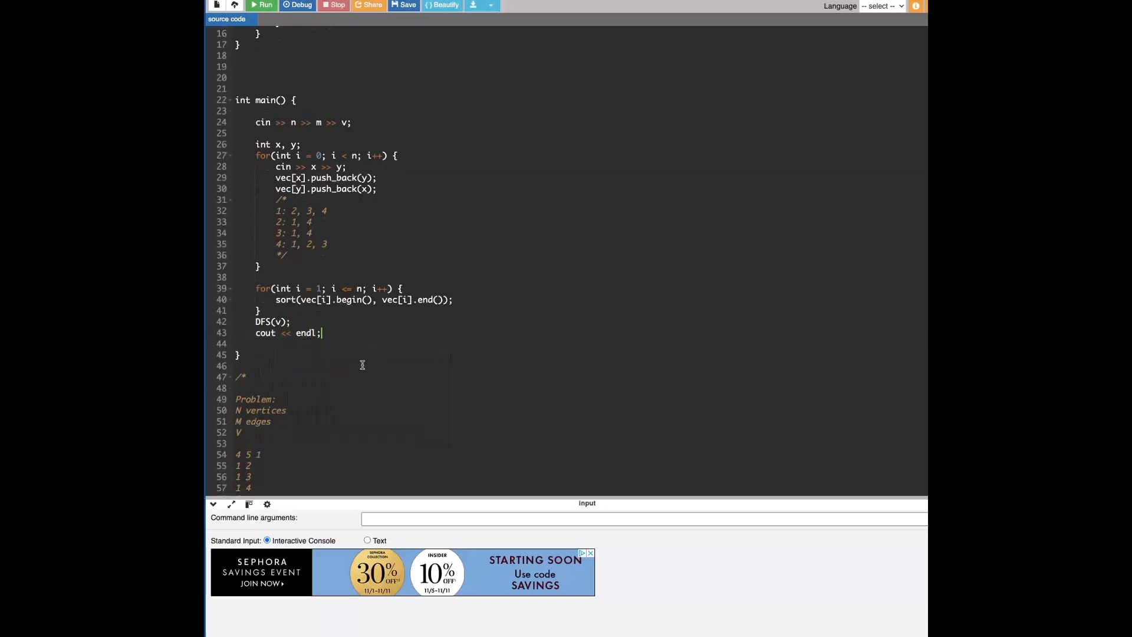
scroll(down, 3)
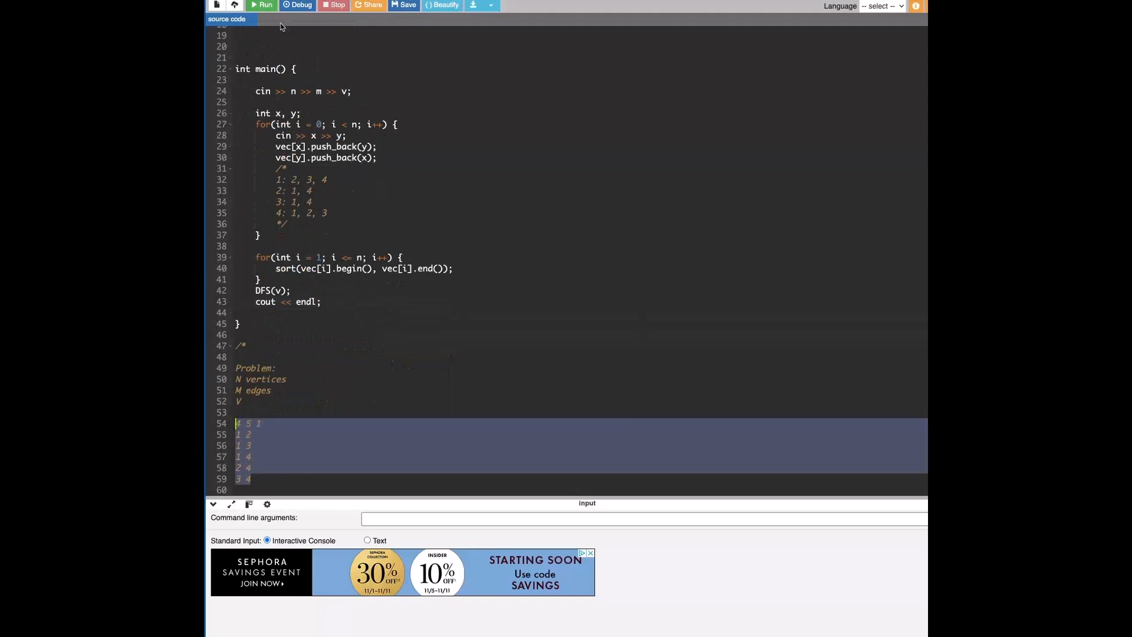
- Run the program, read the compile errors and fix the undeclared i in DFS's cout to a
click(882, 6)
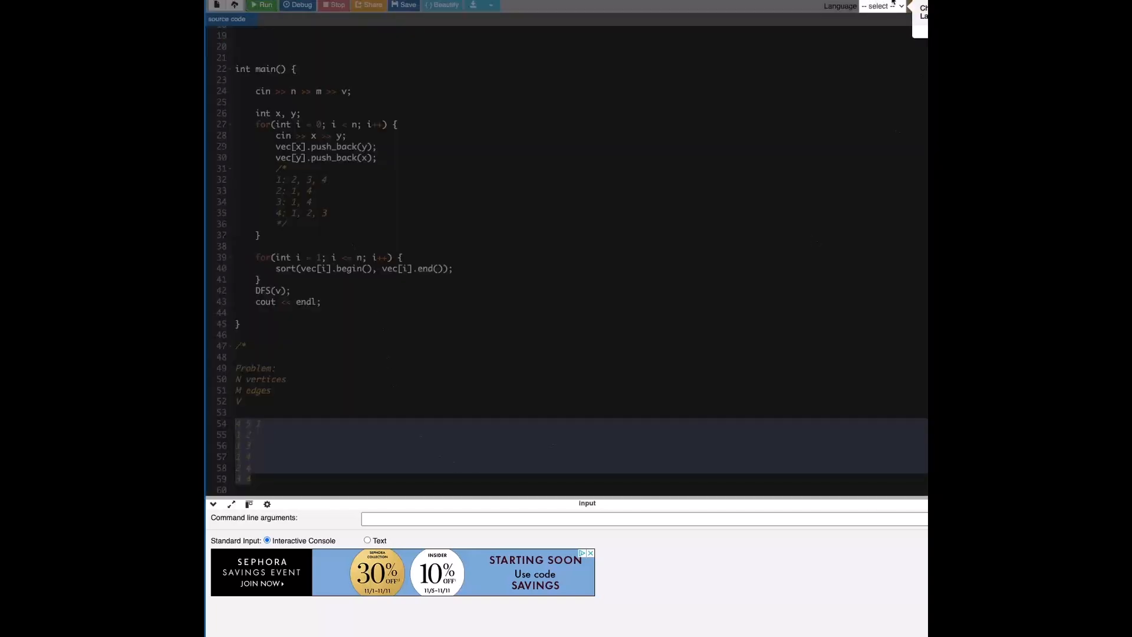
click(880, 6)
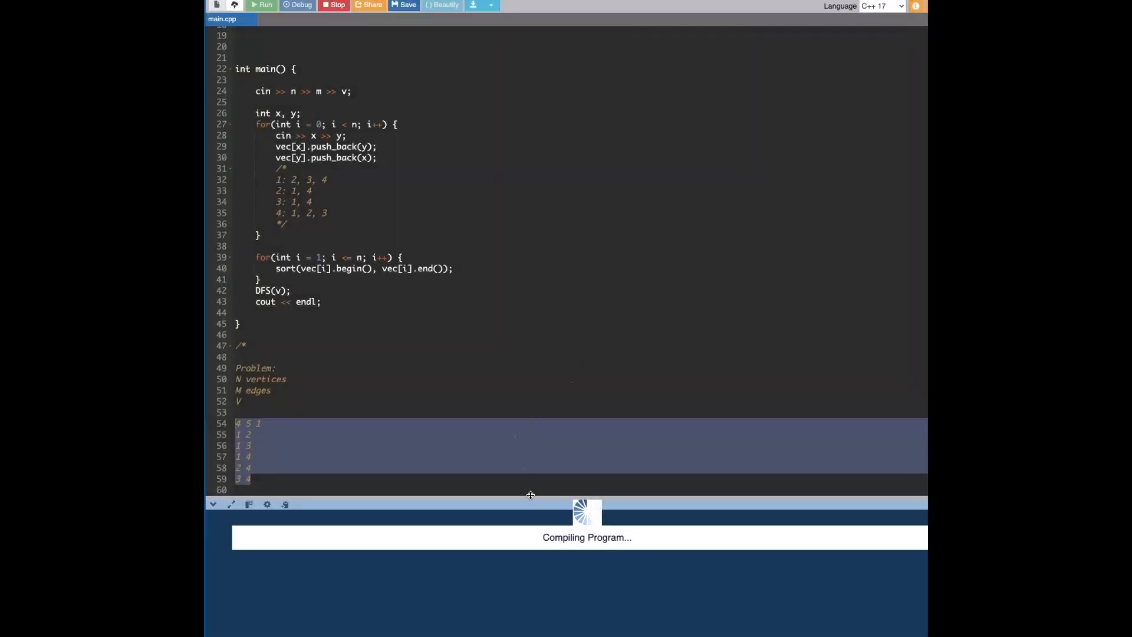
click(262, 5)
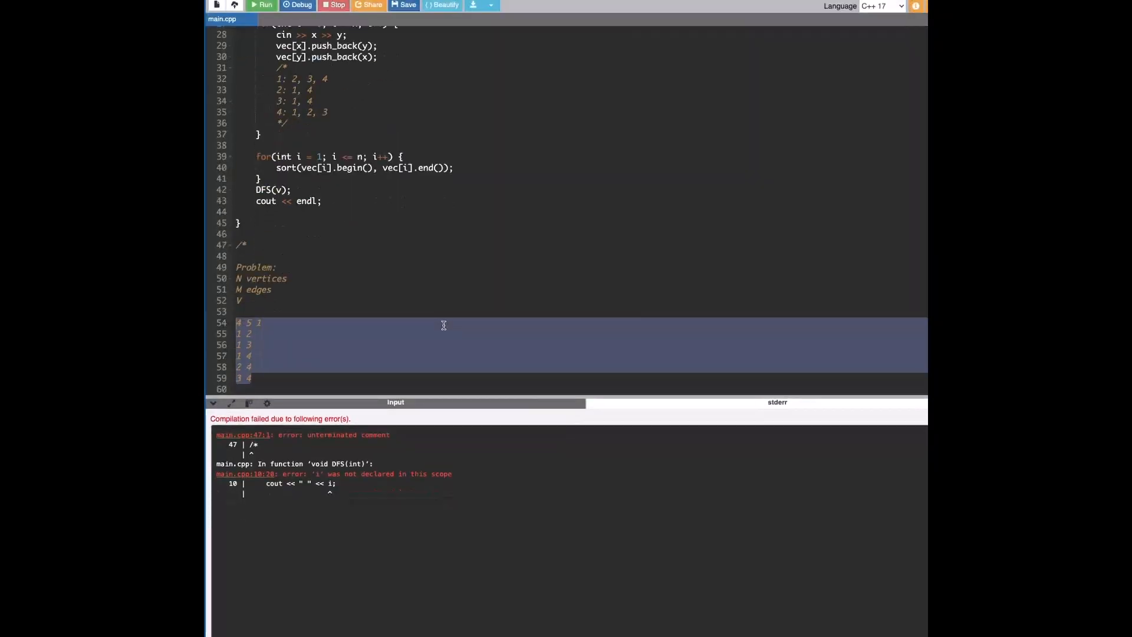
scroll(up, 3)
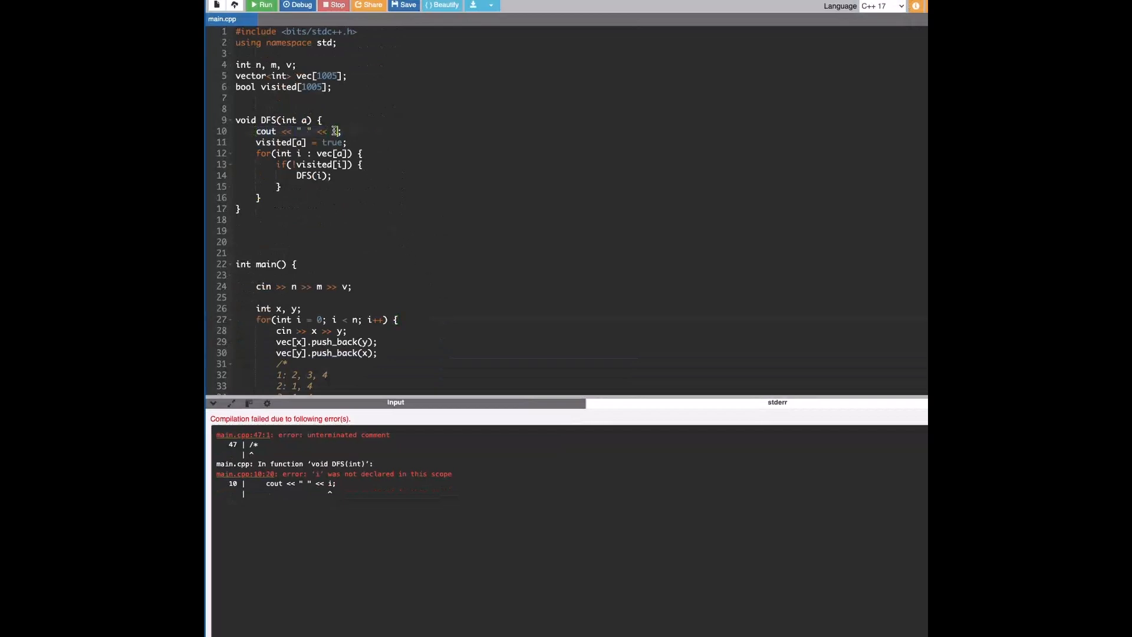
click(263, 5)
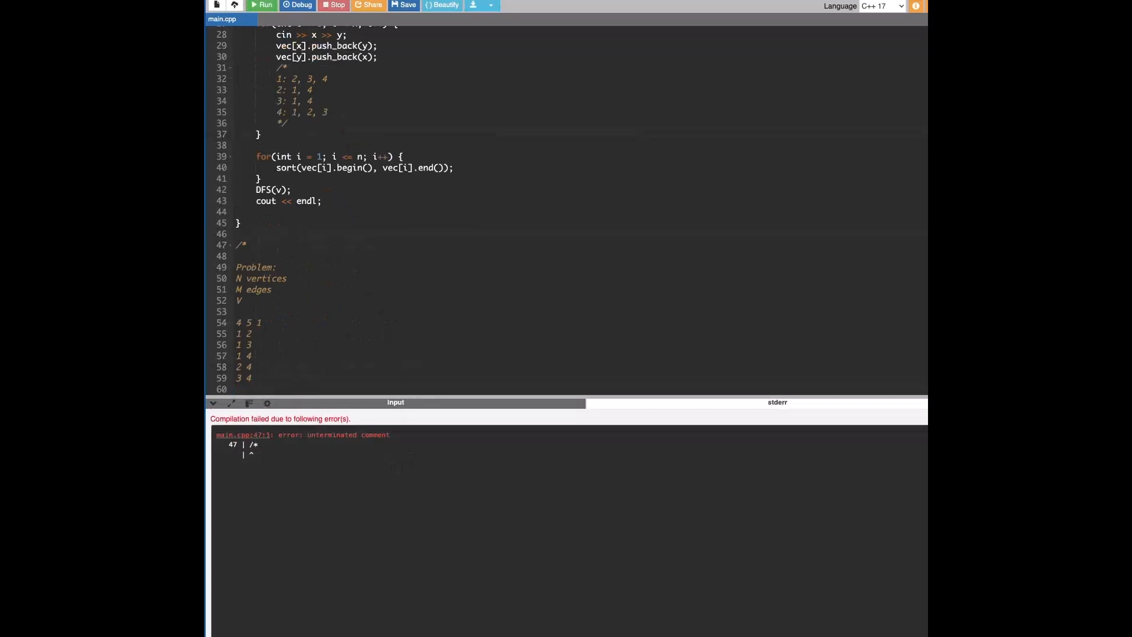
- Close the sample-input comment with */ and rerun, printing traversal 1 2 4 3
text(*/)
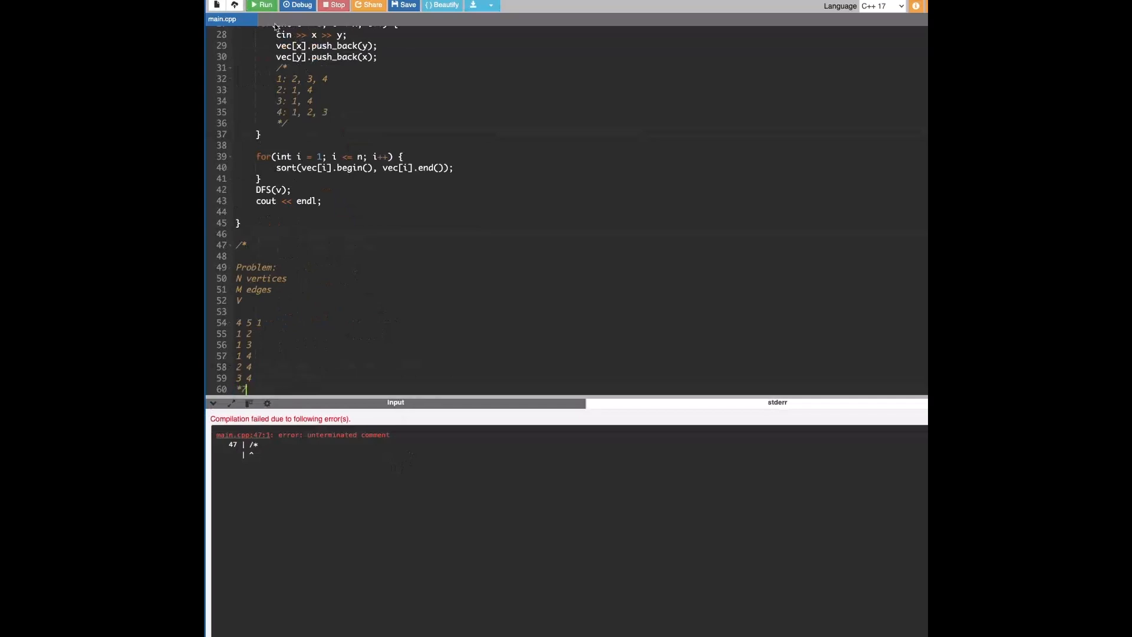
click(262, 5)
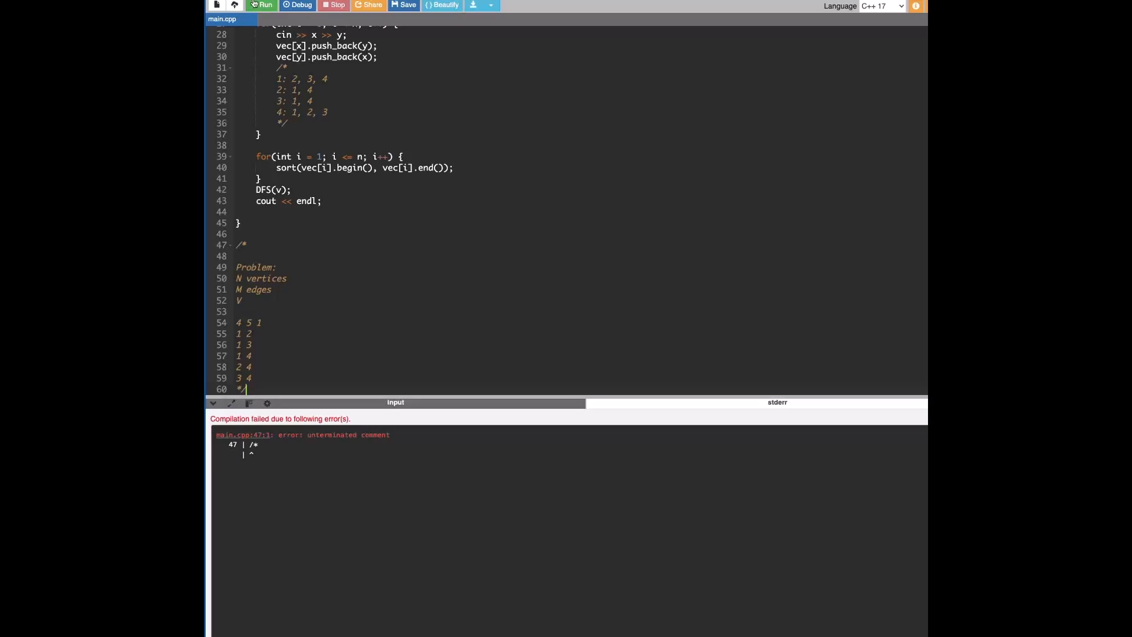
click(262, 5)
text(cout << endl;)
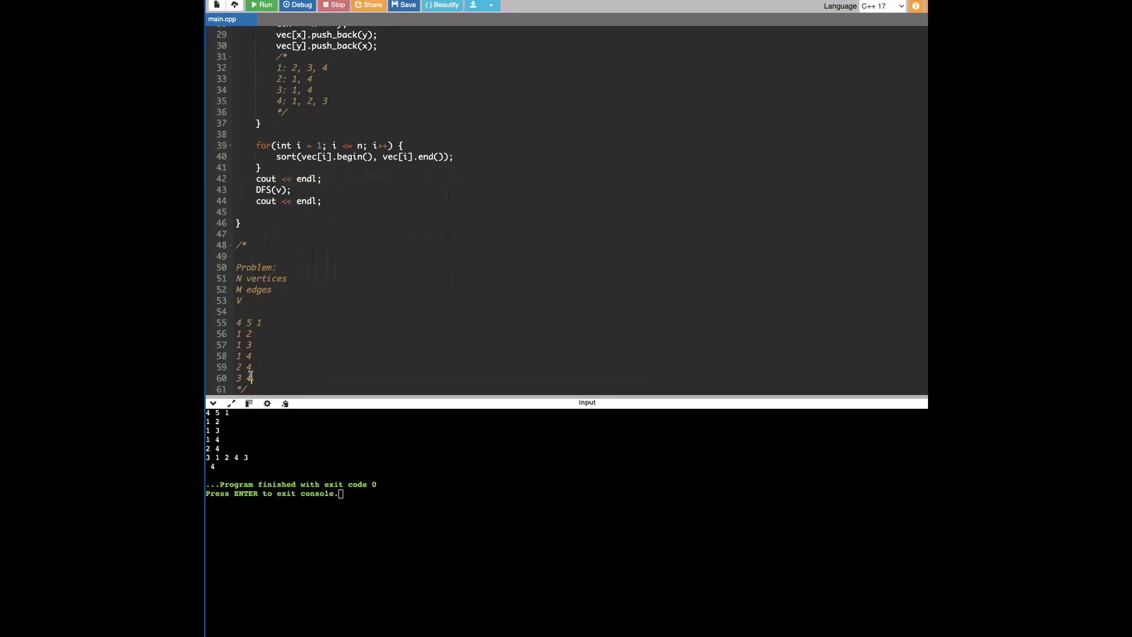
click(262, 4)
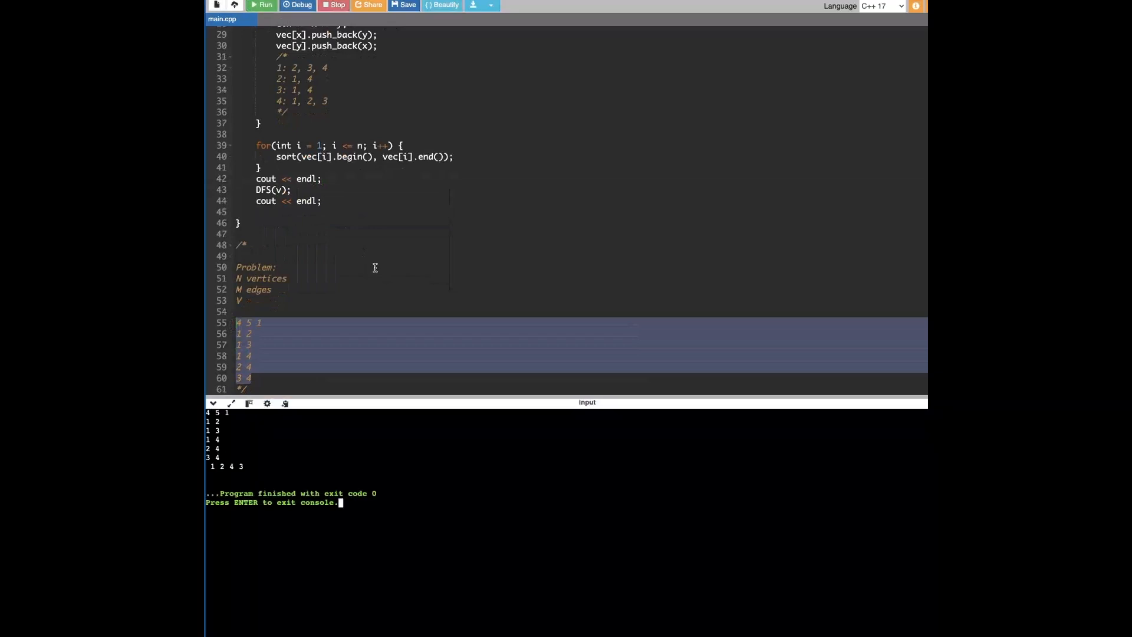
scroll(up, 3)
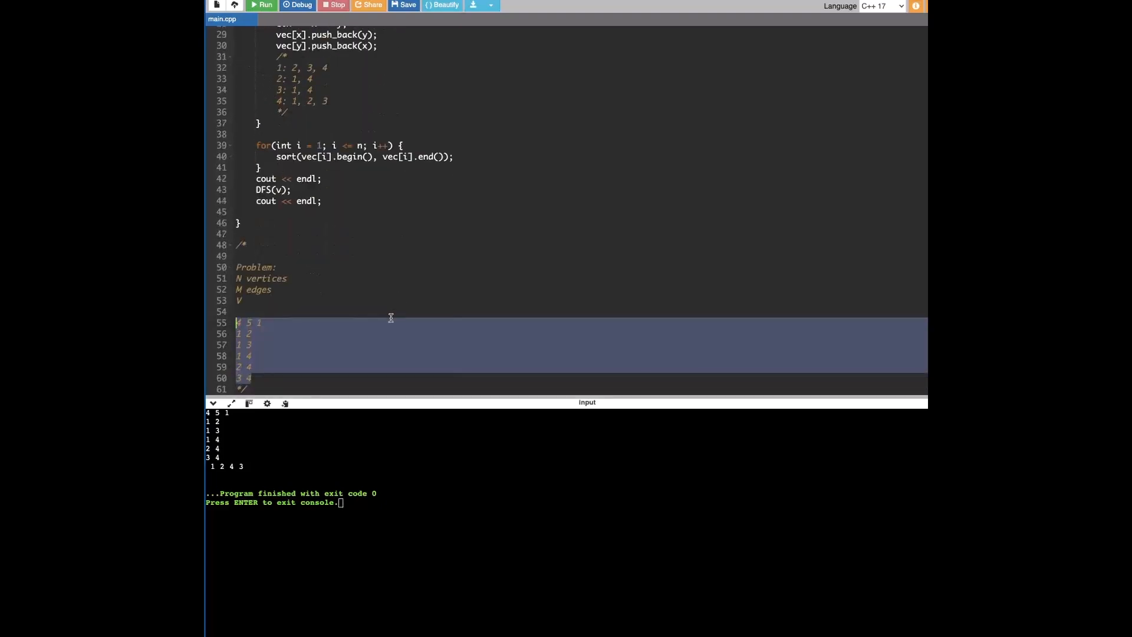
scroll(up, 3)
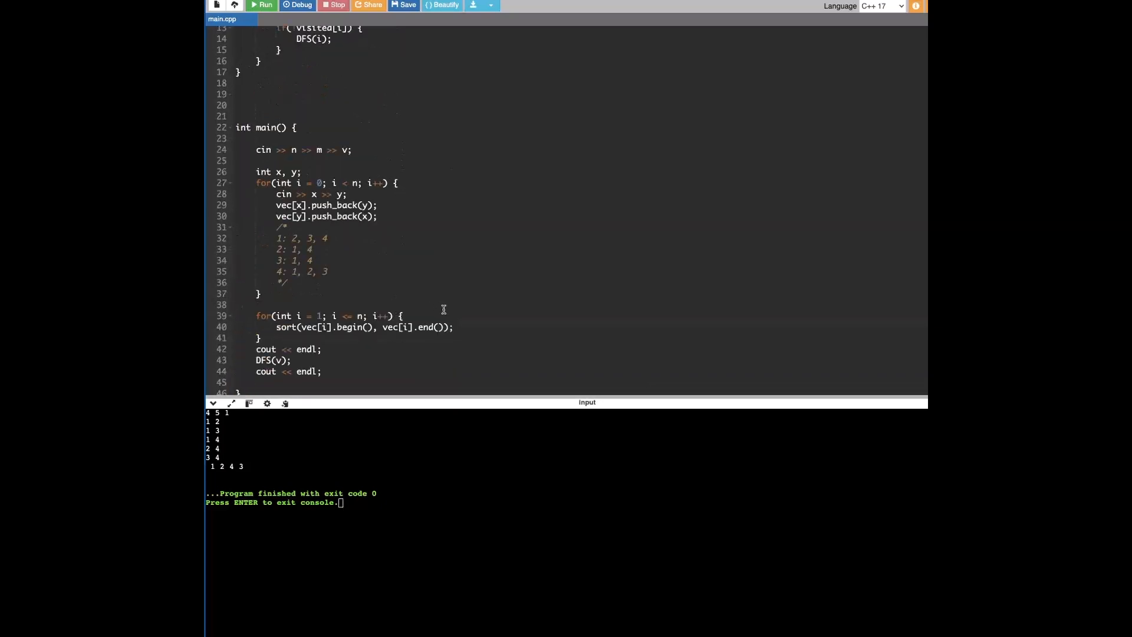
mouse_move(391, 230)
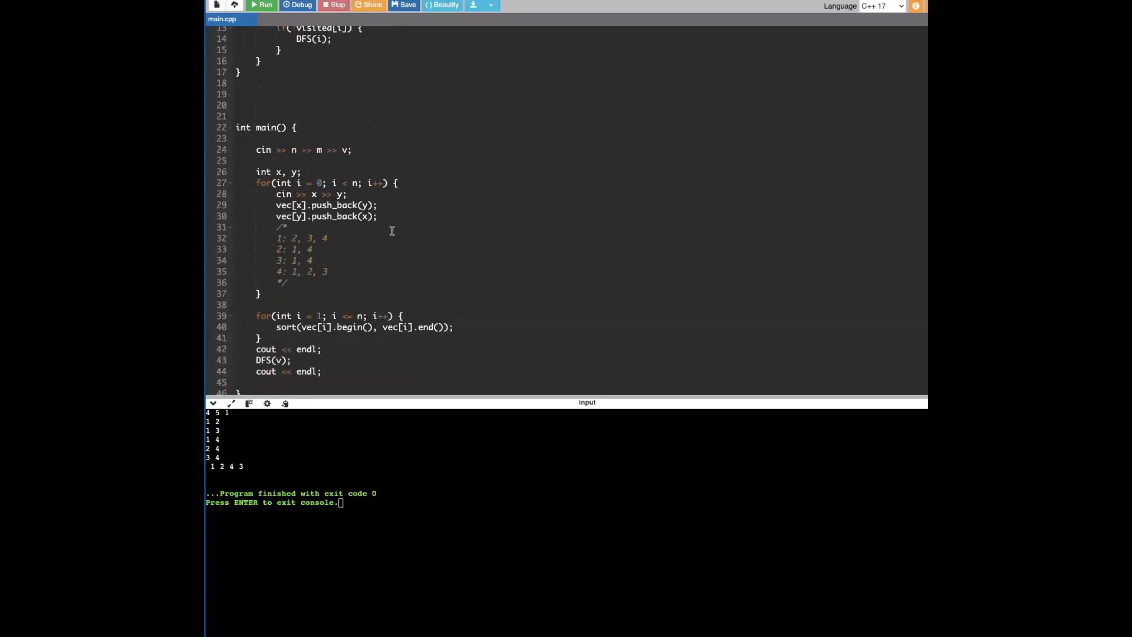
scroll(up, 3)
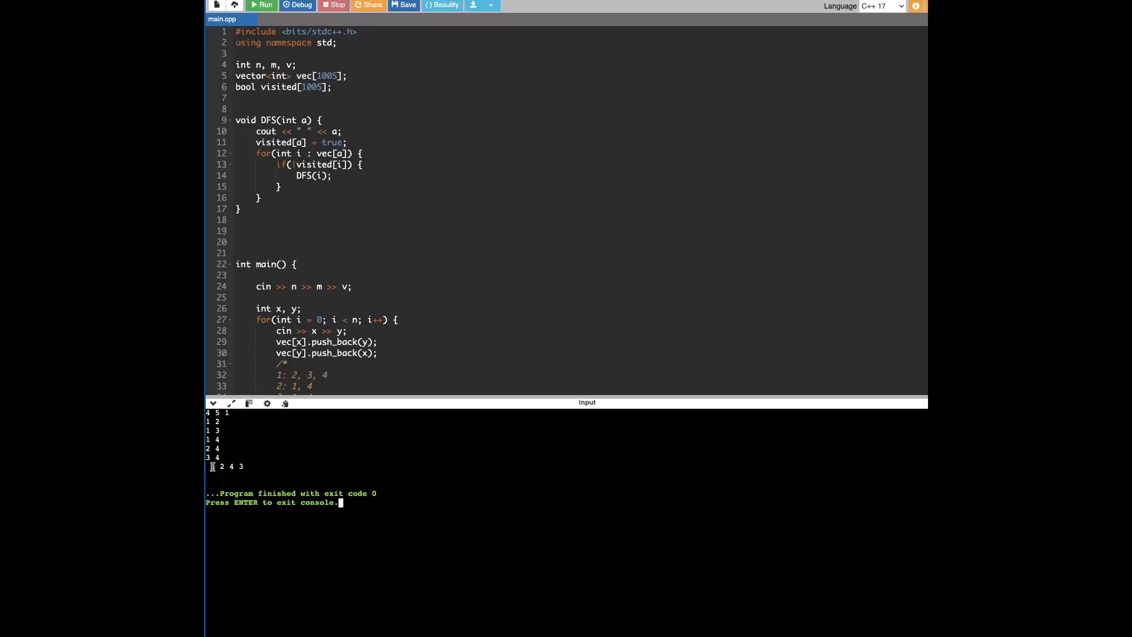
mouse_move(333, 227)
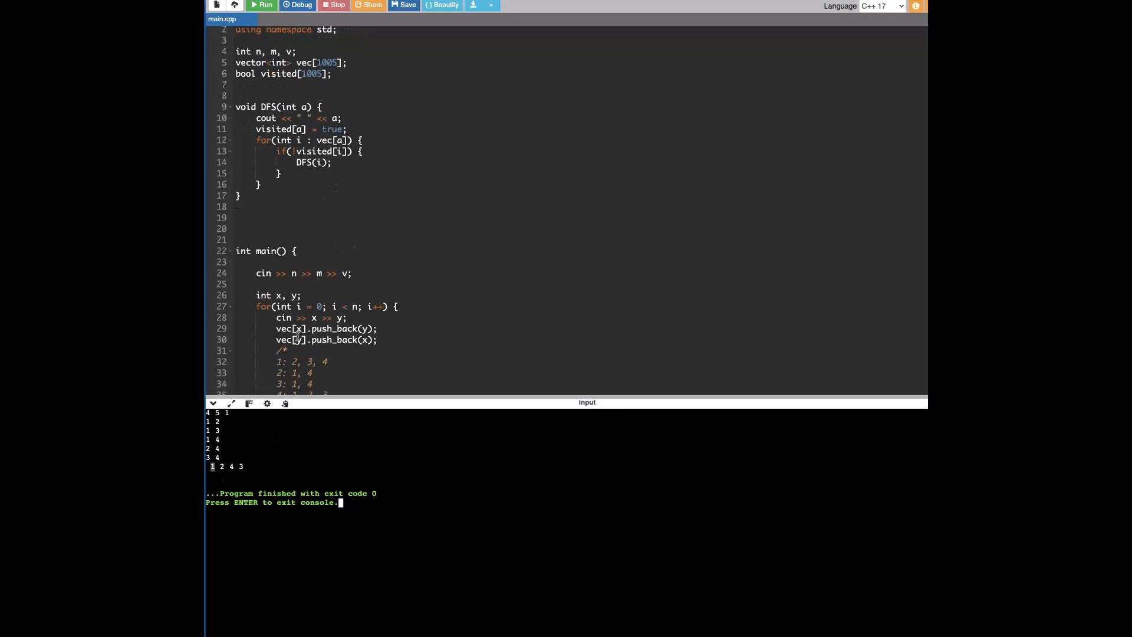
scroll(up, 3)
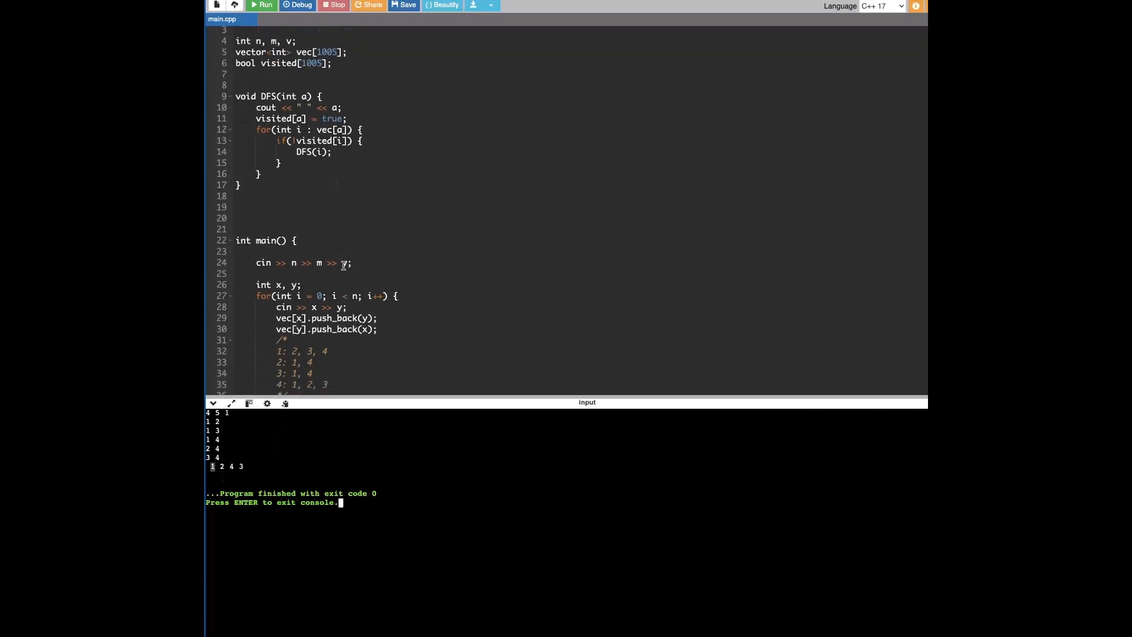
scroll(up, 3)
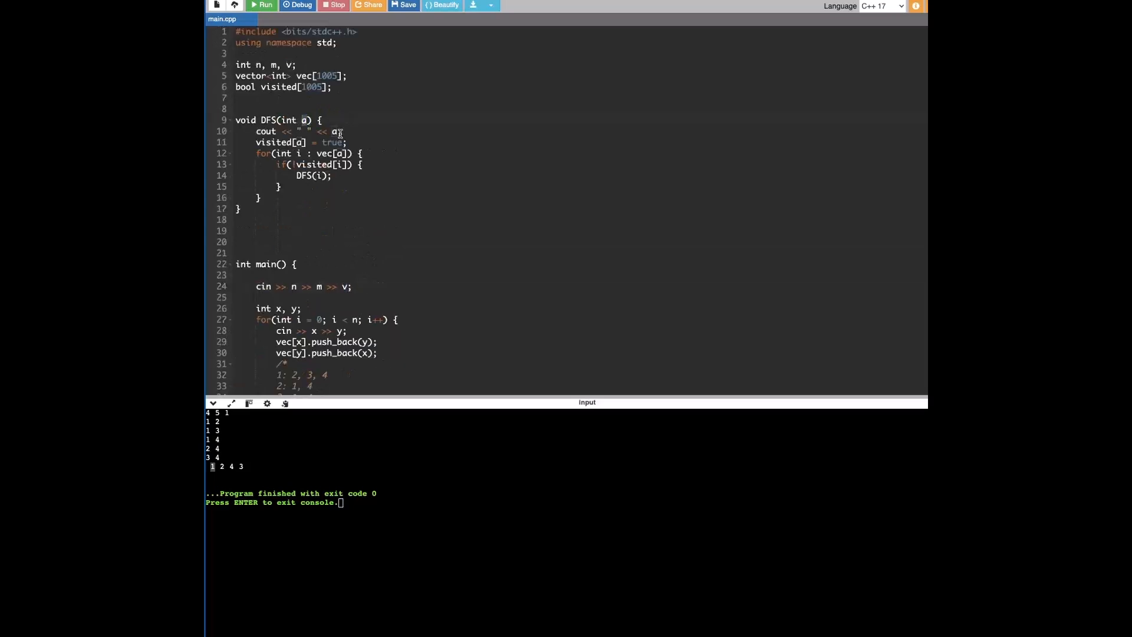
double_click(334, 131)
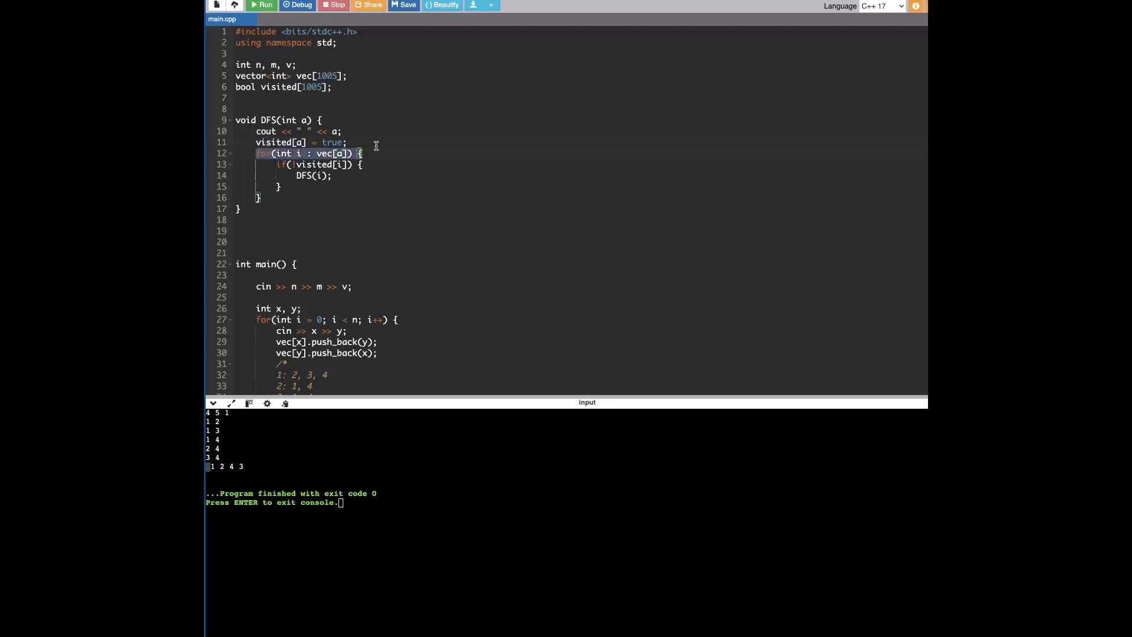
scroll(down, 3)
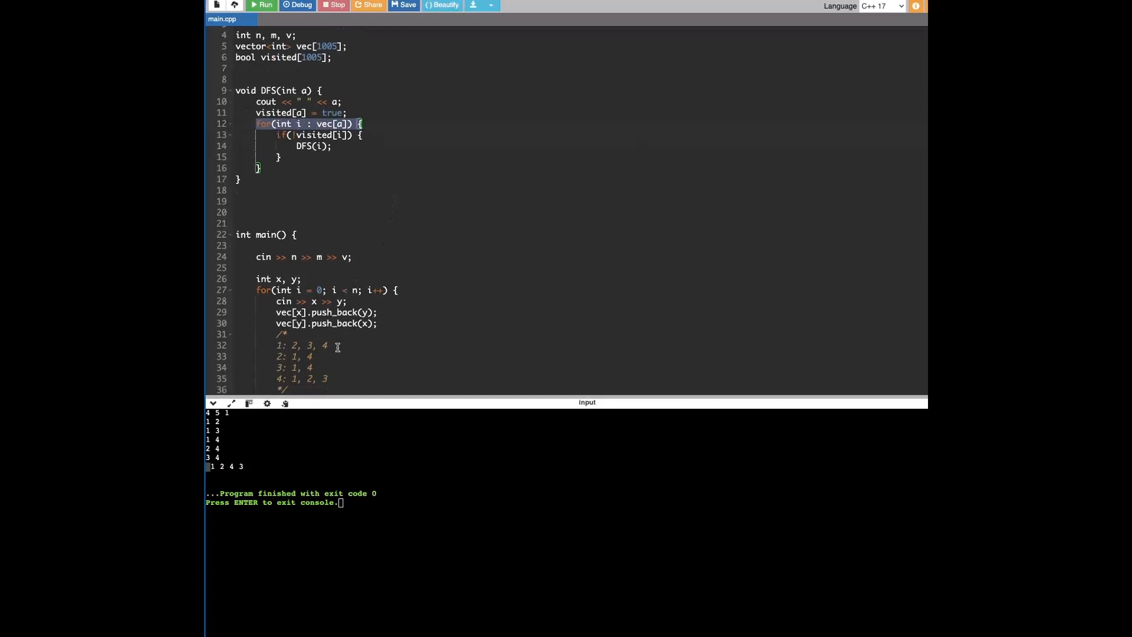
click(273, 137)
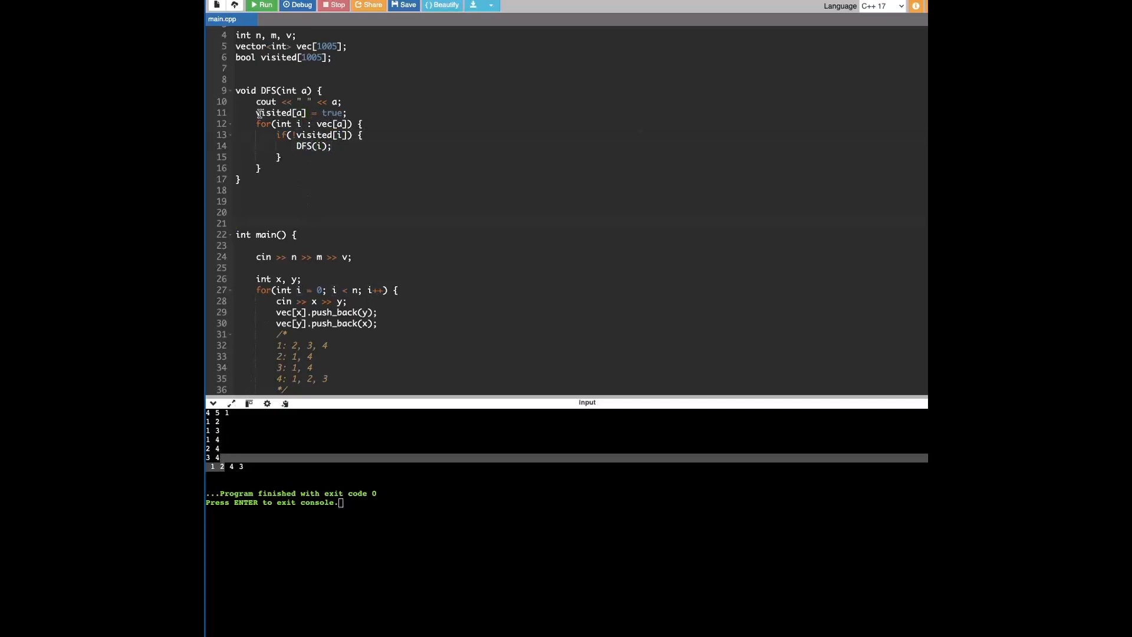
double_click(289, 113)
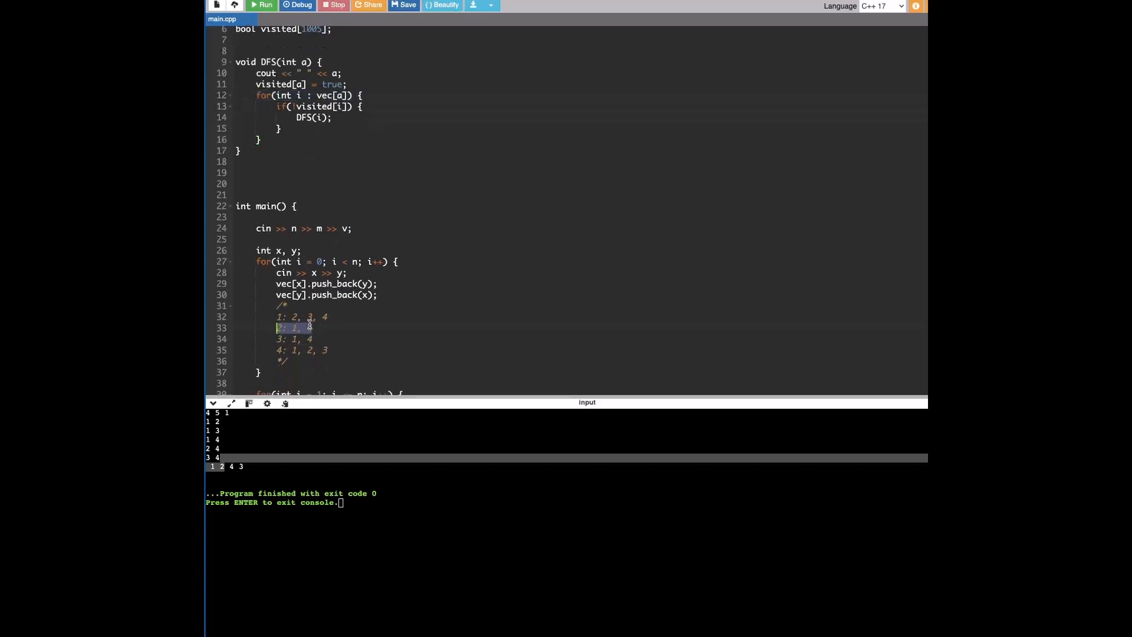
scroll(up, 3)
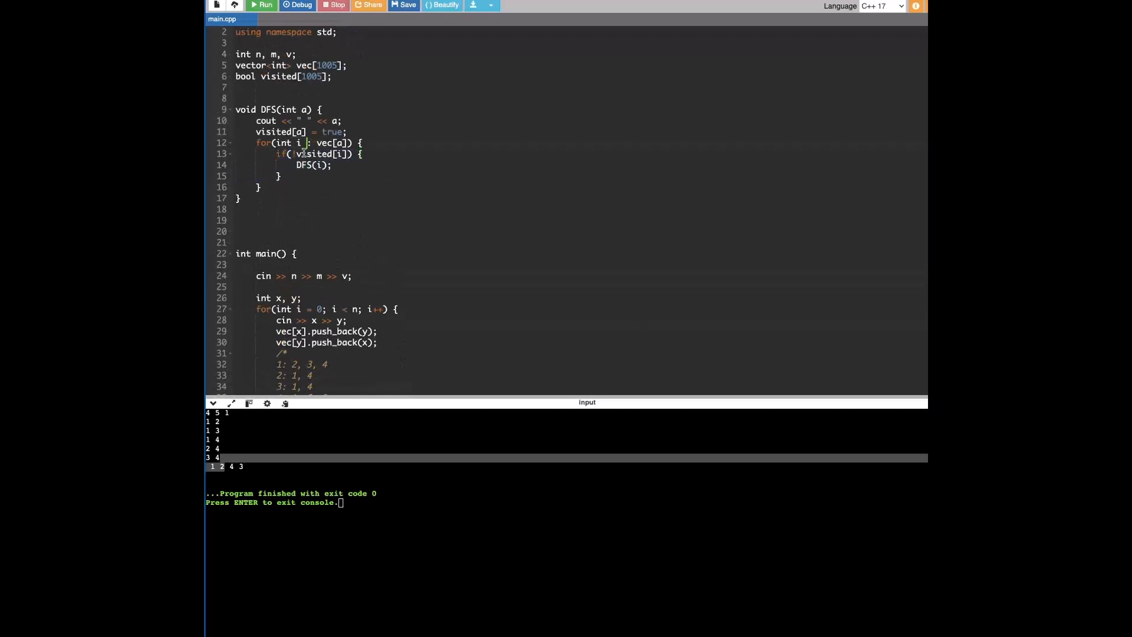
scroll(down, 3)
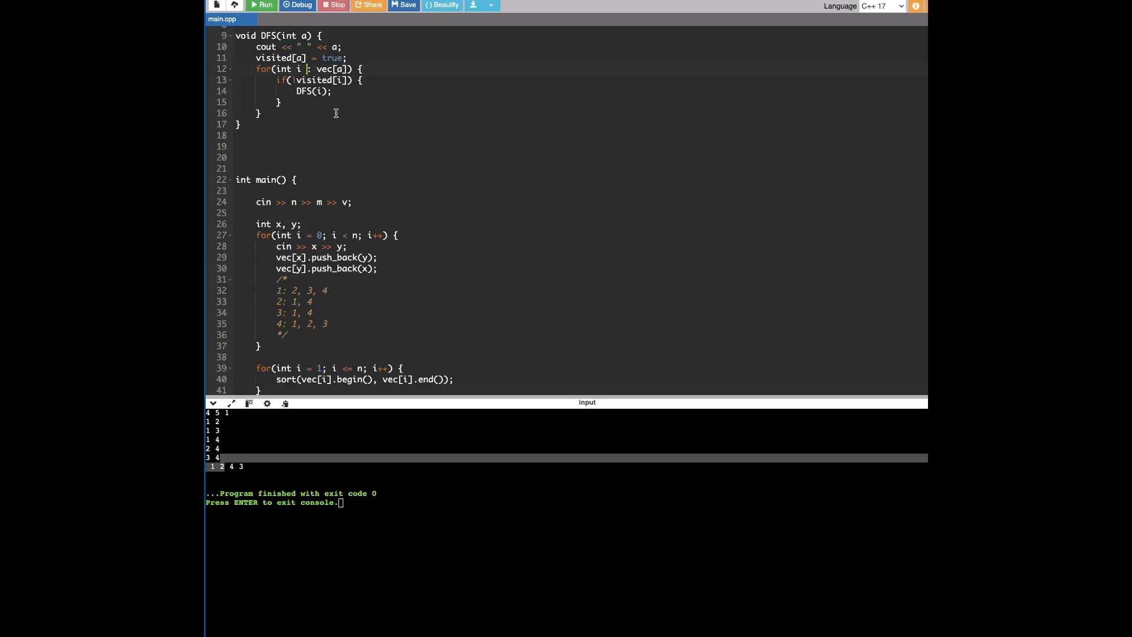
mouse_move(410, 133)
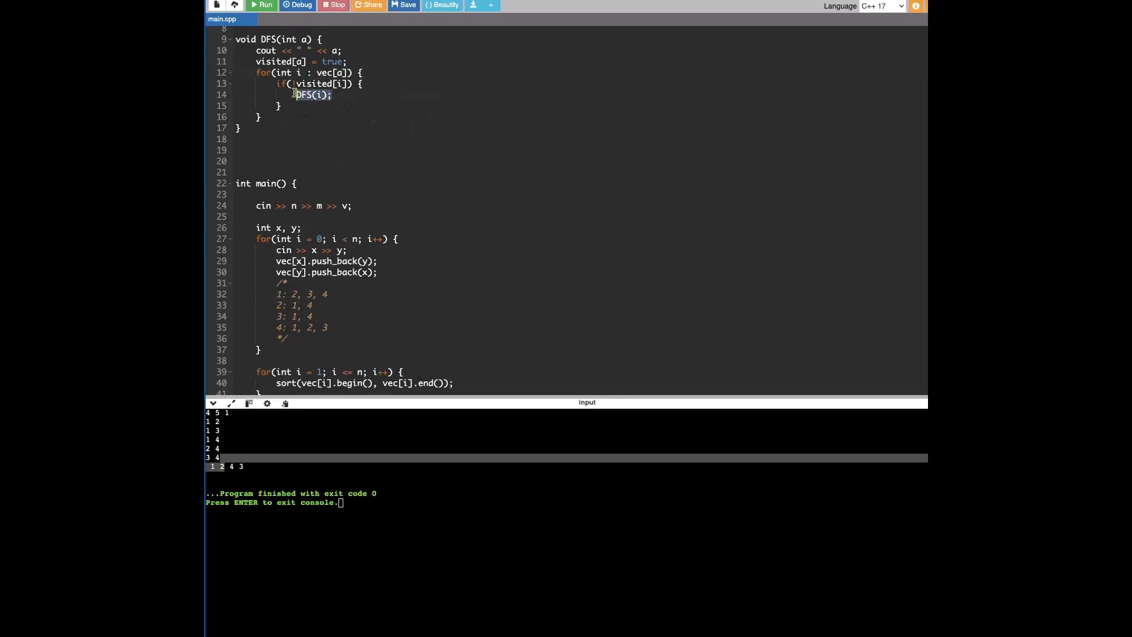
scroll(up, 3)
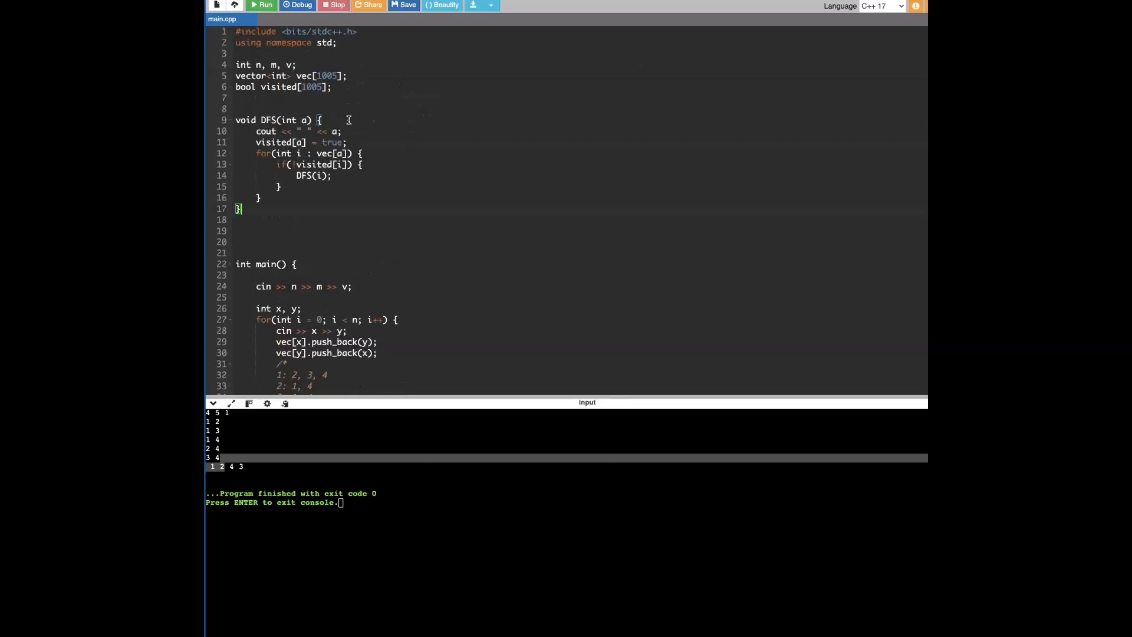
click(329, 131)
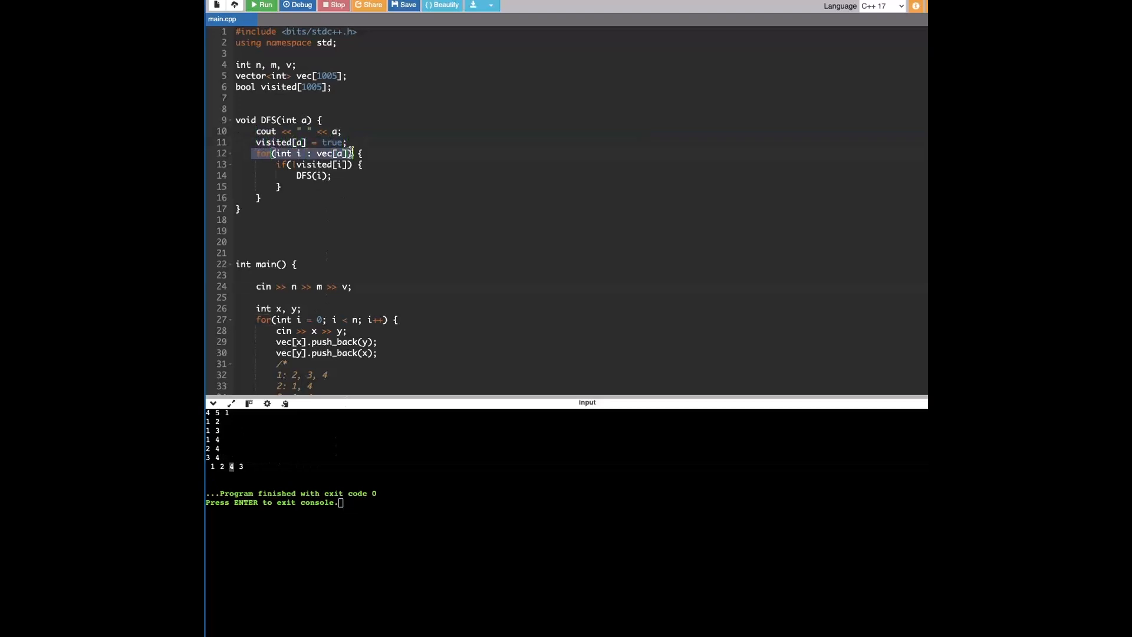
scroll(down, 3)
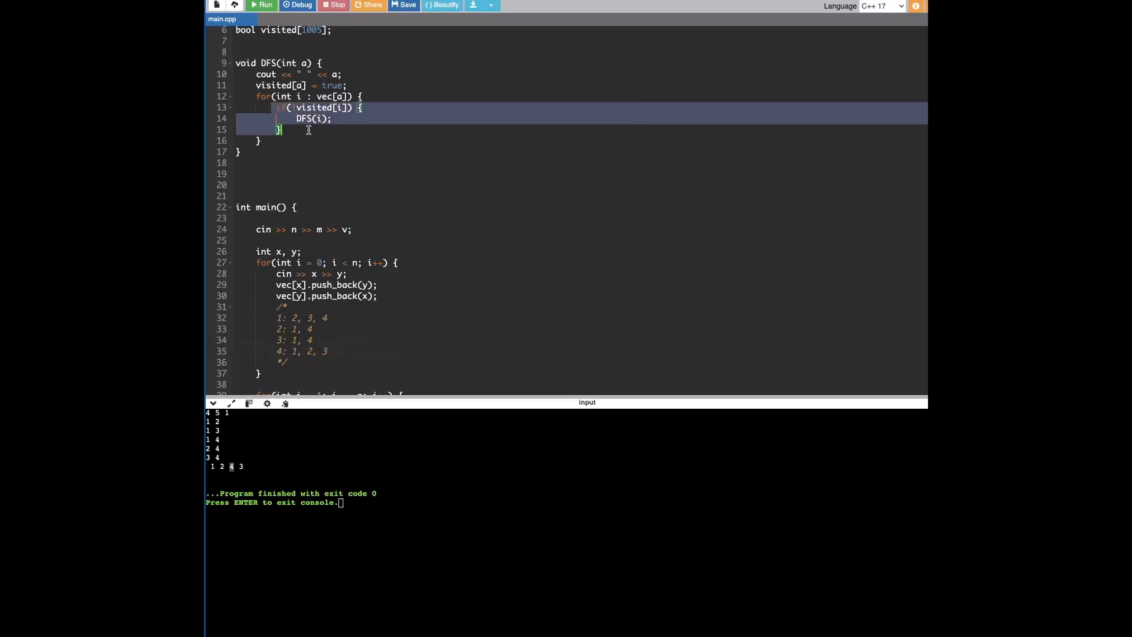
click(316, 85)
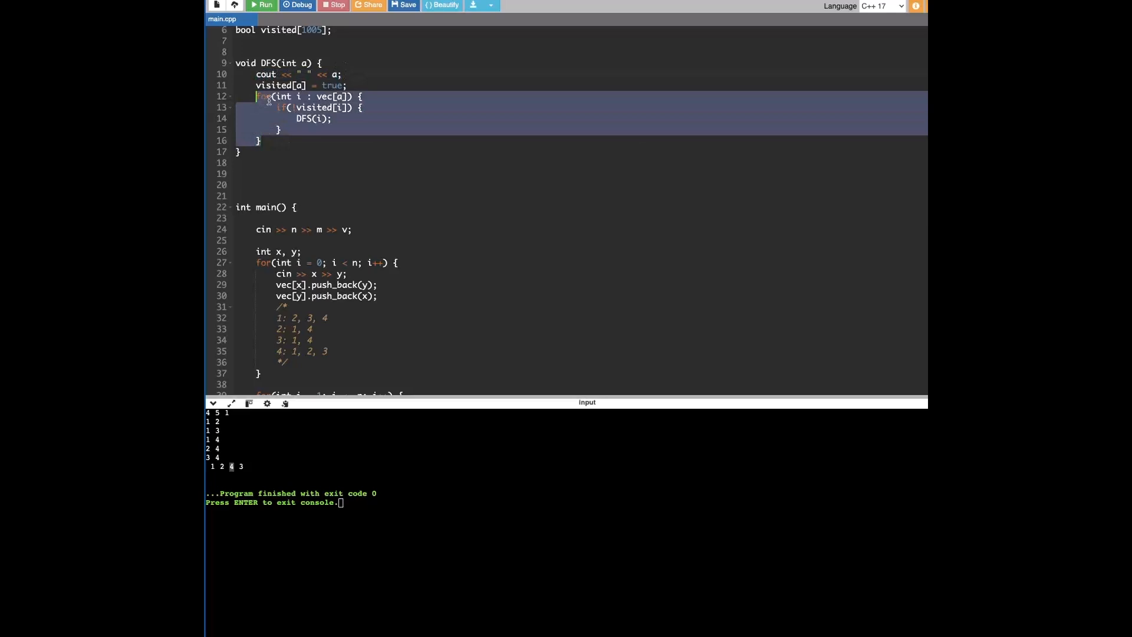
click(394, 152)
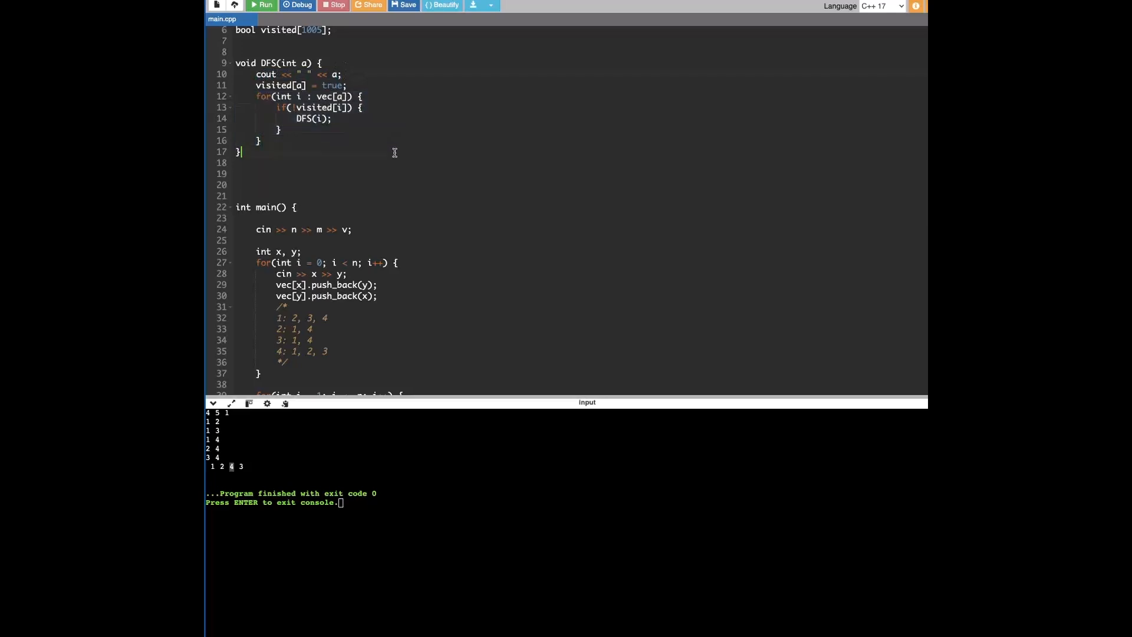
scroll(down, 3)
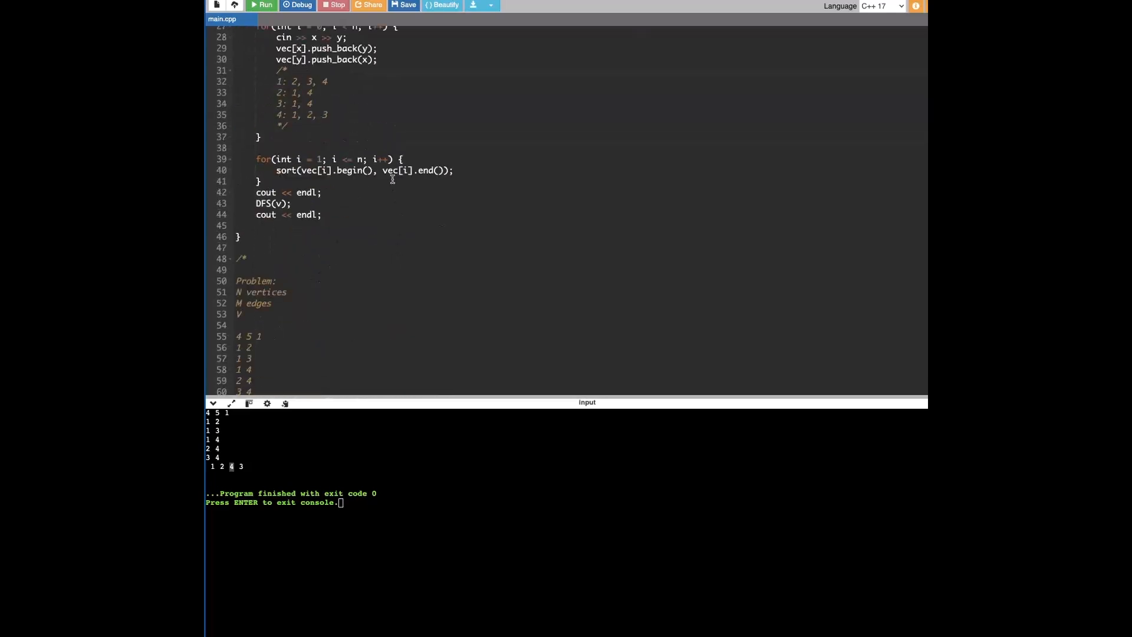
scroll(up, 3)
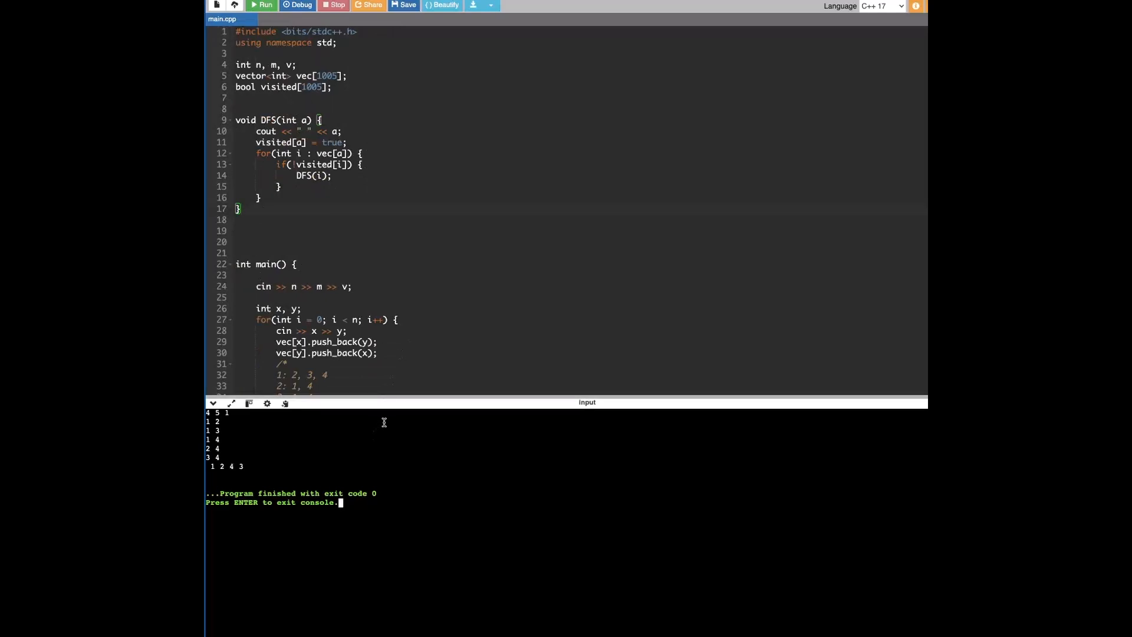
scroll(down, 3)
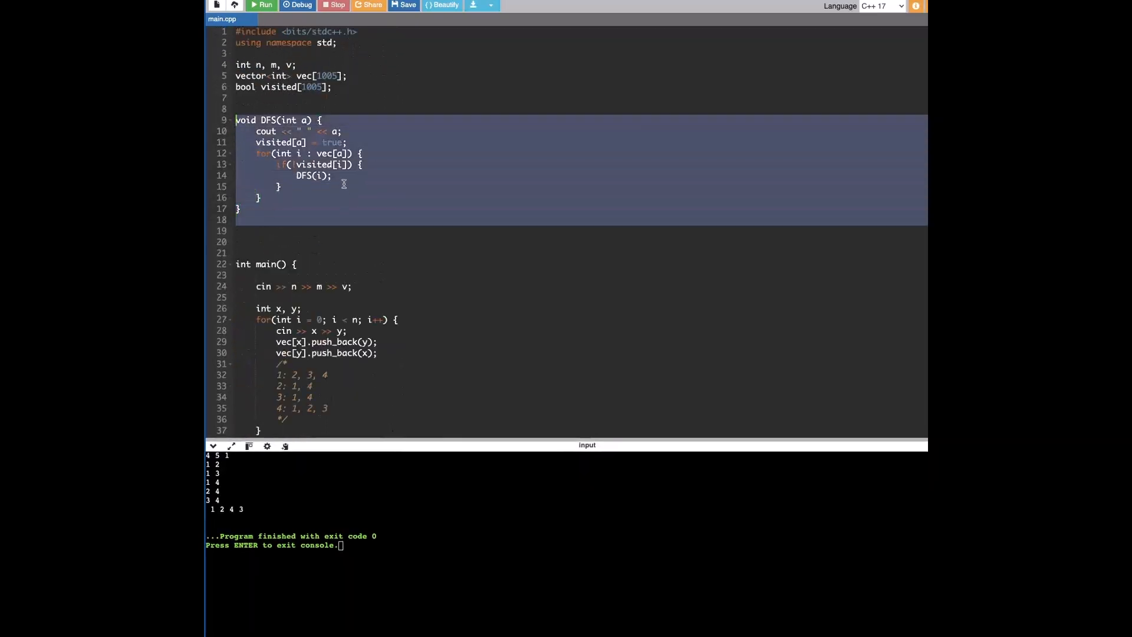
click(333, 208)
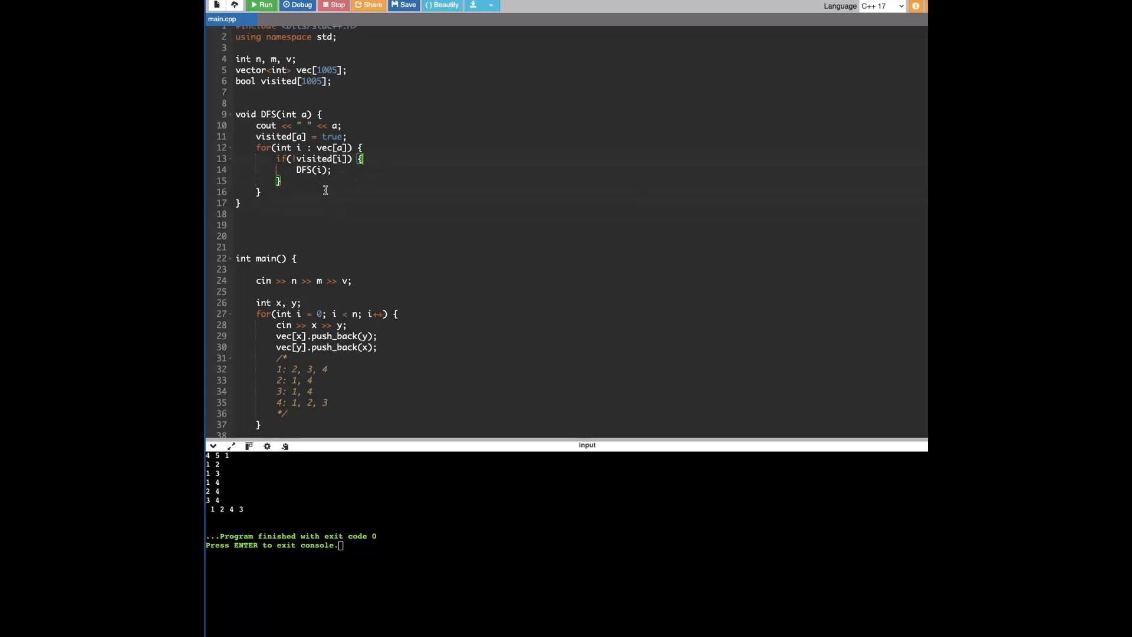
mouse_move(394, 427)
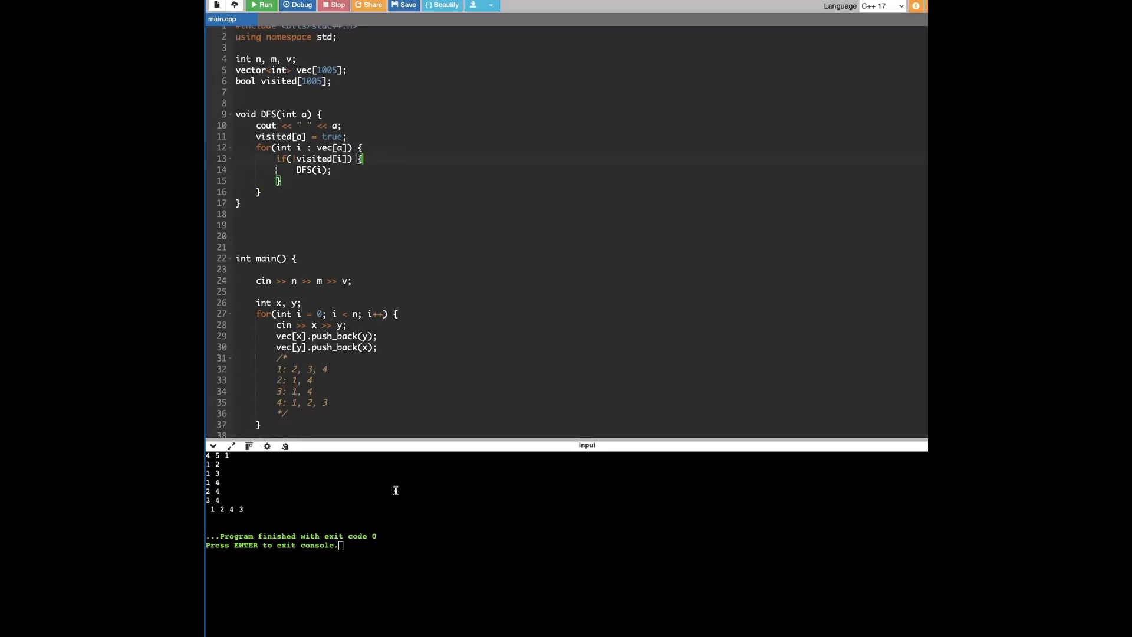
mouse_move(397, 586)
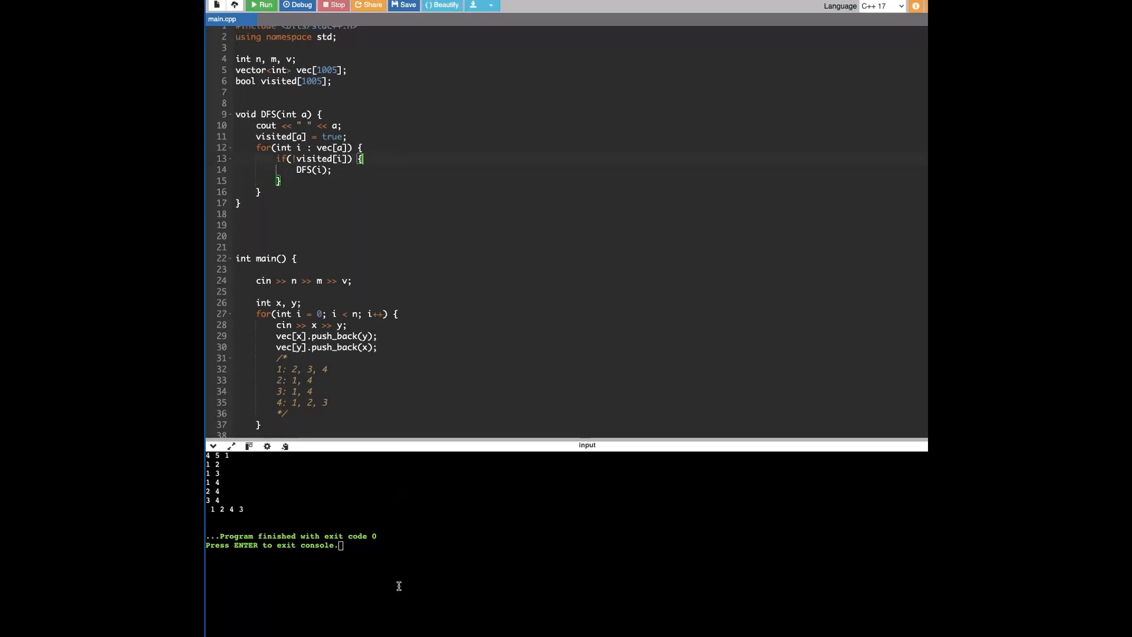